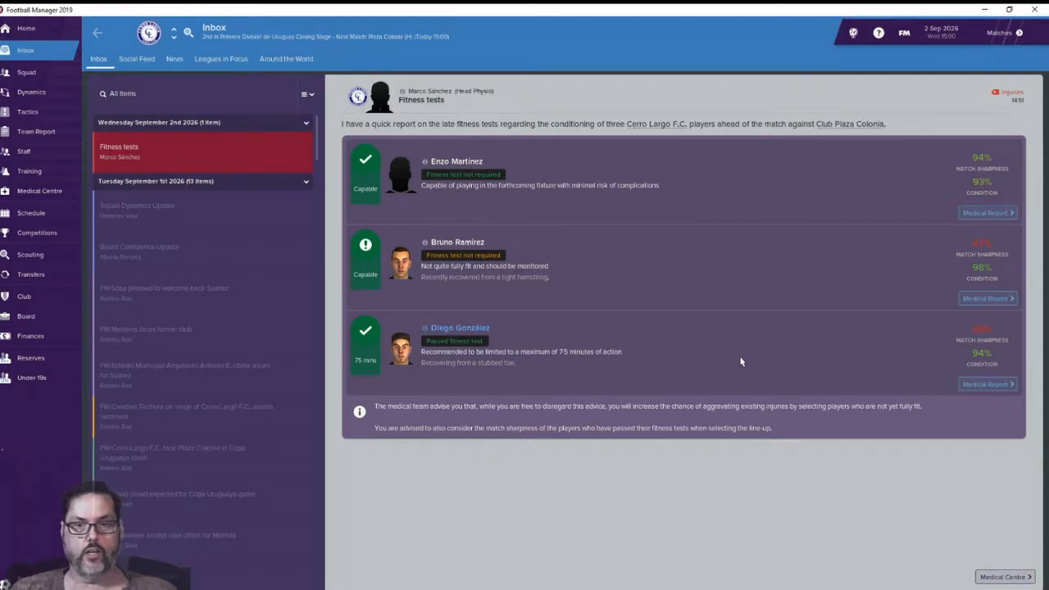
mouse_move(783, 493)
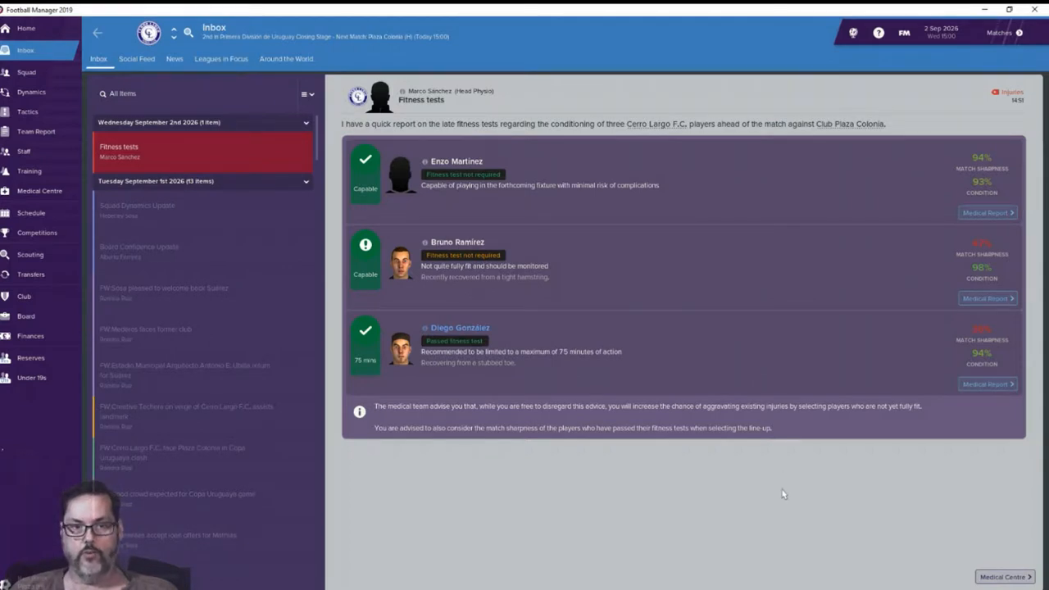
mouse_move(786, 488)
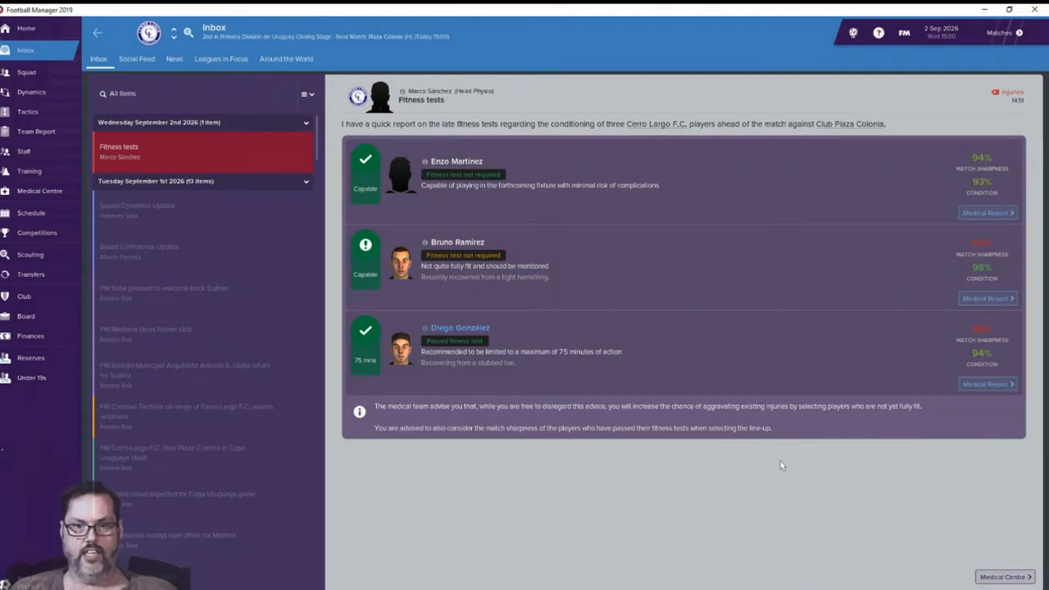
mouse_move(792, 470)
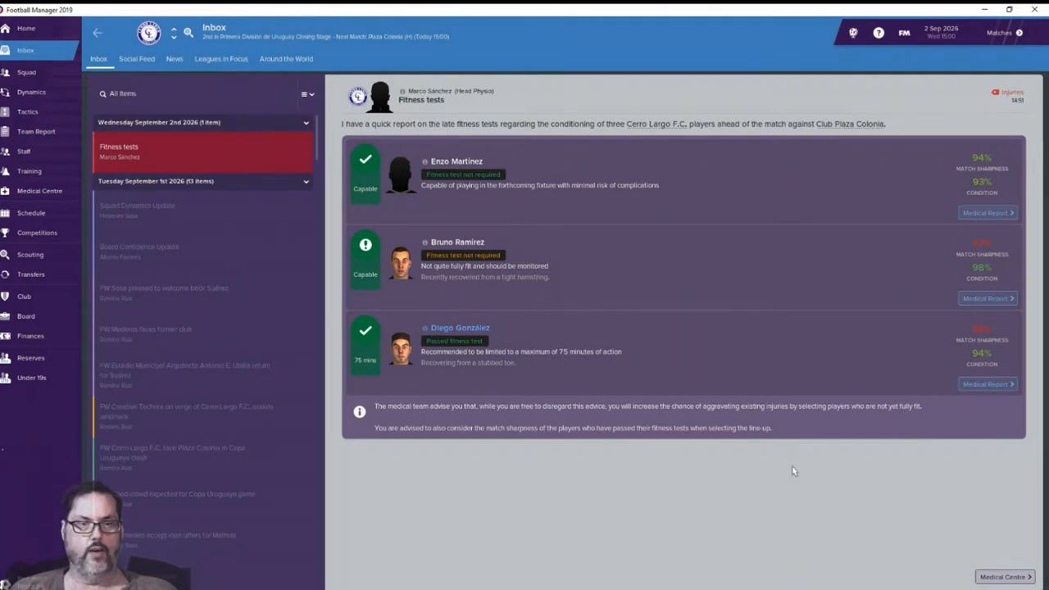
mouse_move(794, 459)
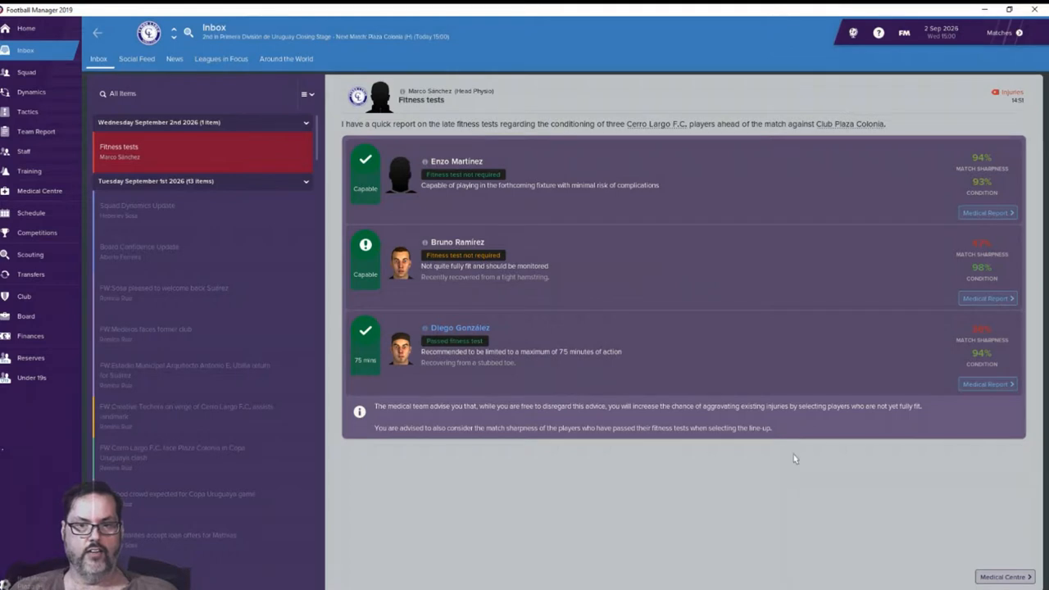
mouse_move(747, 443)
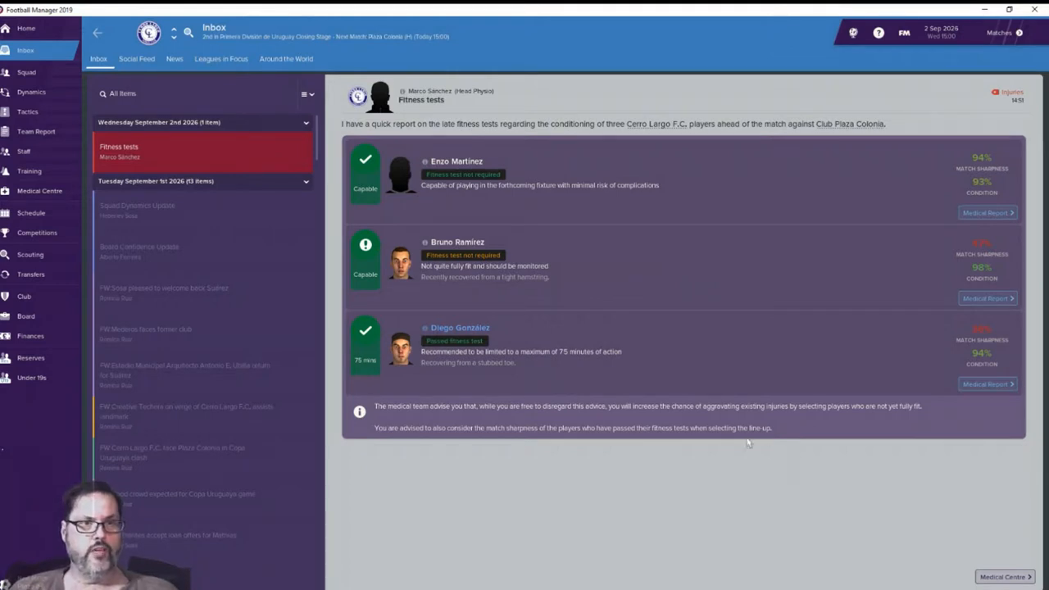
mouse_move(709, 434)
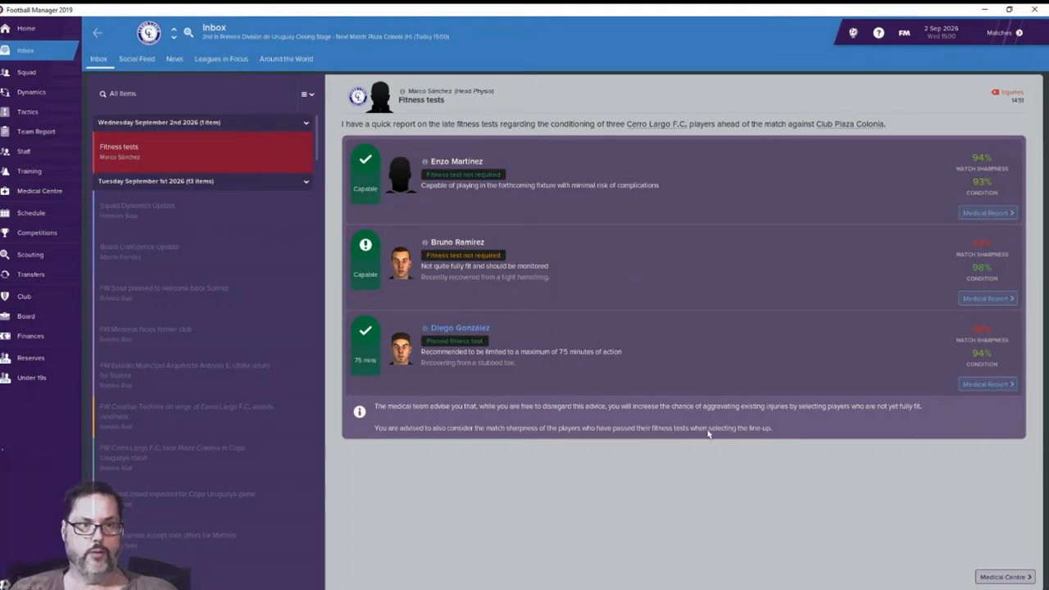
mouse_move(31, 212)
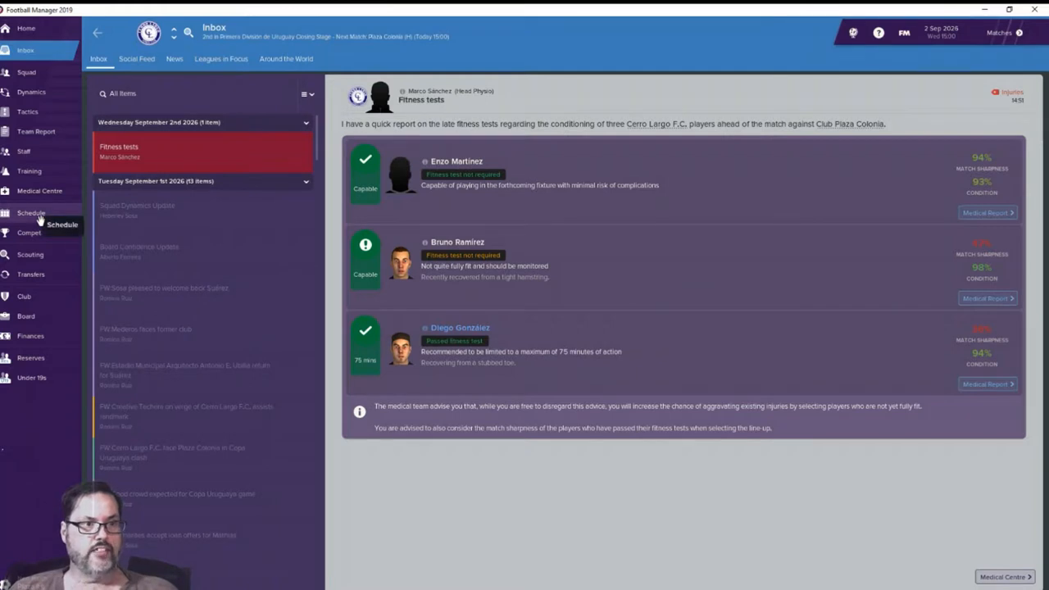
Step: Advance to the cup fixtures and bring up the Cerro Largo v Plaza Colonia match preview
left_click(31, 212)
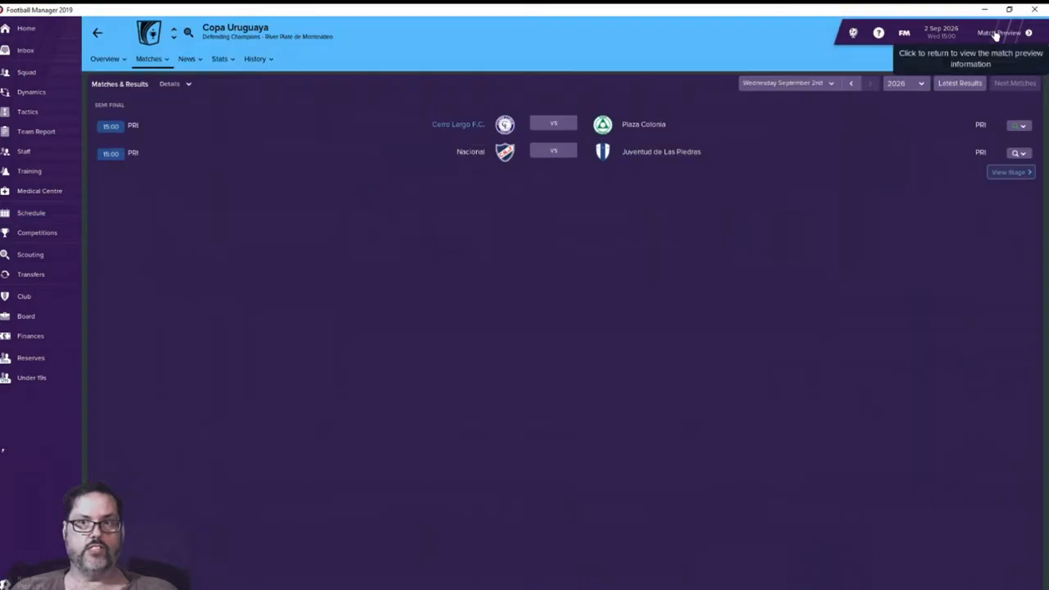
left_click(998, 32)
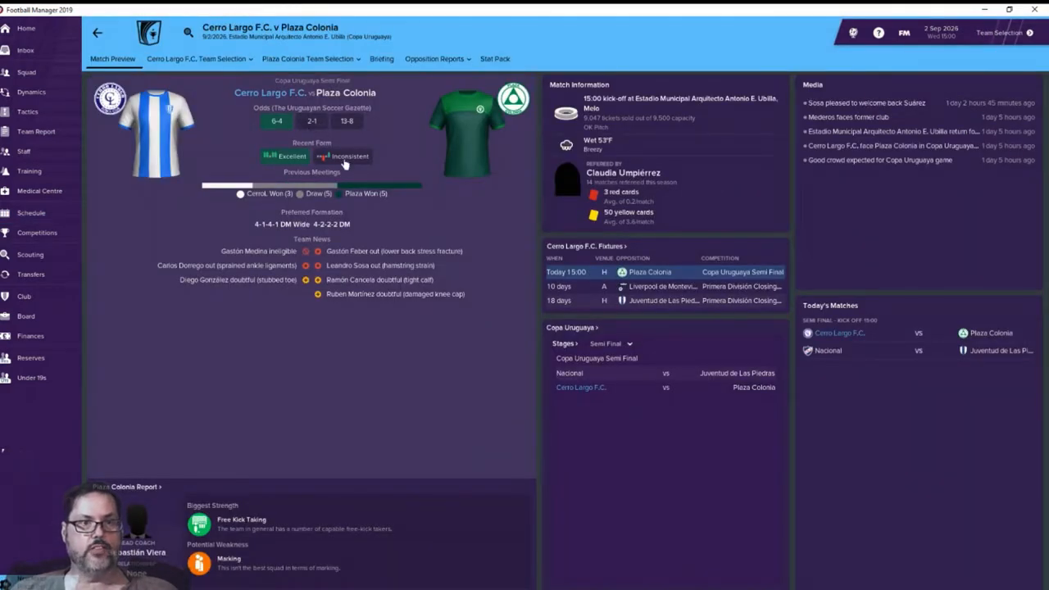
mouse_move(744, 111)
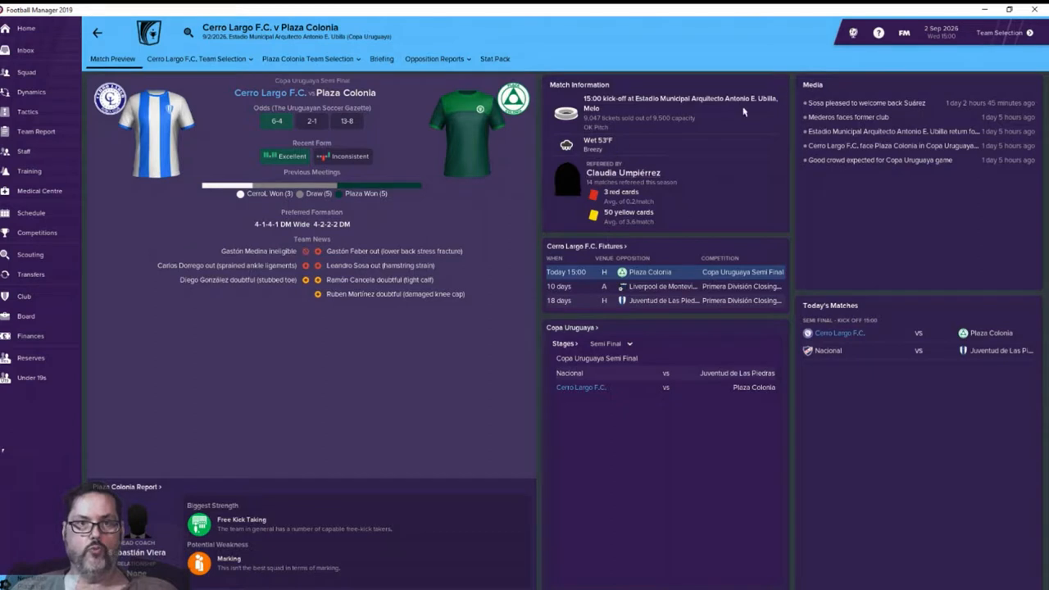
mouse_move(997, 33)
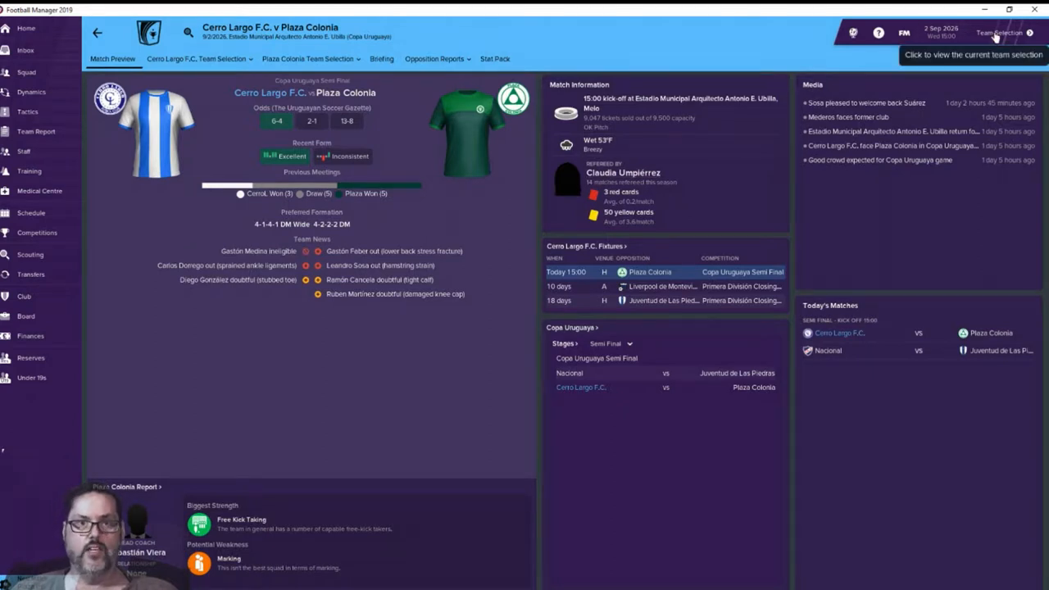
mouse_move(748, 68)
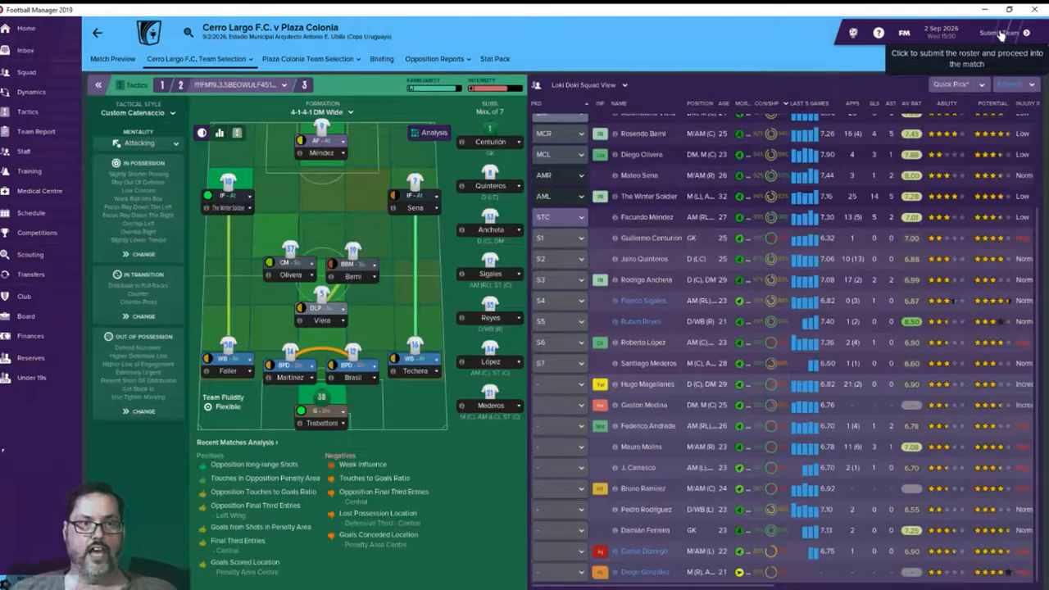
Step: Make Ferreira the starting goalkeeper and review Guillermo Centurión's player profile
left_click(951, 84)
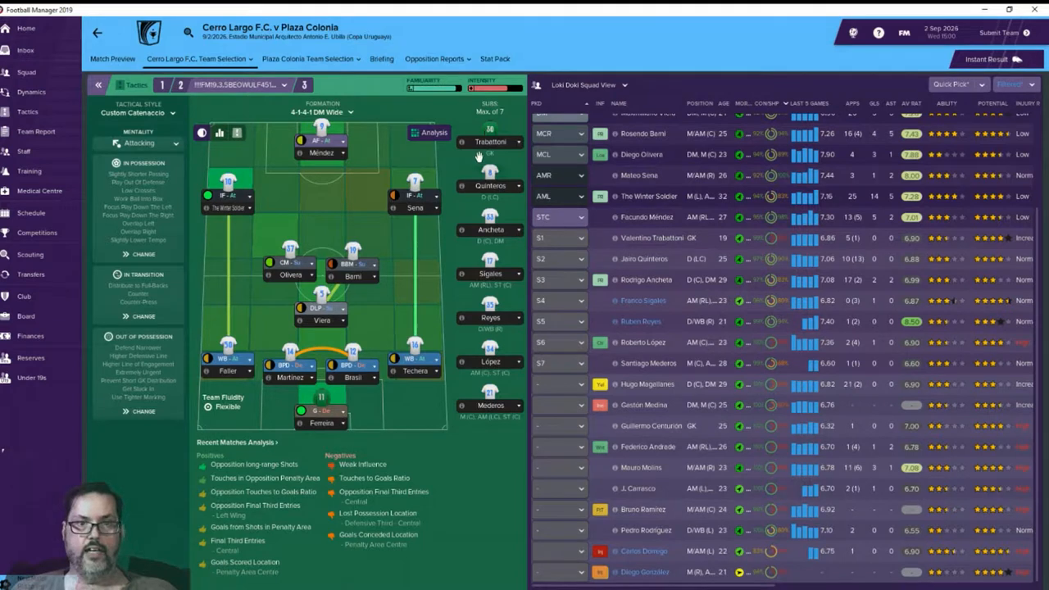
scroll("up", 3)
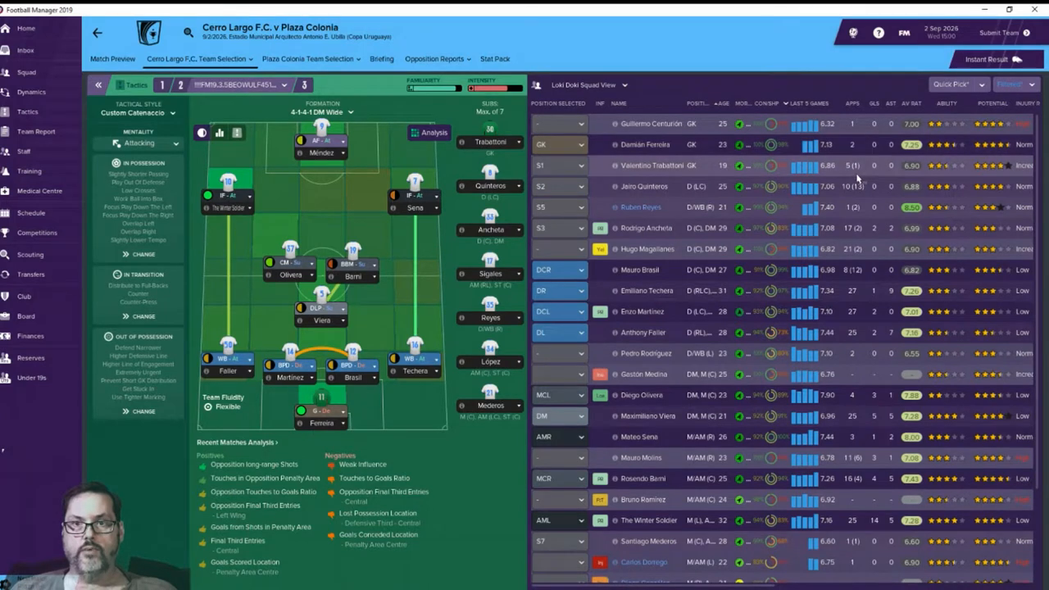
mouse_move(852, 166)
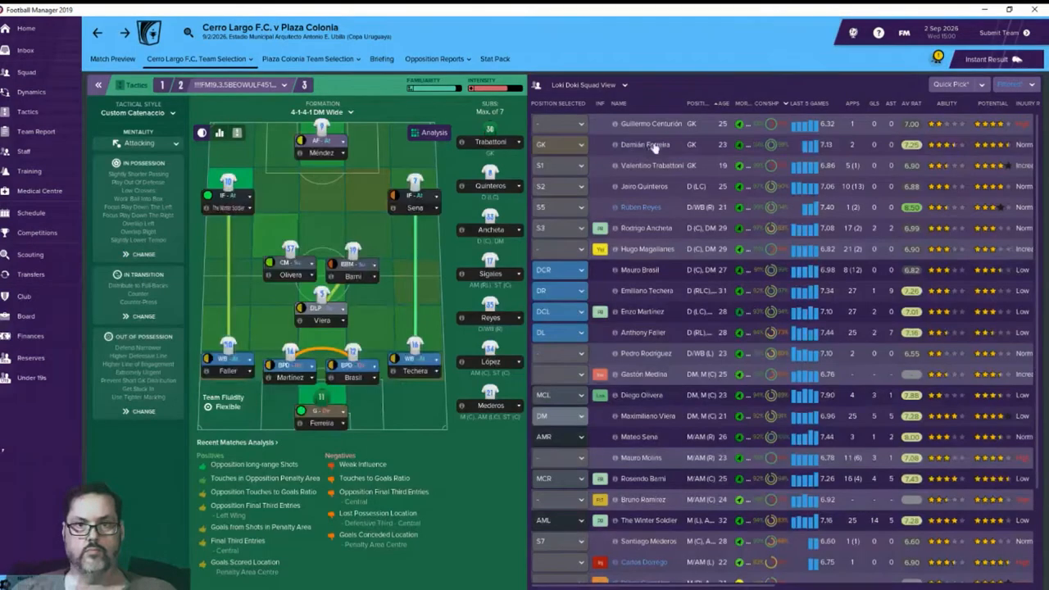
left_click(647, 124)
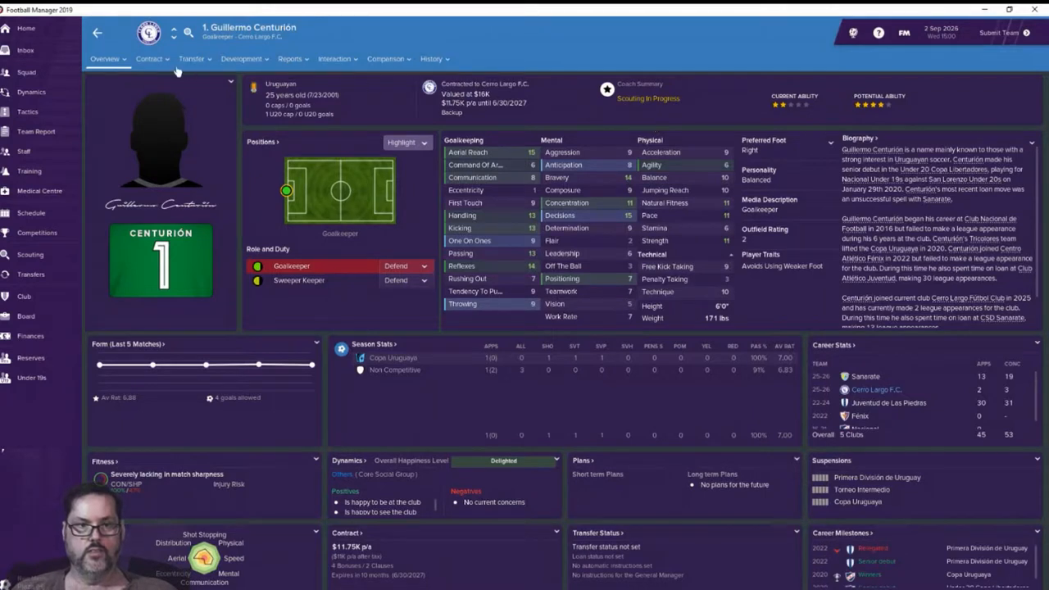
mouse_move(539, 123)
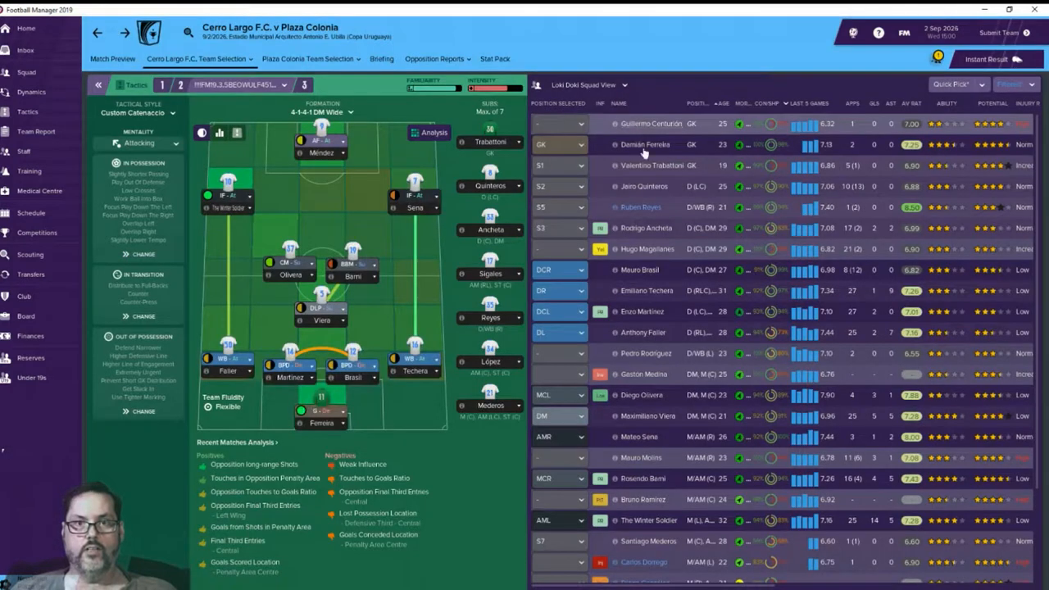
mouse_move(644, 152)
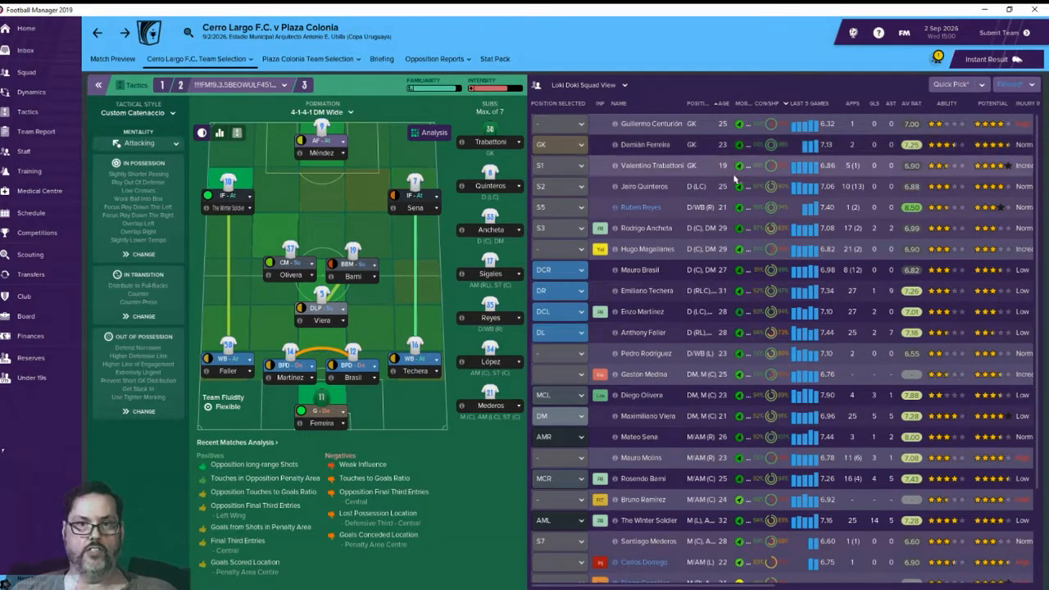
mouse_move(944, 176)
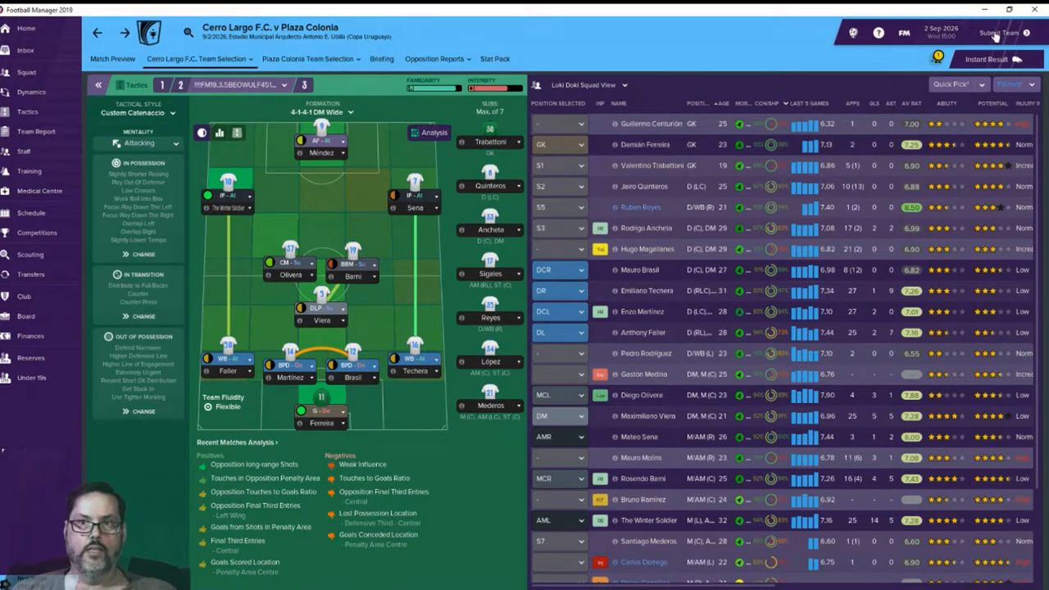
mouse_move(998, 33)
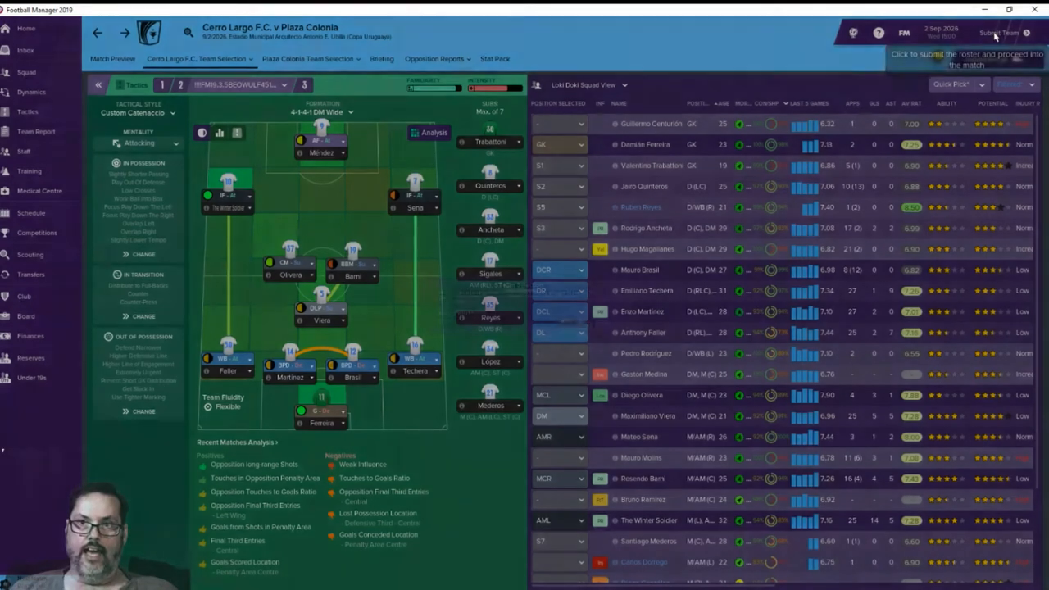
Step: Submit the line-up, accepting the Anthony Faller sharpness warning, and load the match
left_click(998, 33)
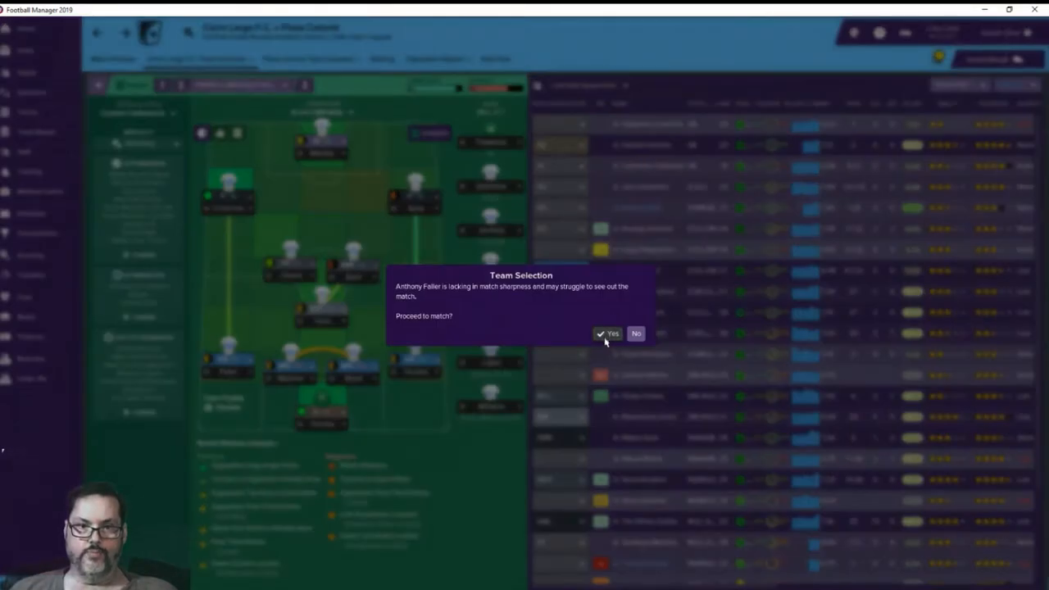
left_click(607, 333)
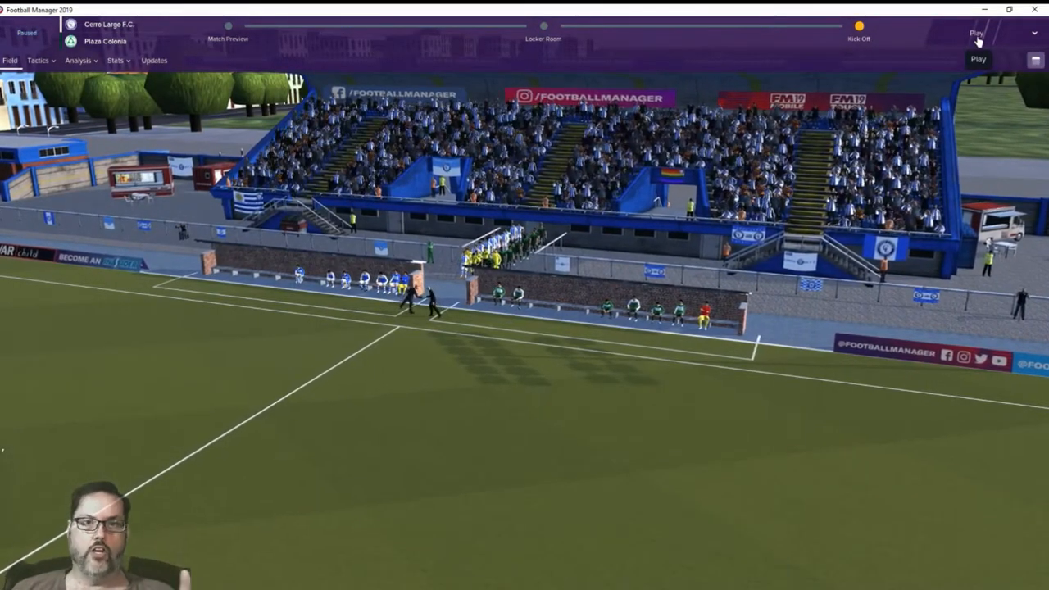
left_click(978, 58)
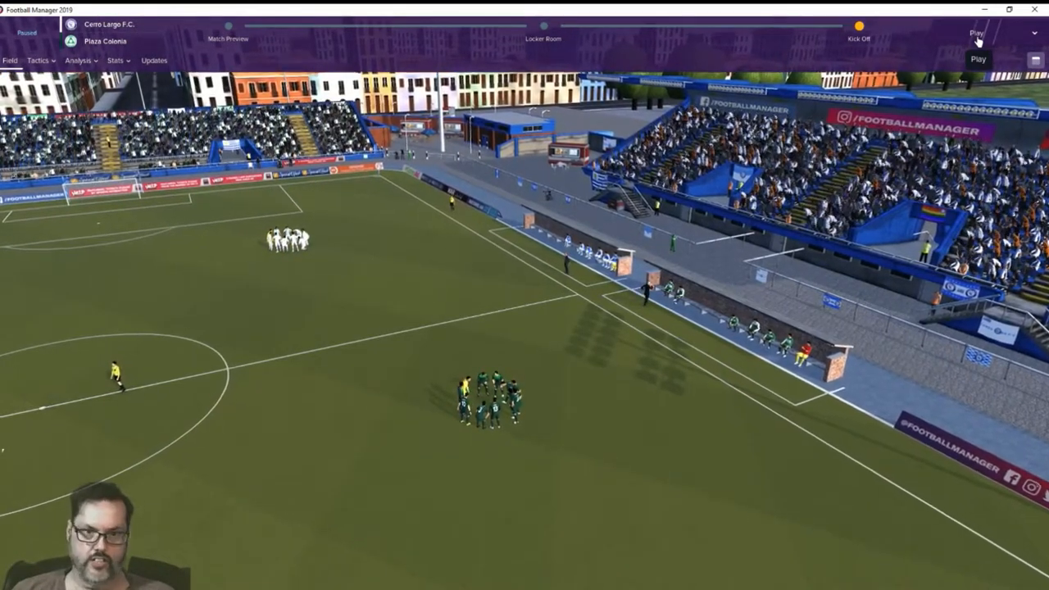
Step: Kick off the semi-final and let play run into the first half
left_click(977, 33)
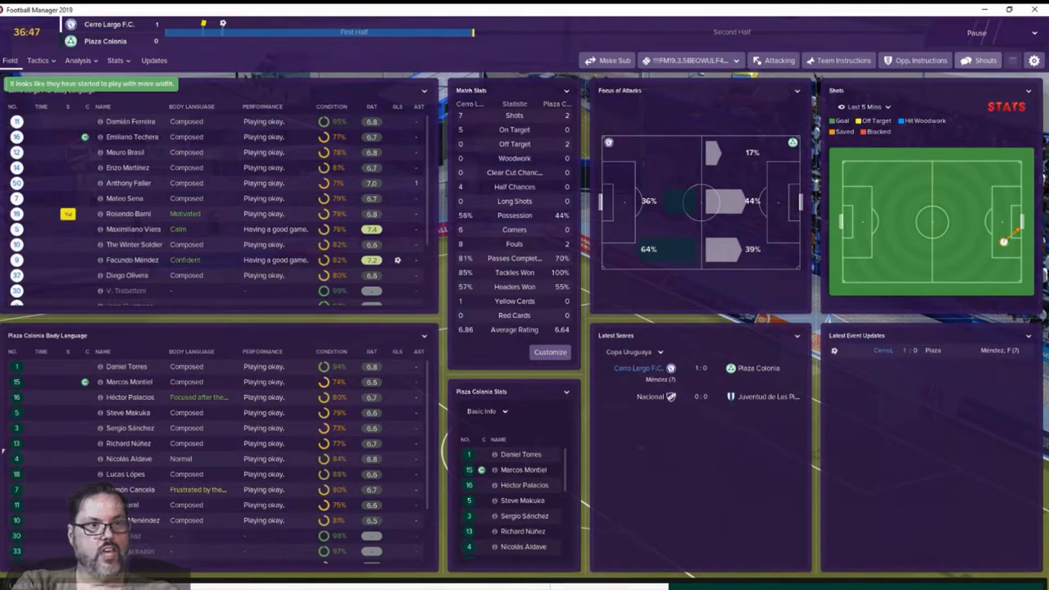
Step: Let the match continue until the half-time review at 2–0
left_click(10, 59)
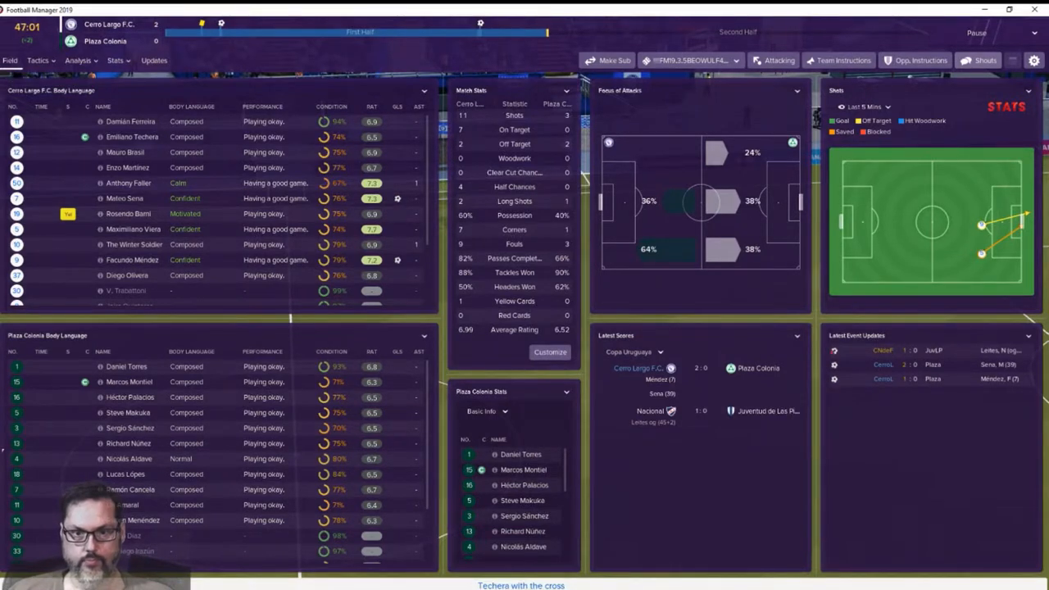
mouse_move(695, 425)
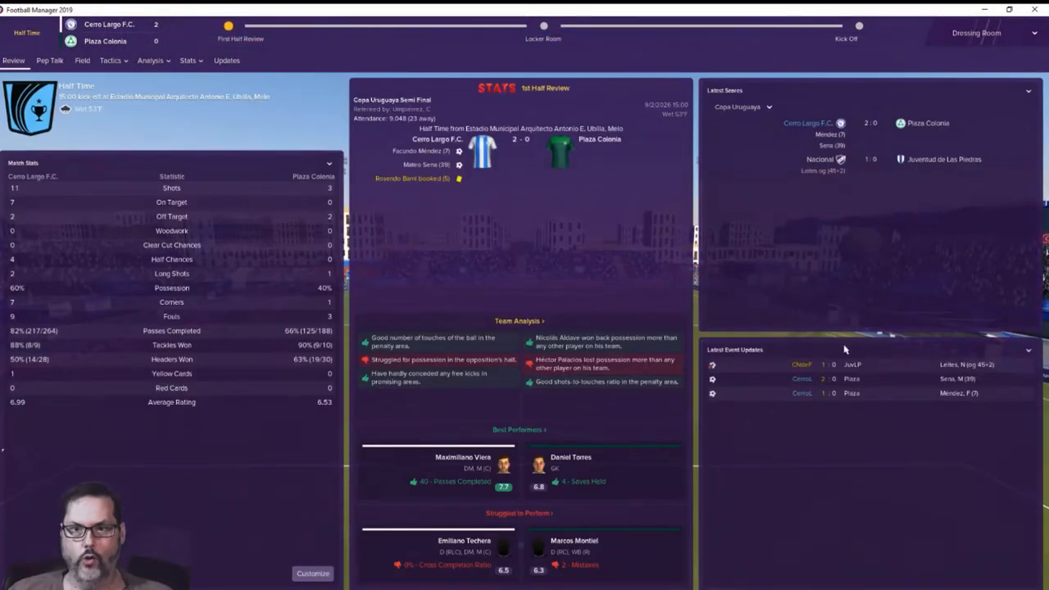
mouse_move(932, 178)
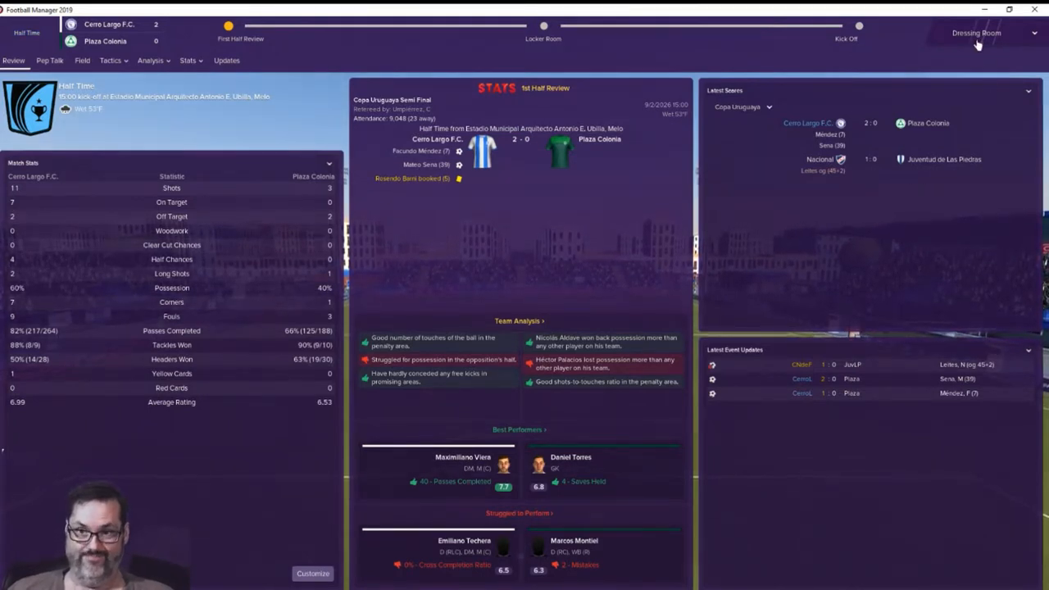
mouse_move(976, 33)
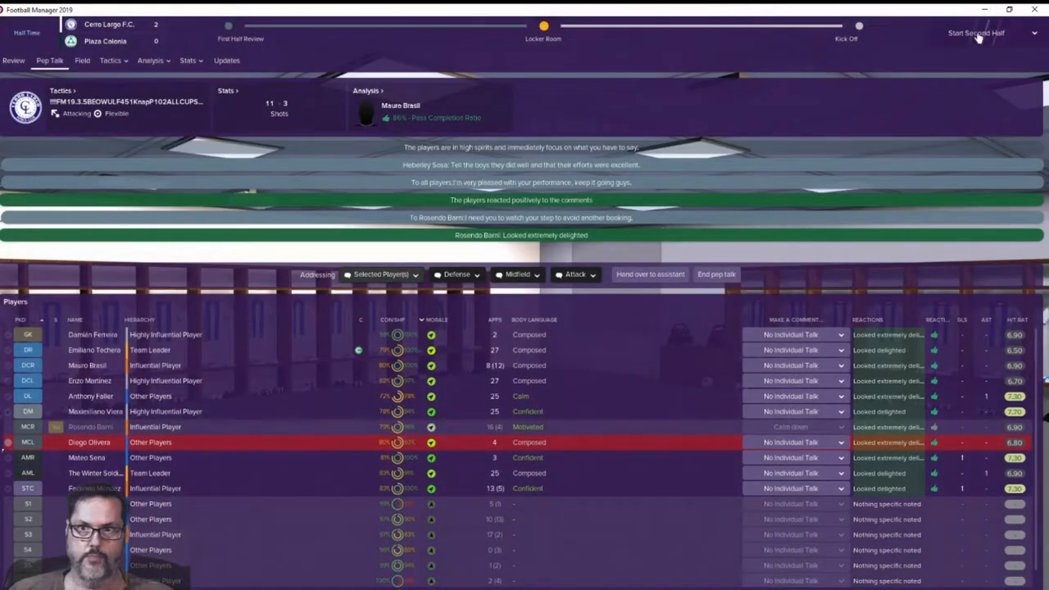
Step: Start the second half after the half-time team talk
left_click(975, 33)
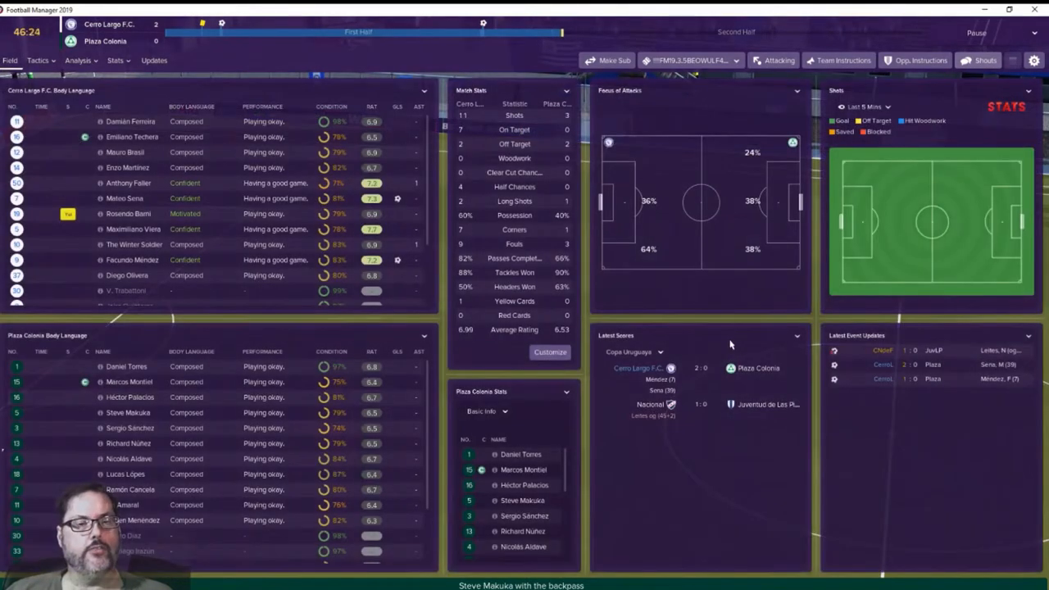
left_click(10, 60)
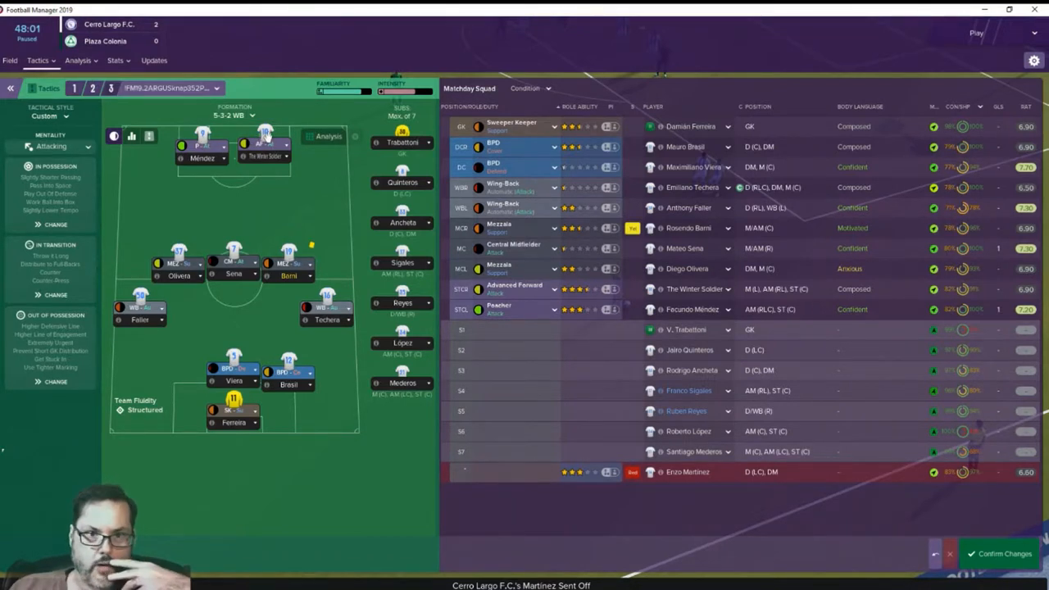
mouse_move(326, 255)
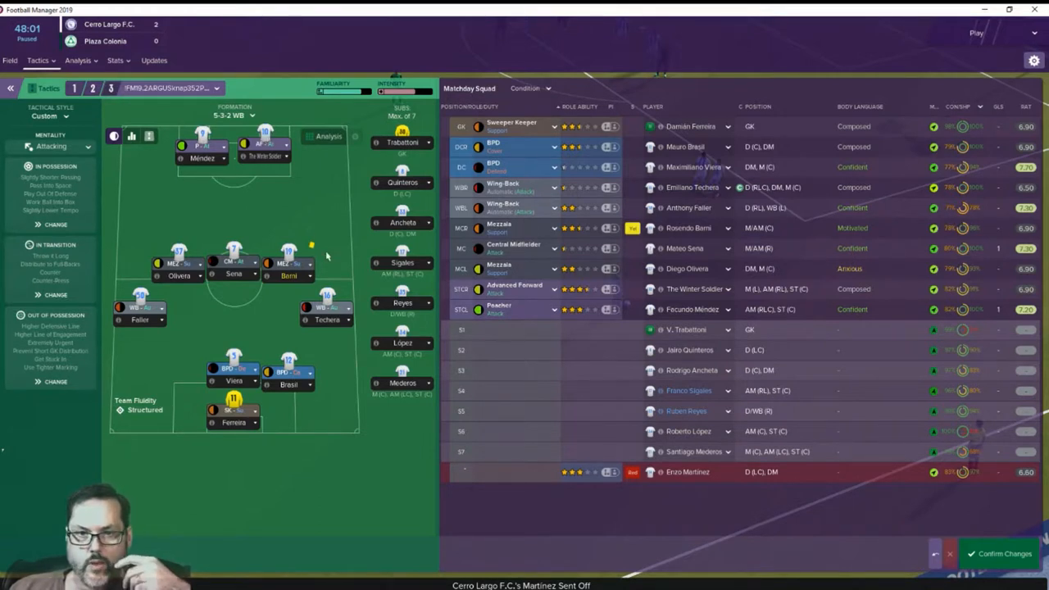
mouse_move(672, 285)
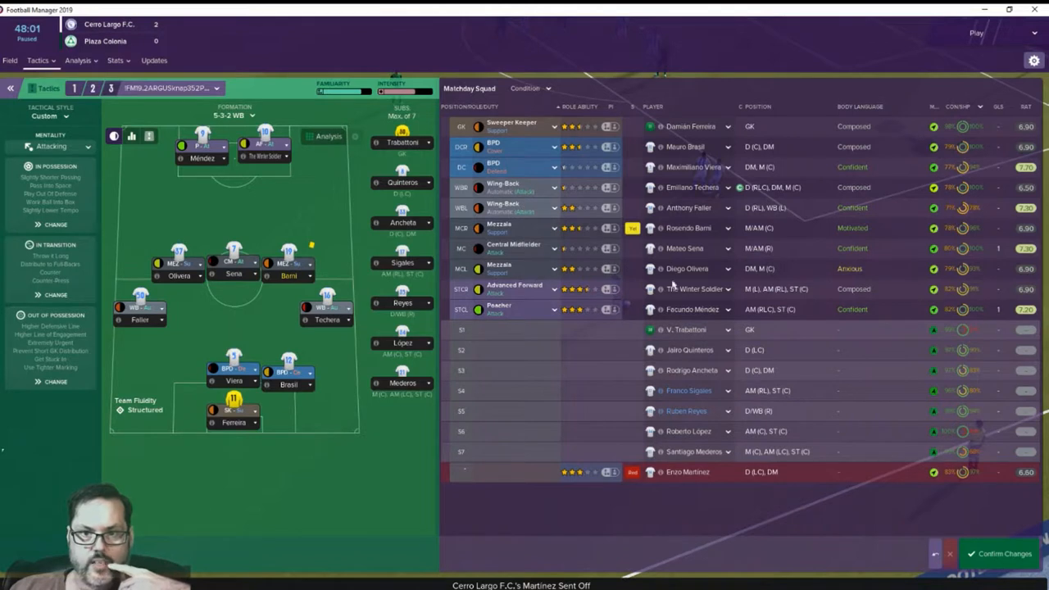
mouse_move(759, 298)
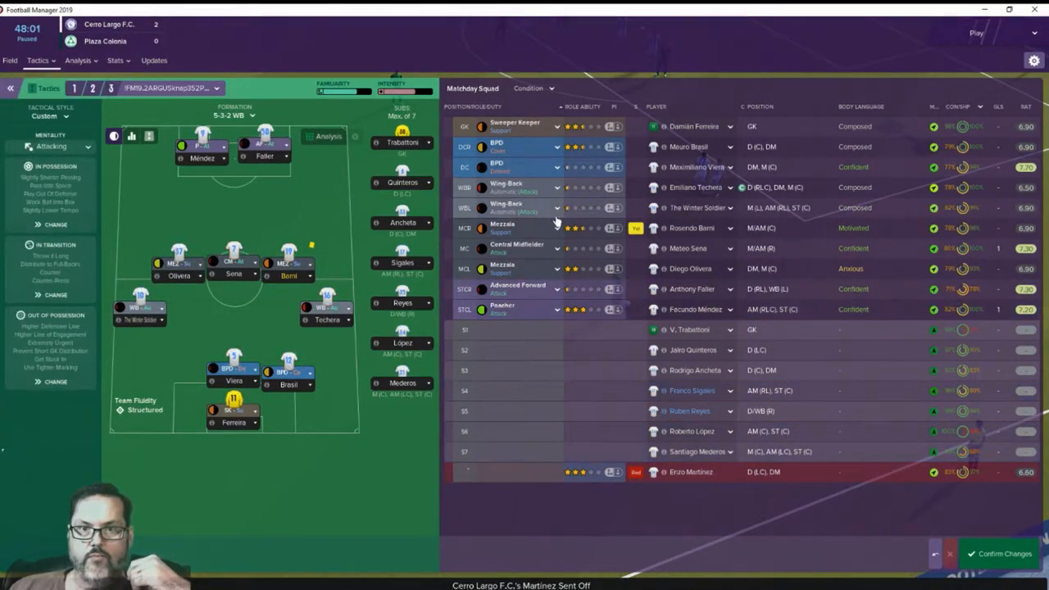
mouse_move(905, 208)
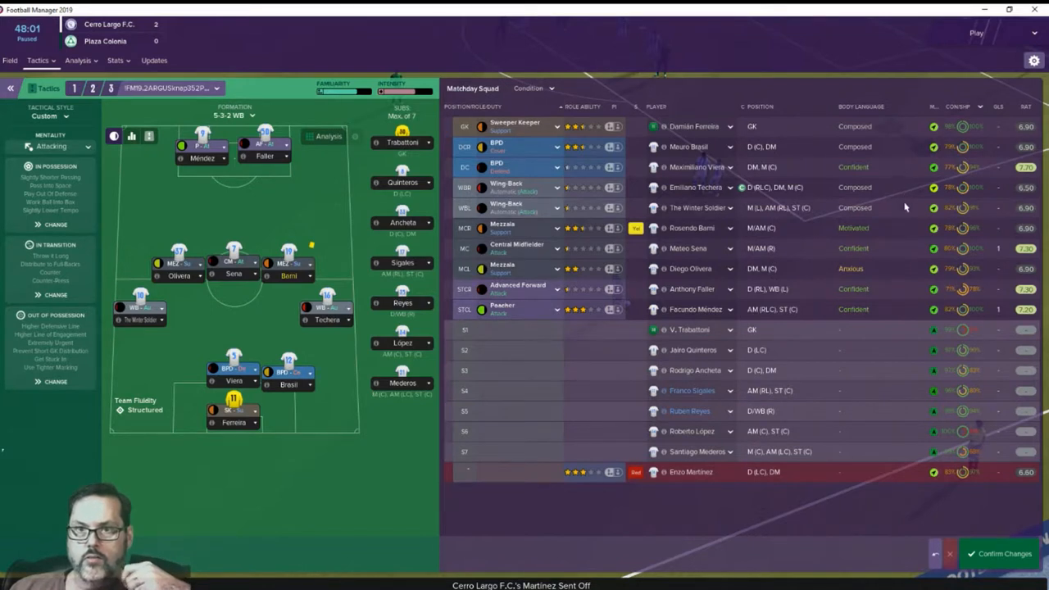
mouse_move(699, 303)
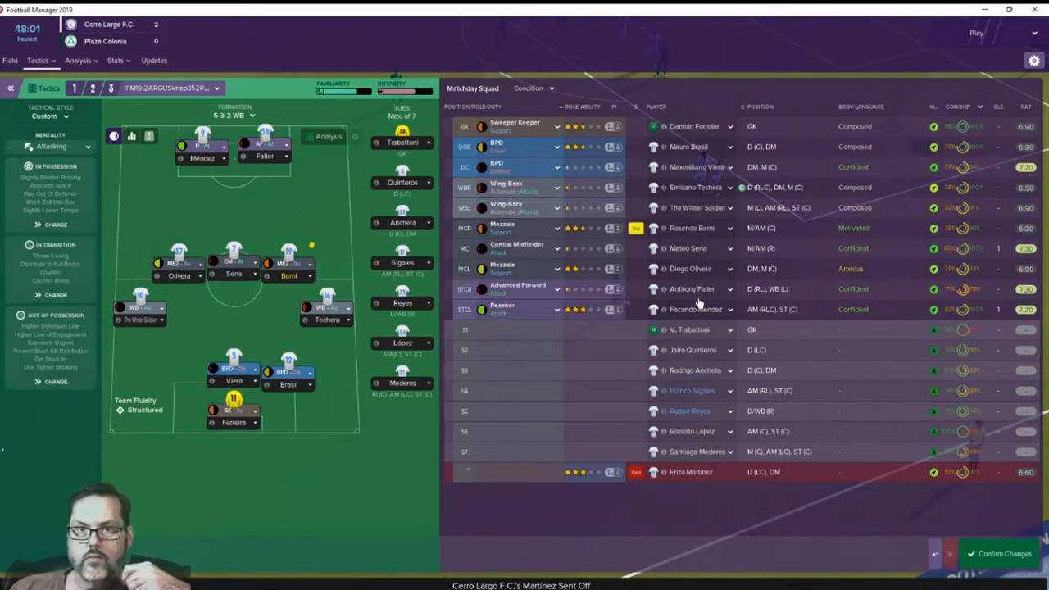
mouse_move(330, 191)
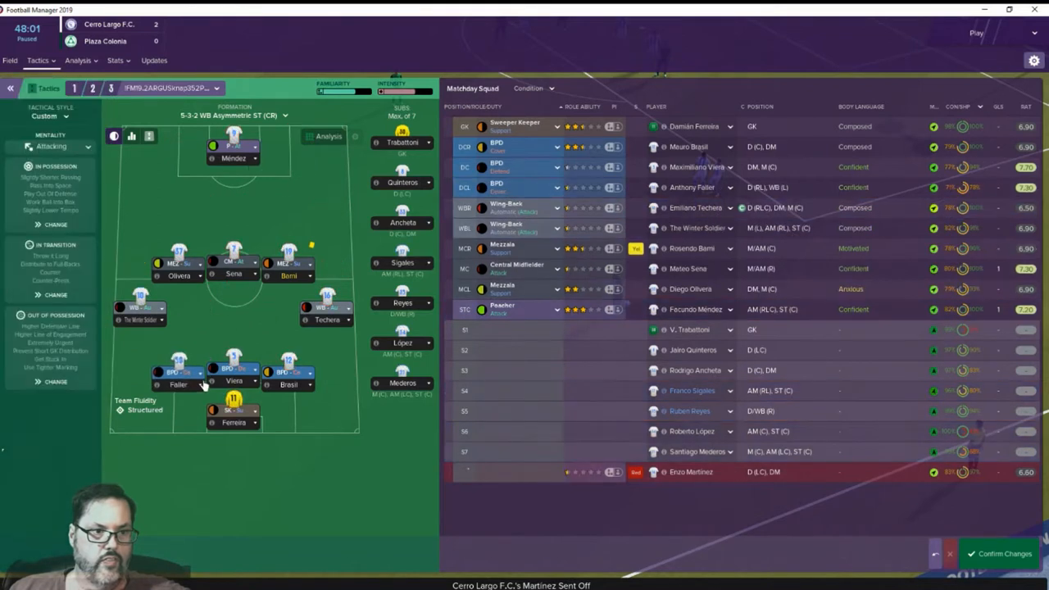
mouse_move(346, 414)
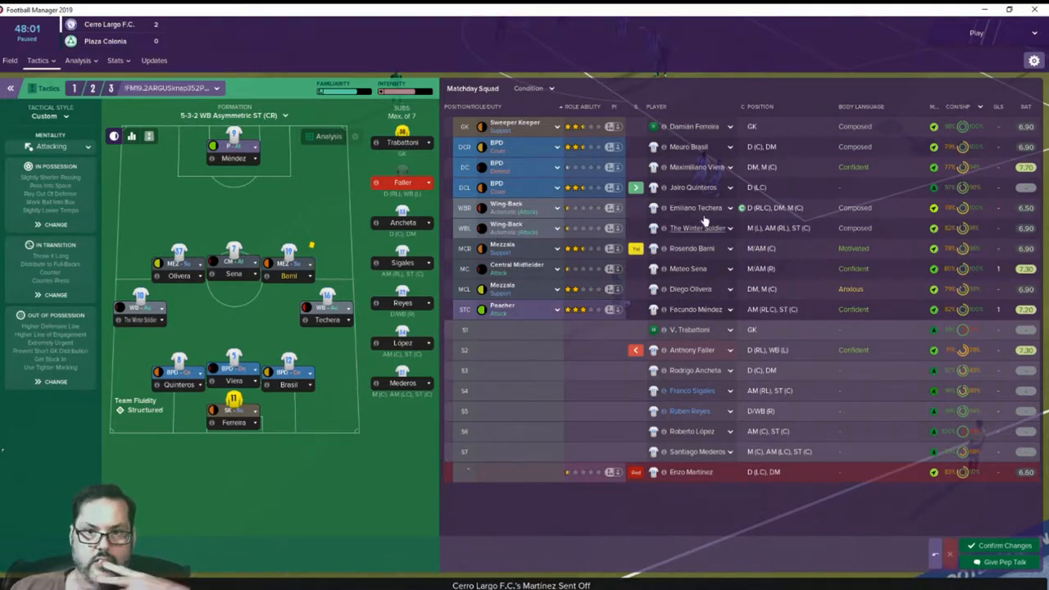
mouse_move(769, 176)
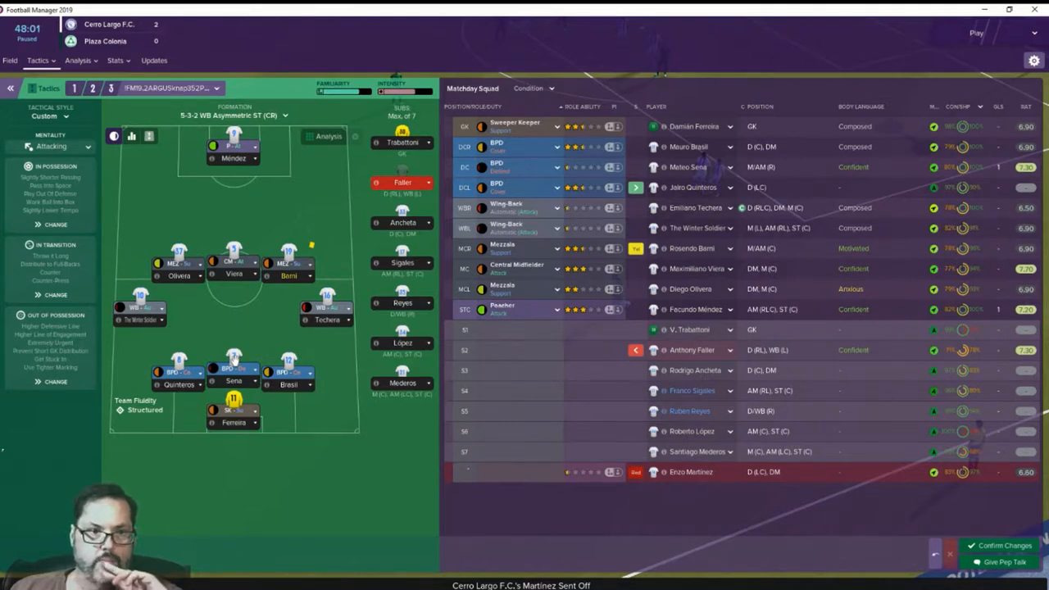
mouse_move(328, 316)
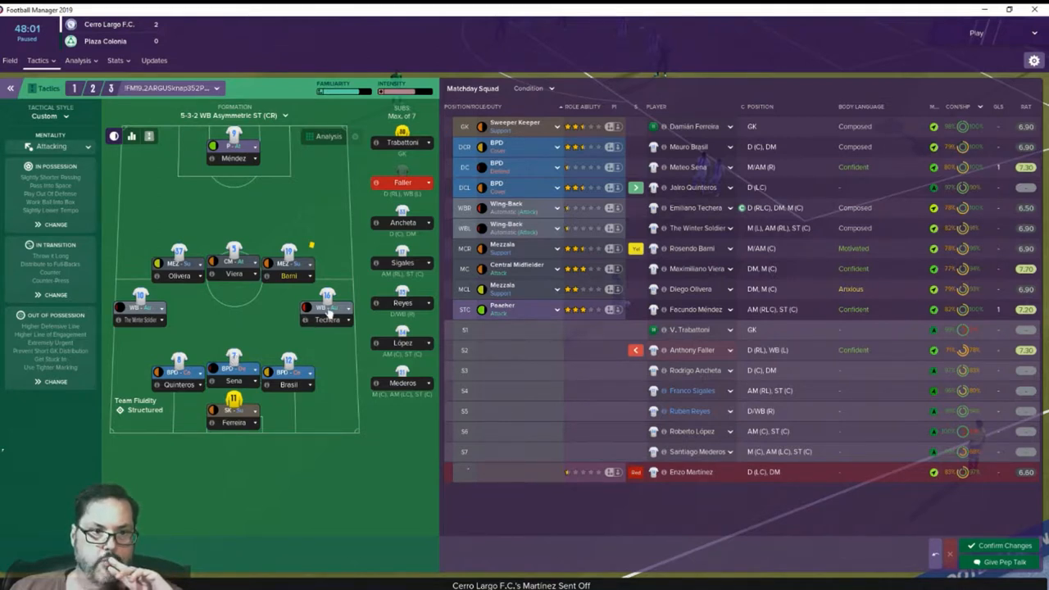
mouse_move(330, 361)
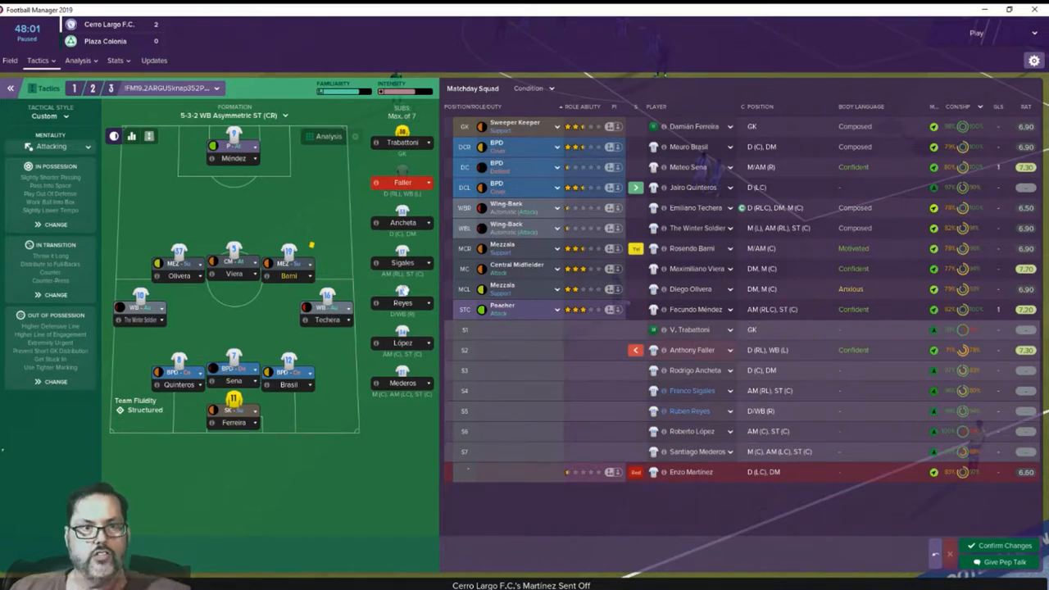
mouse_move(401, 222)
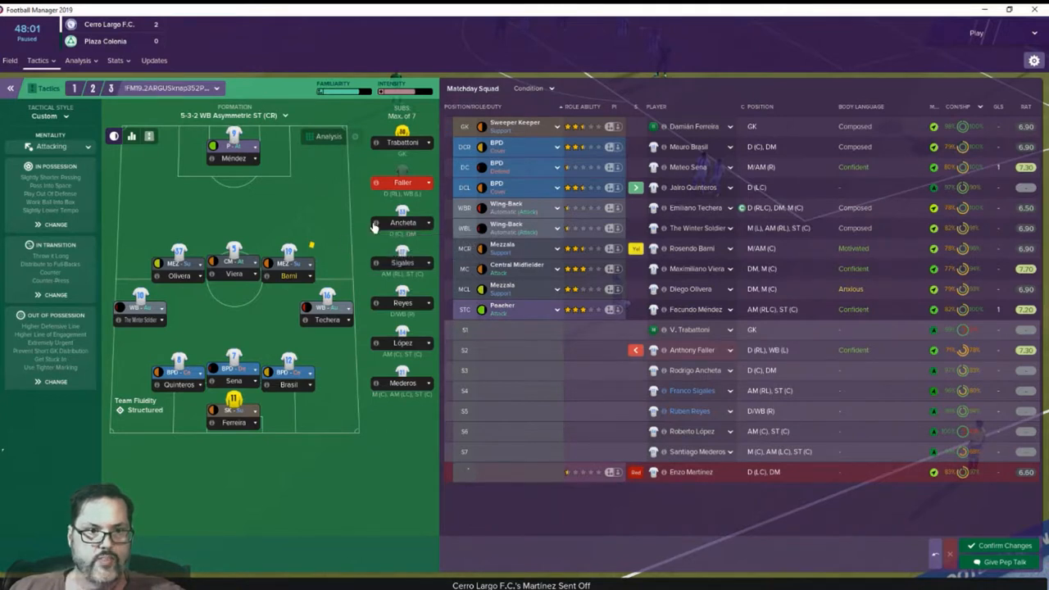
Step: Bring Ancheta on from the bench and confirm the new 5-3-2 shape with both substitutions
left_click(402, 227)
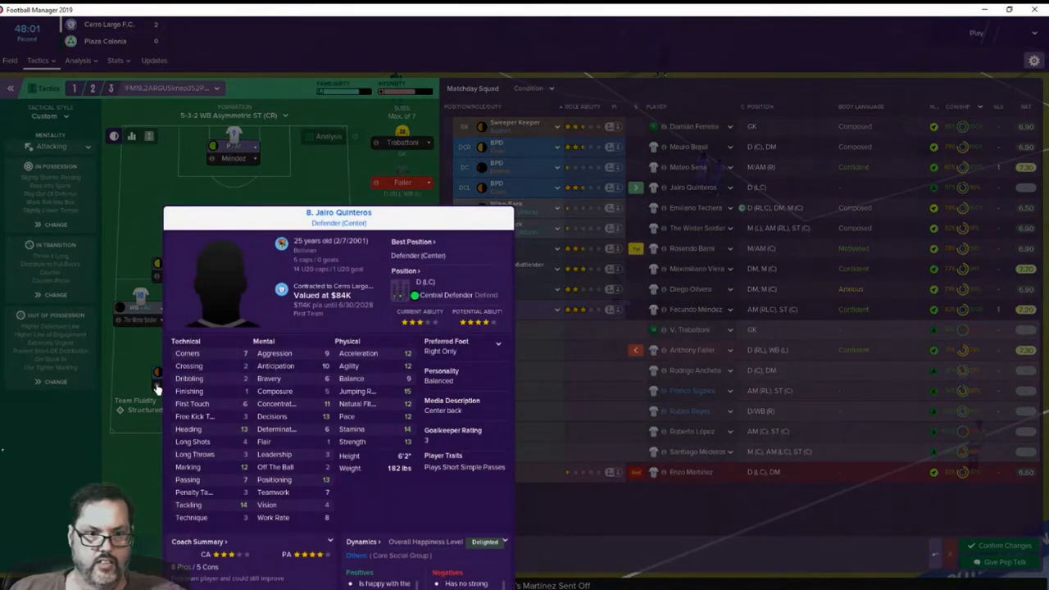
mouse_move(172, 358)
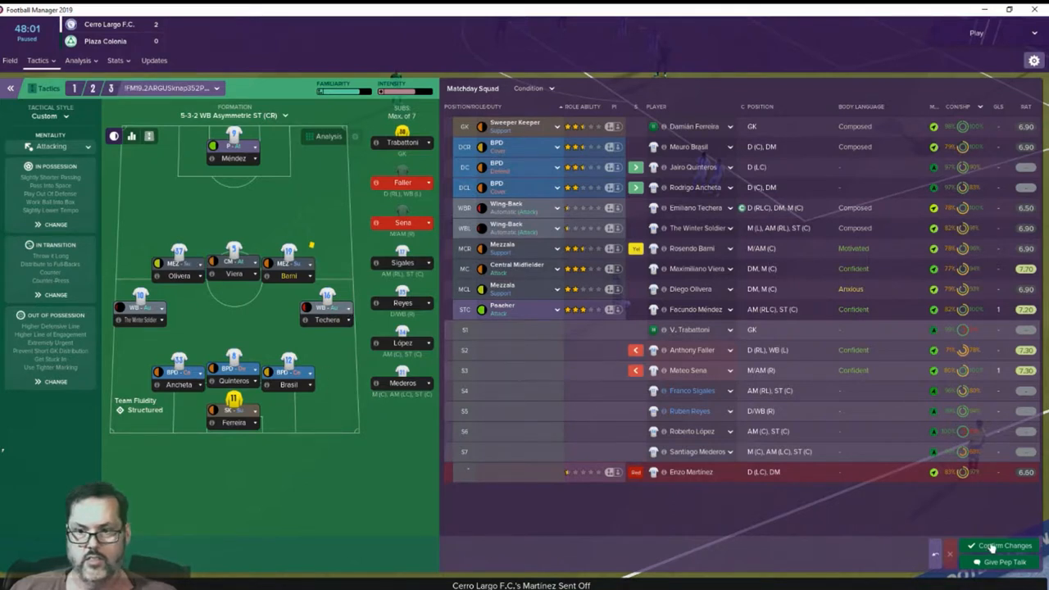
left_click(999, 545)
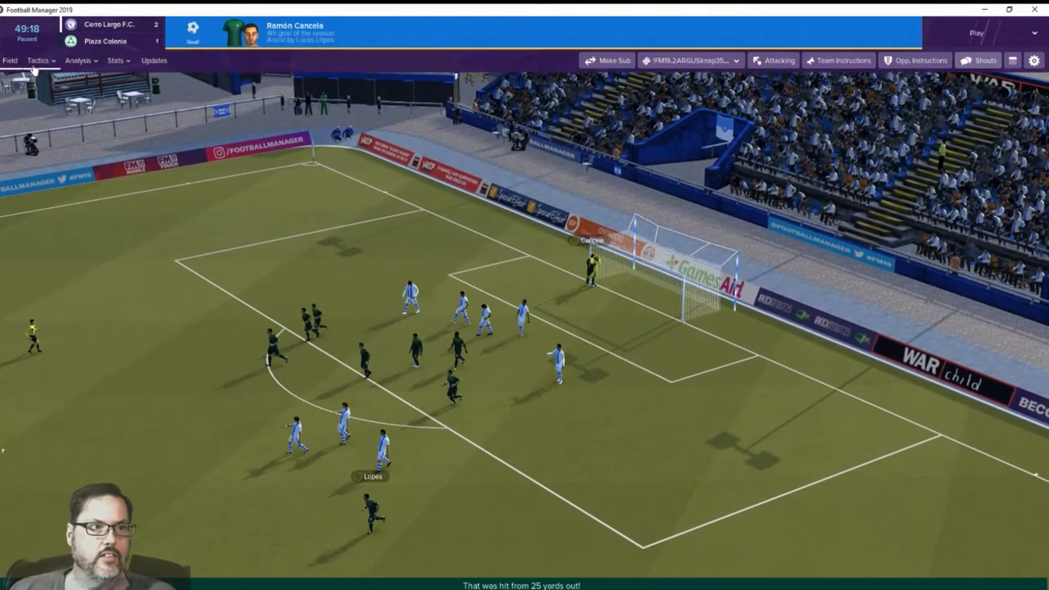
Step: Resume play, skip the replay of Cancela's goal and return to the tactics screen at 2–1
left_click(975, 33)
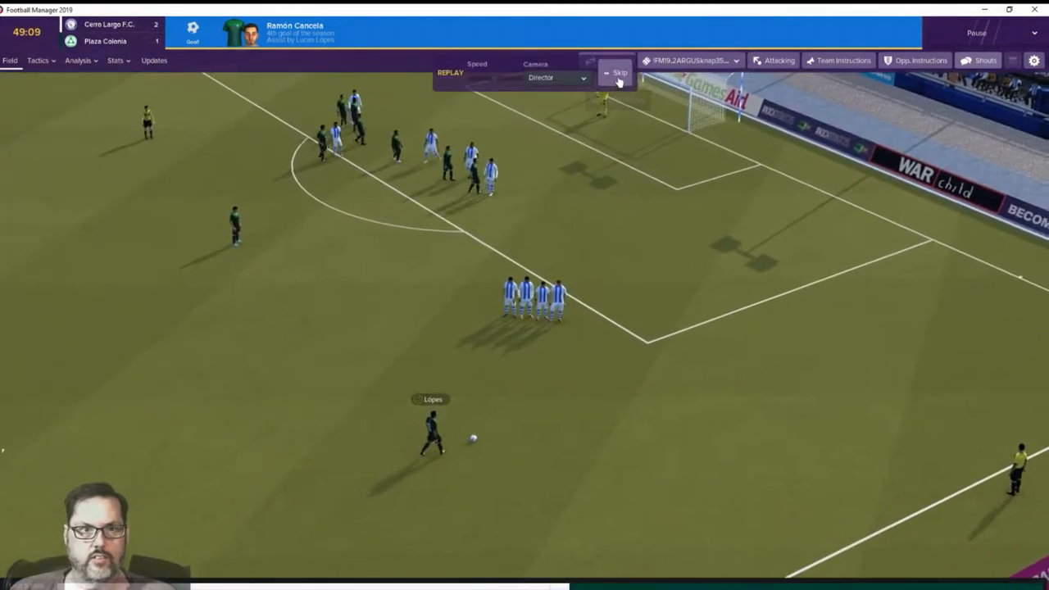
left_click(619, 73)
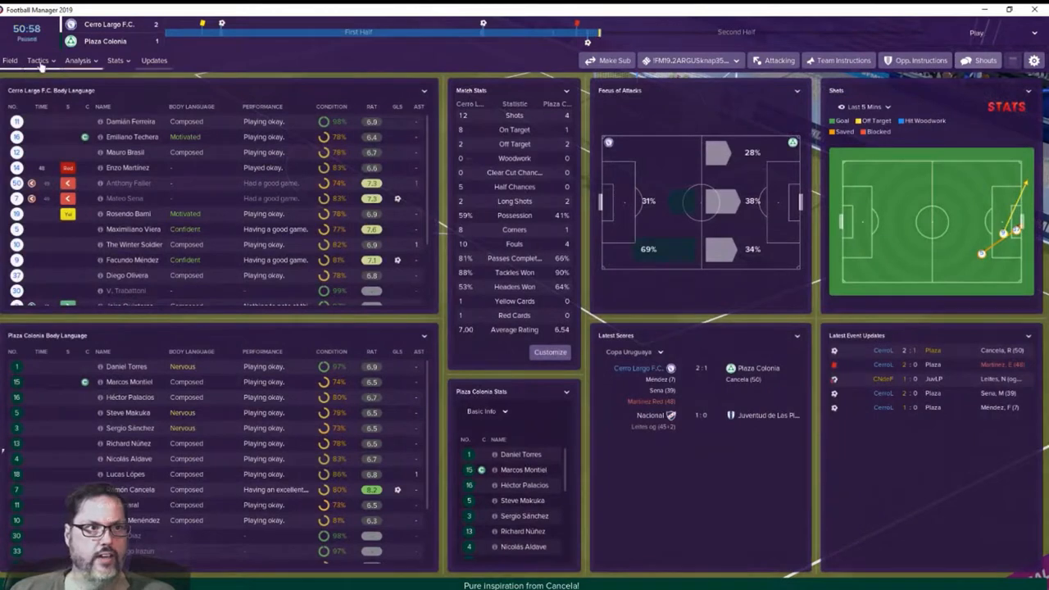
left_click(38, 60)
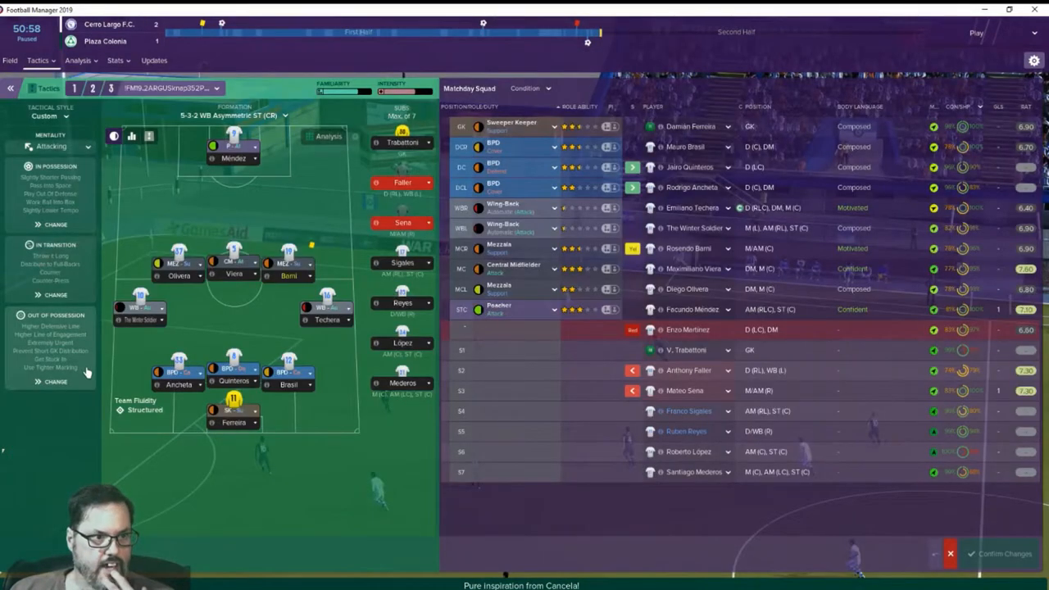
Step: Set standard lines out of possession and raise time wasting to Sometimes in possession
left_click(55, 381)
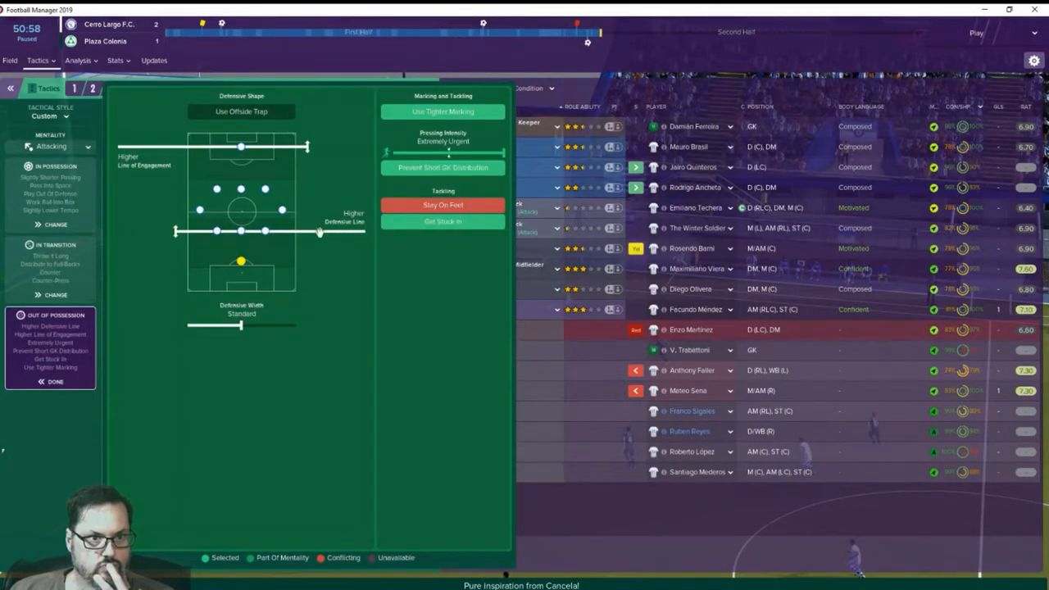
mouse_move(426, 189)
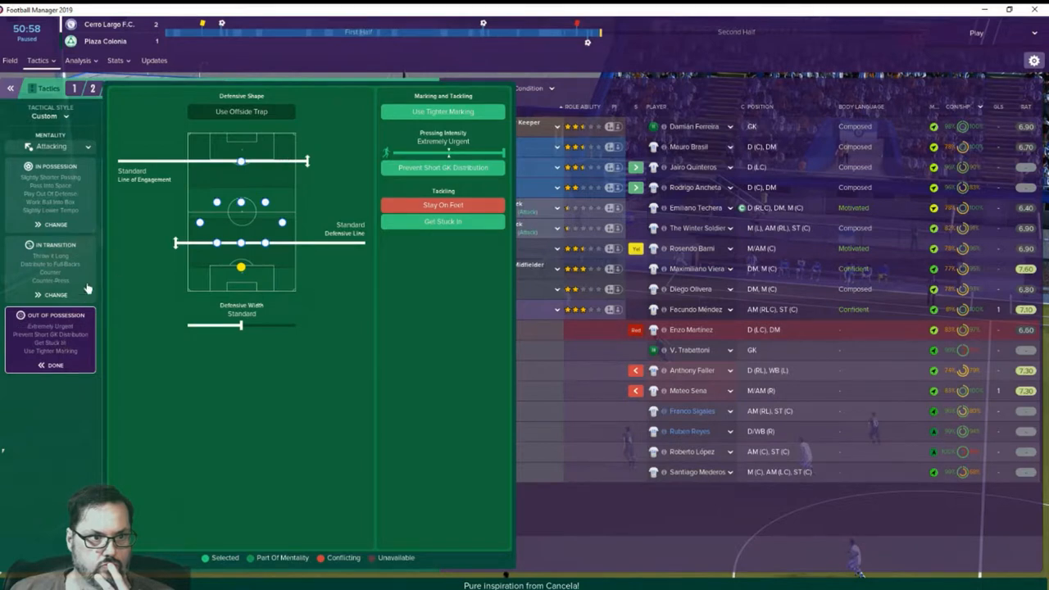
left_click(55, 295)
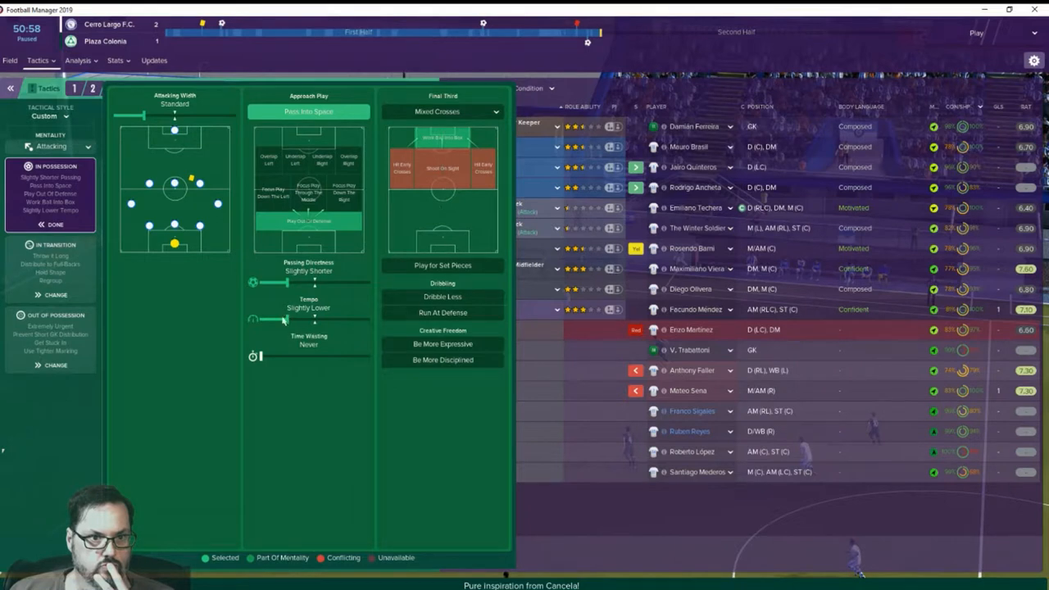
left_click_drag(256, 355, 313, 356)
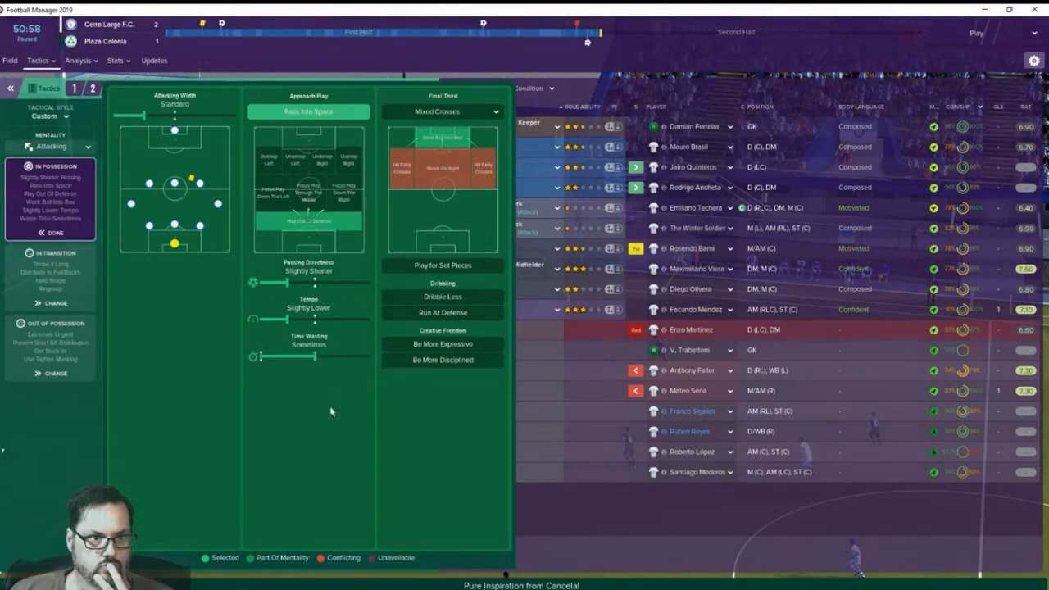
mouse_move(287, 443)
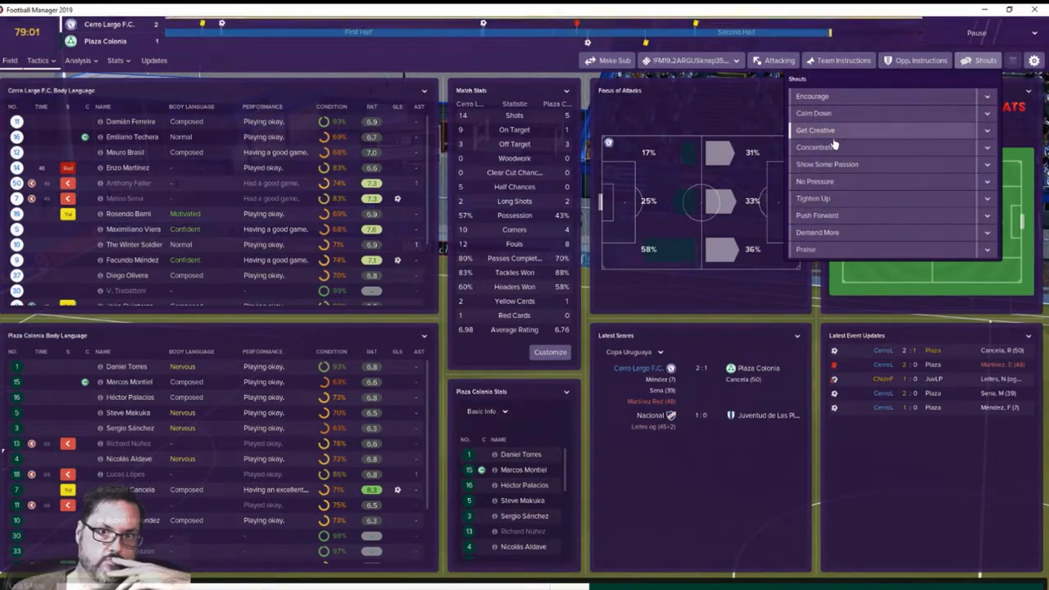
Step: After a touchline shout, substitute Ruben Reyes for Emiliano Techera at right wing-back and confirm
left_click(816, 131)
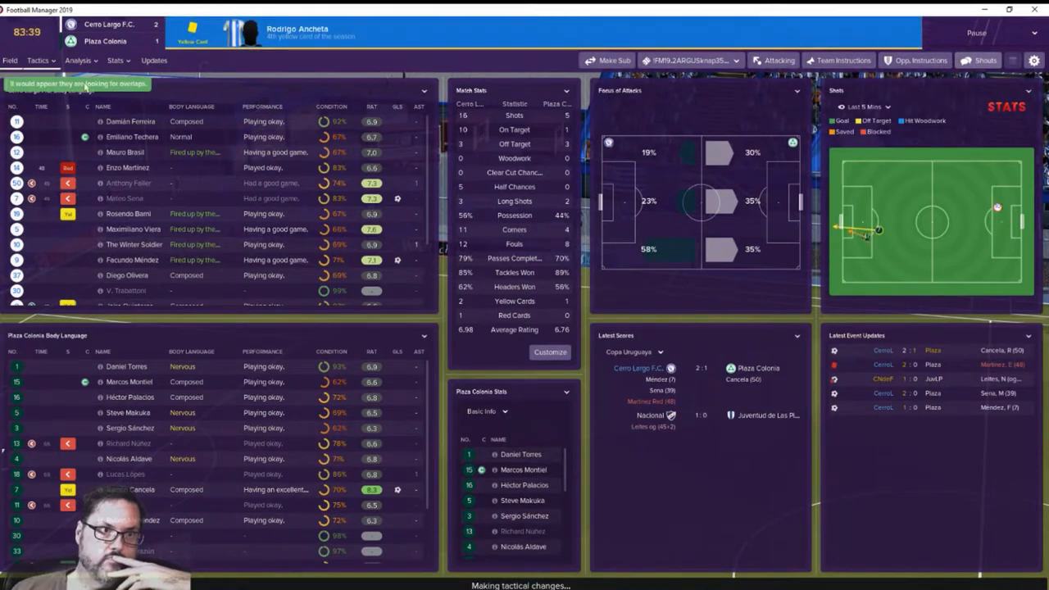
left_click(610, 60)
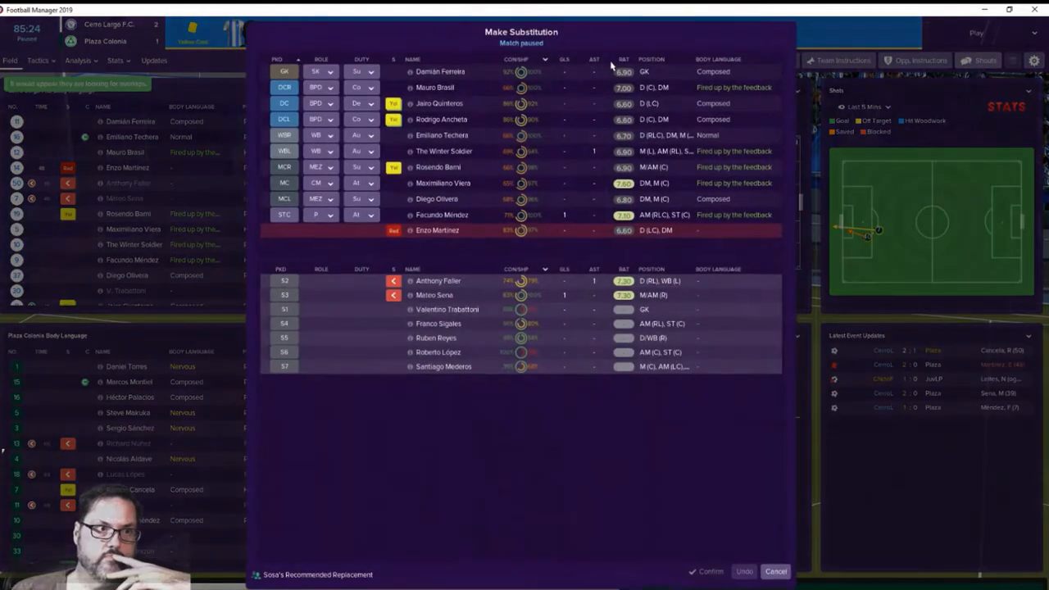
mouse_move(459, 129)
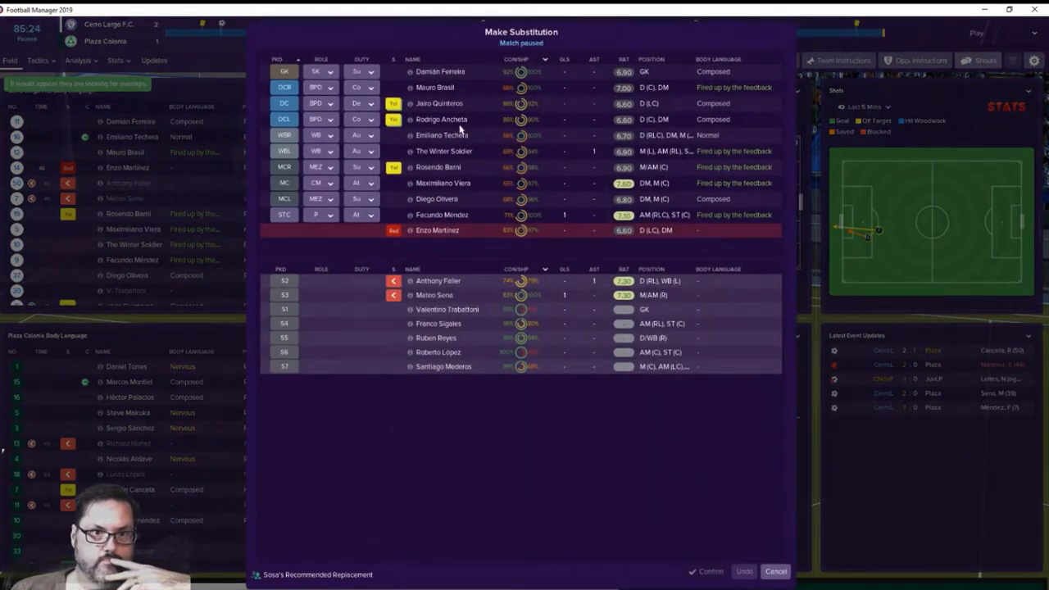
mouse_move(443, 90)
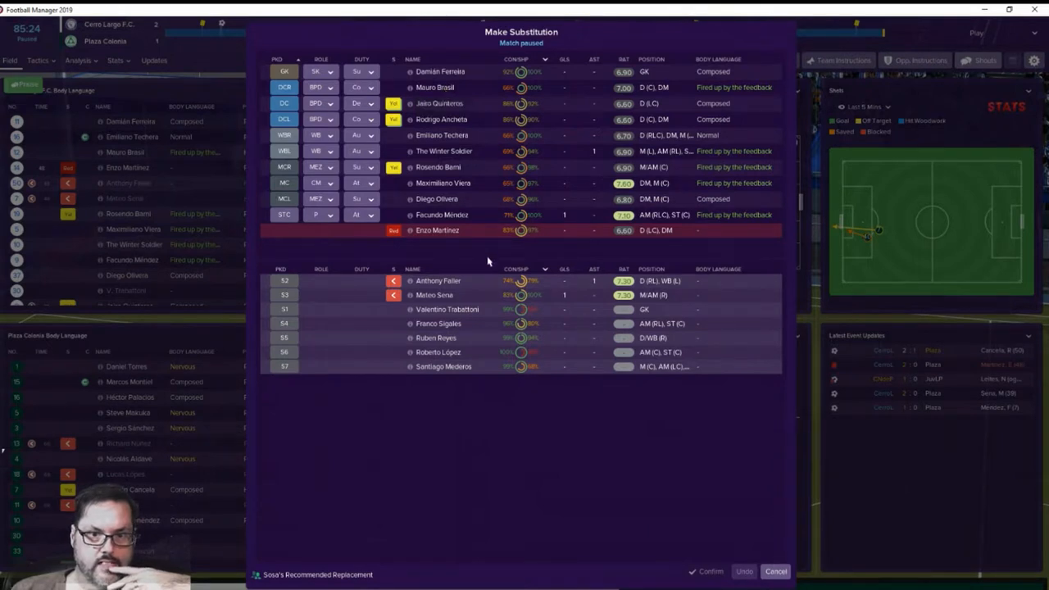
mouse_move(436, 141)
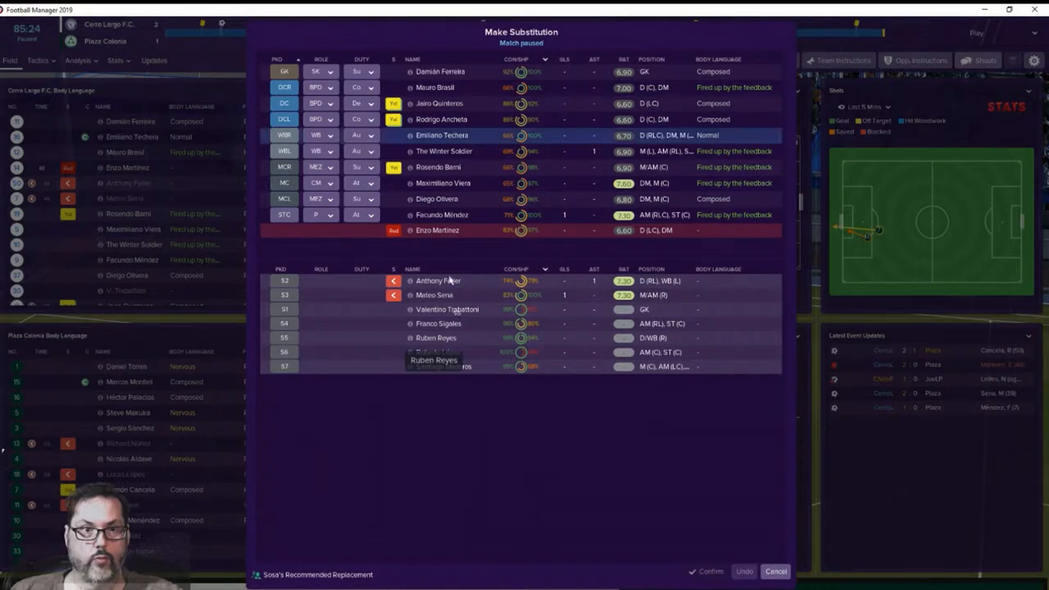
left_click(436, 338)
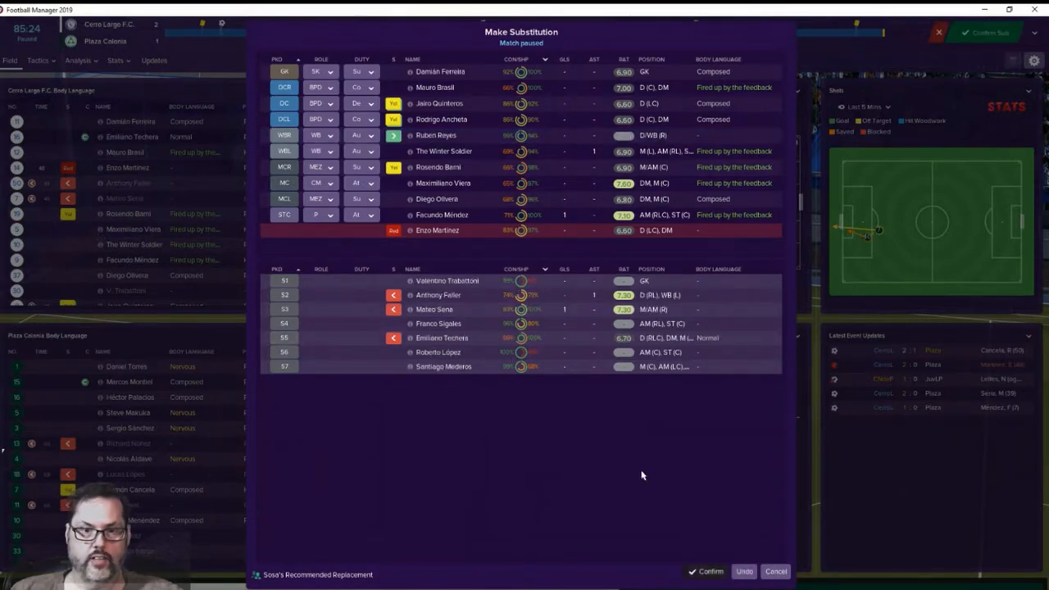
left_click(706, 571)
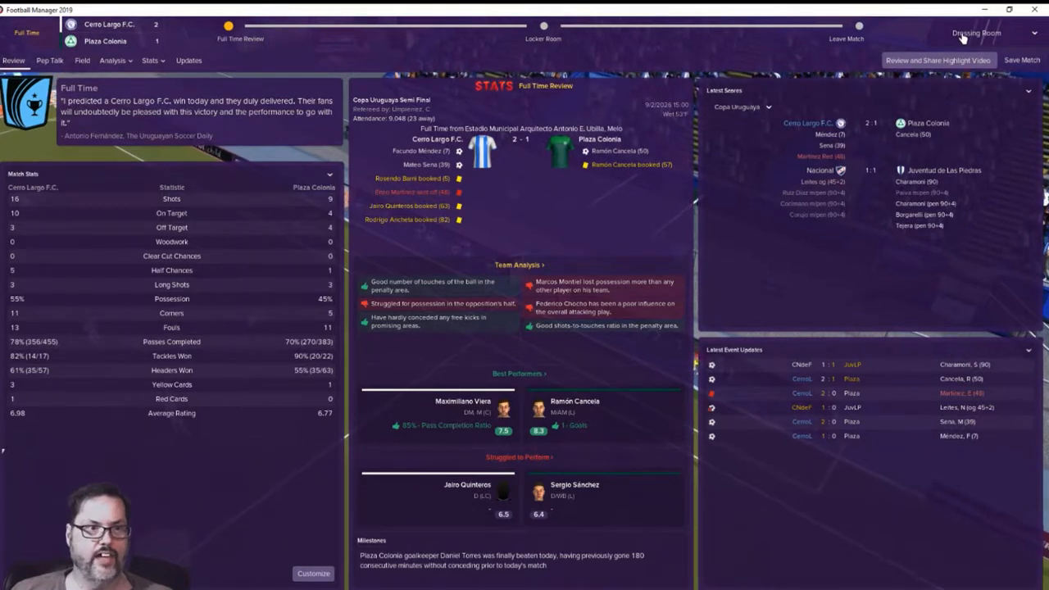
mouse_move(962, 38)
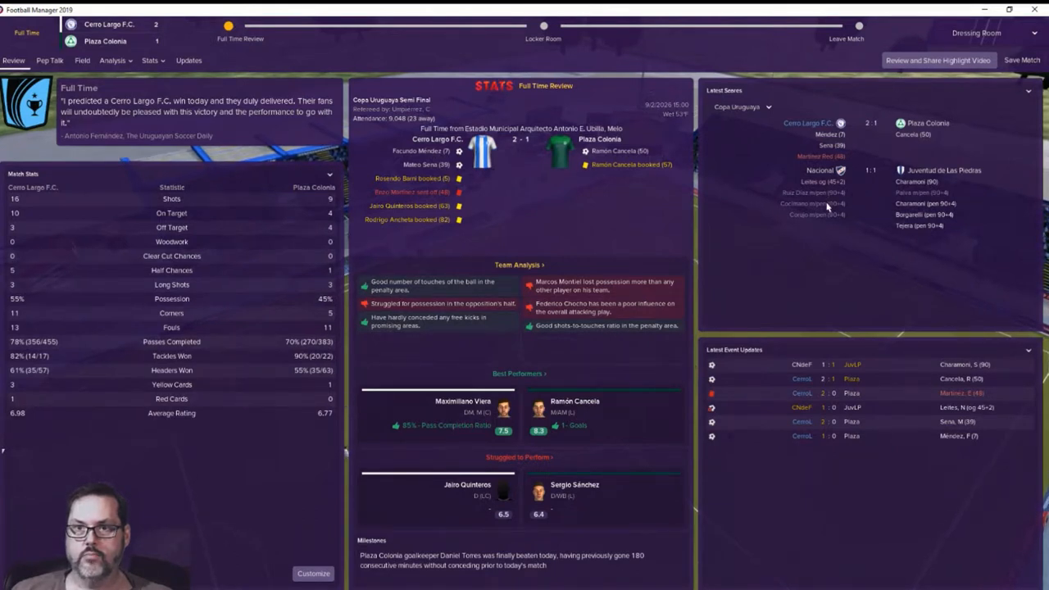
mouse_move(853, 203)
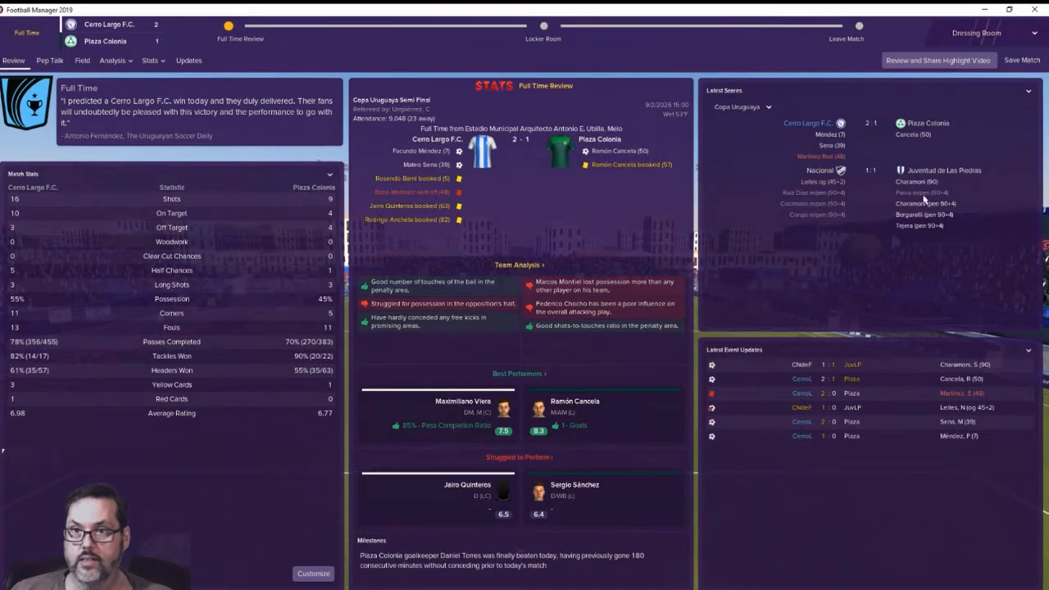
mouse_move(923, 202)
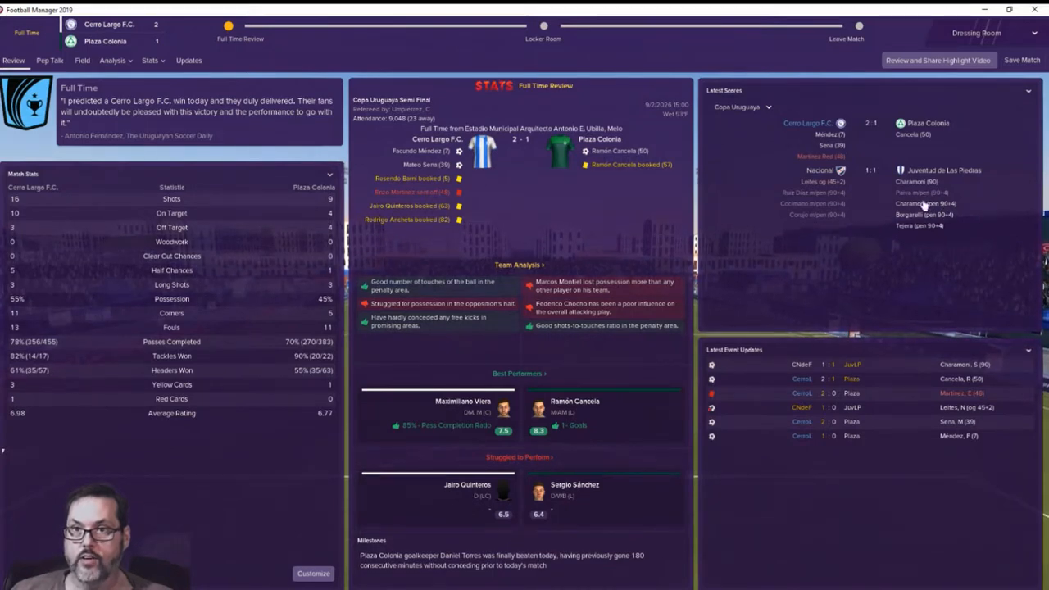
mouse_move(865, 218)
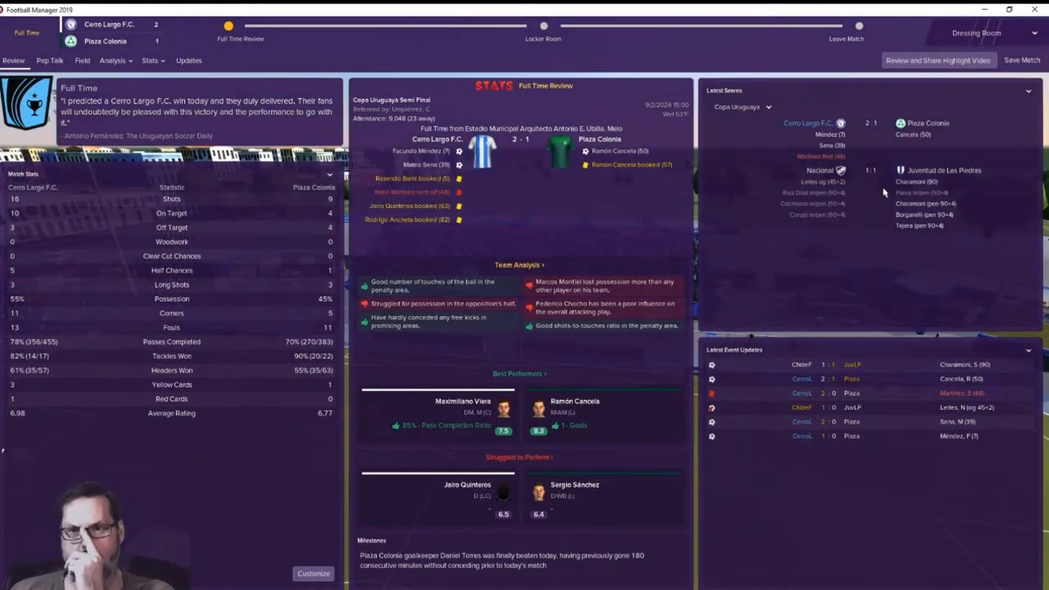
mouse_move(981, 33)
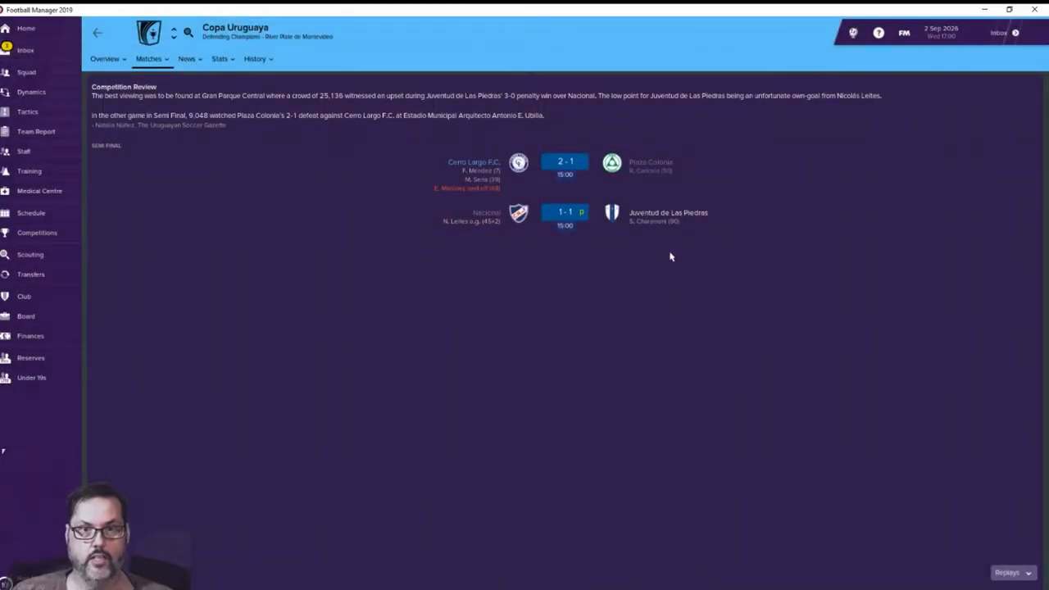
Step: Read the Copa Uruguaya semi-final news and fine Martínez two weeks' salary for his dismissal
left_click(26, 50)
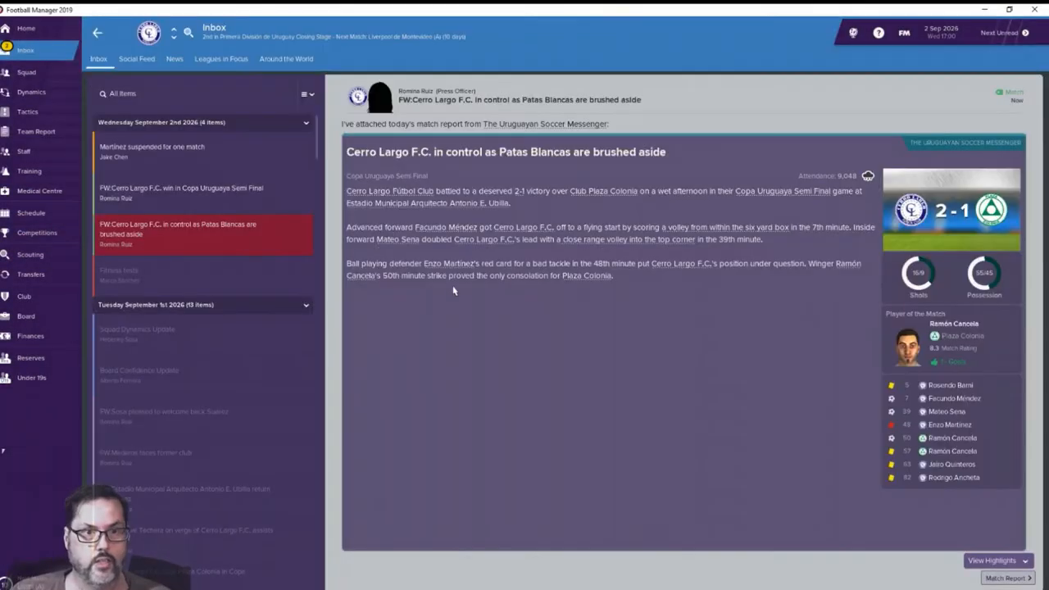
left_click(180, 193)
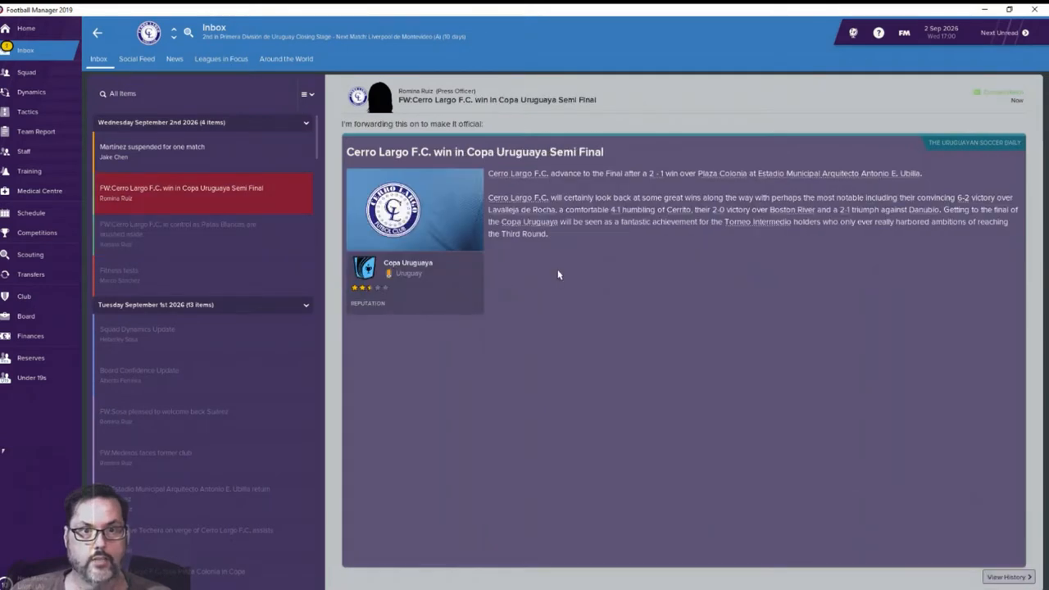
mouse_move(645, 196)
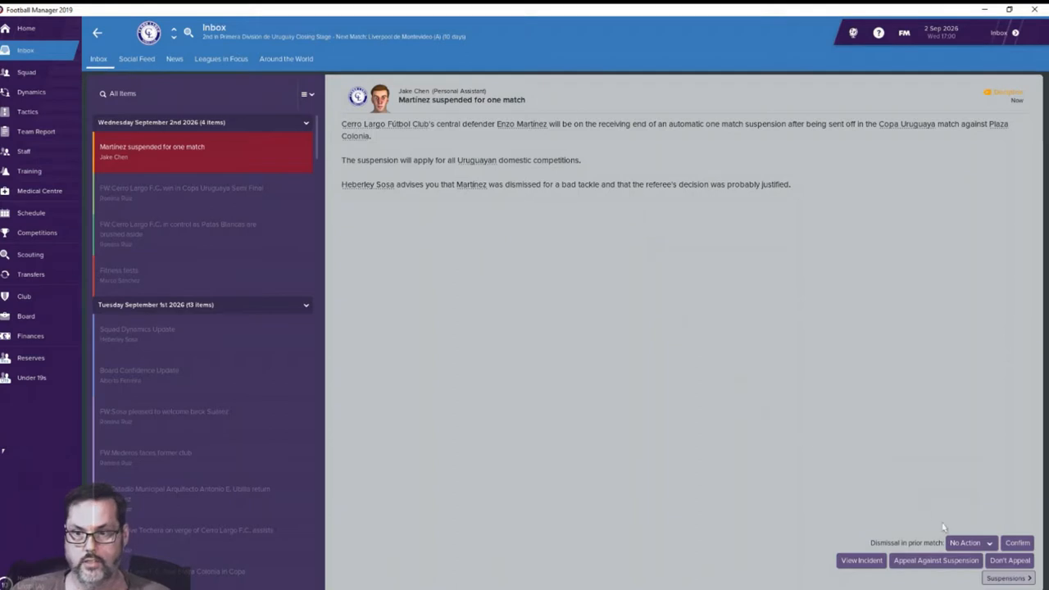
left_click(970, 542)
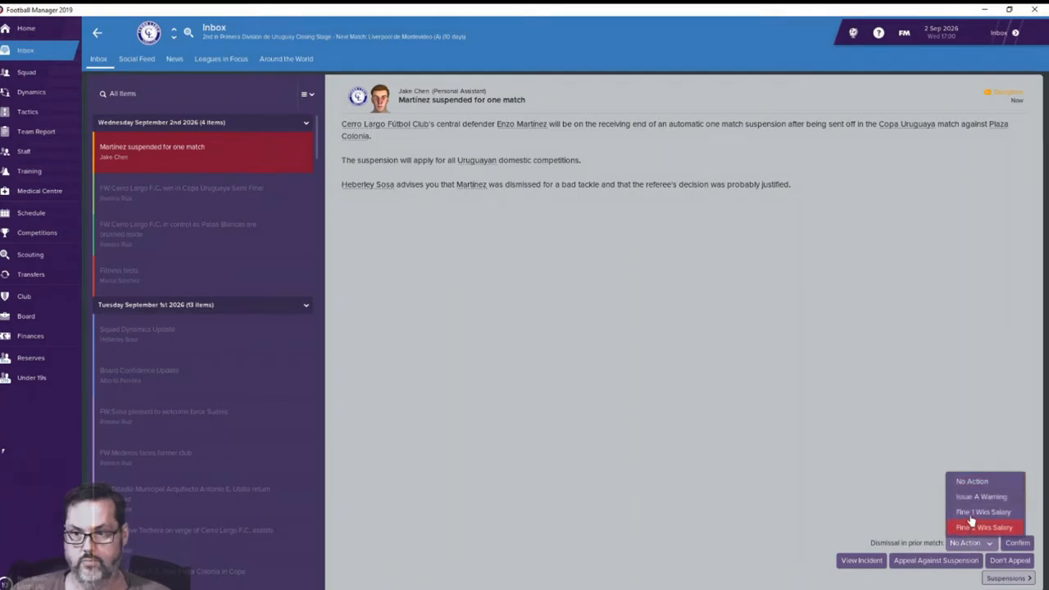
left_click(983, 527)
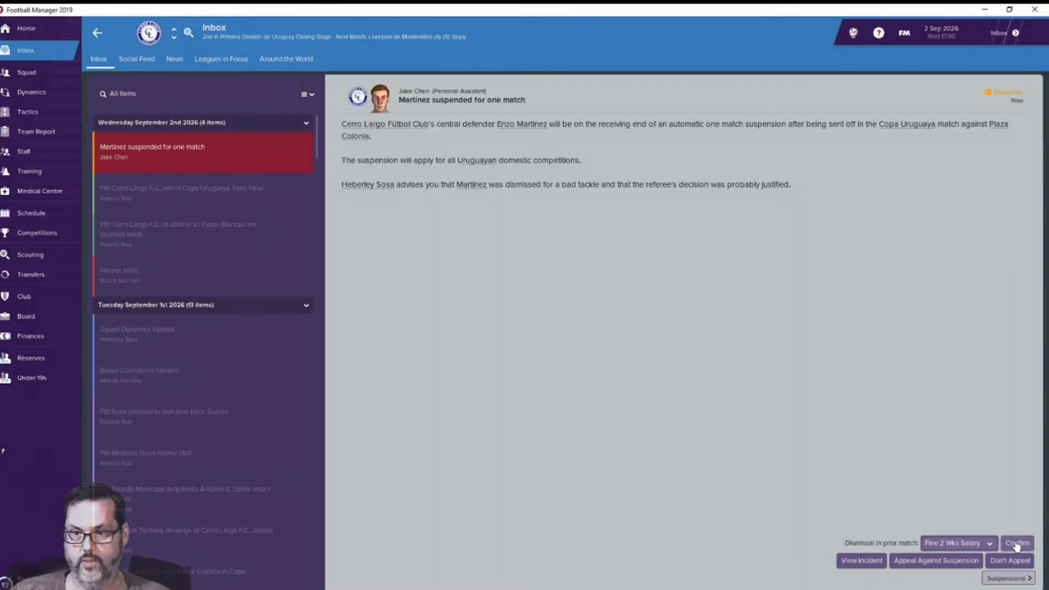
left_click(1016, 542)
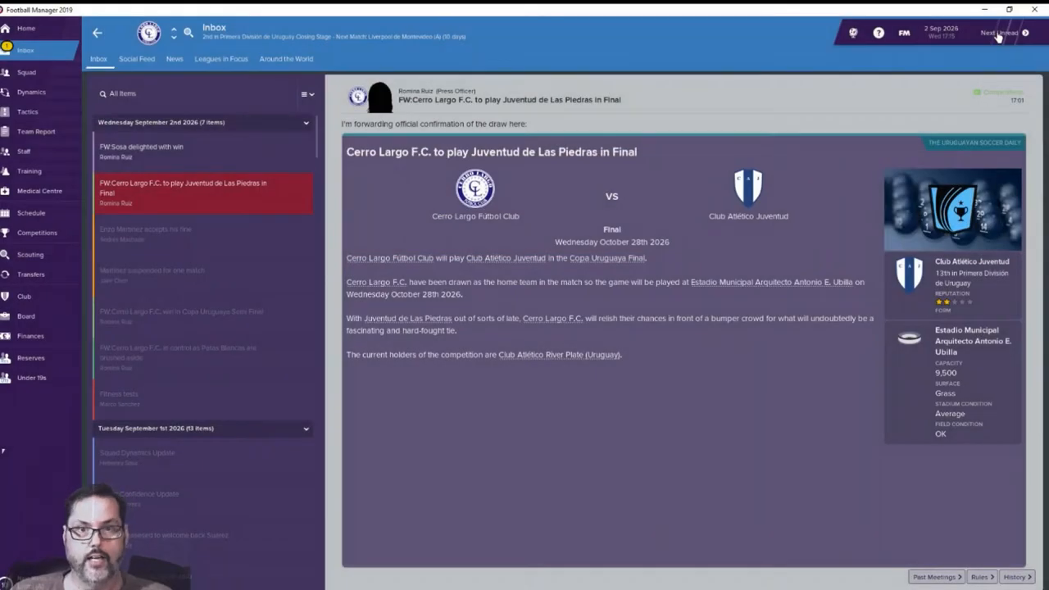
mouse_move(686, 251)
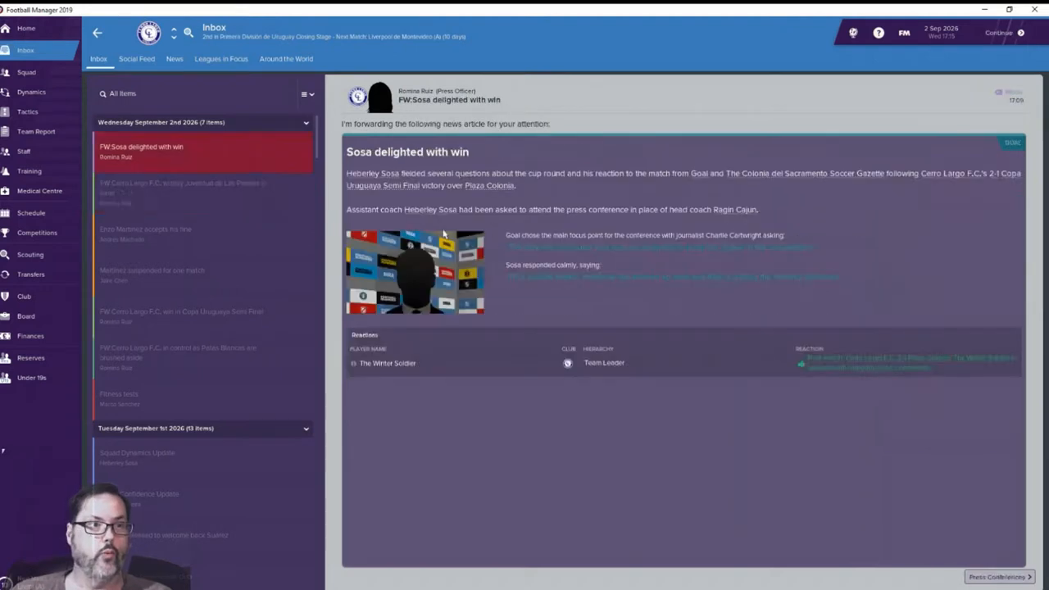
Step: Review the senior fixture schedule, including the Copa Uruguaya final on 28 October
left_click(31, 212)
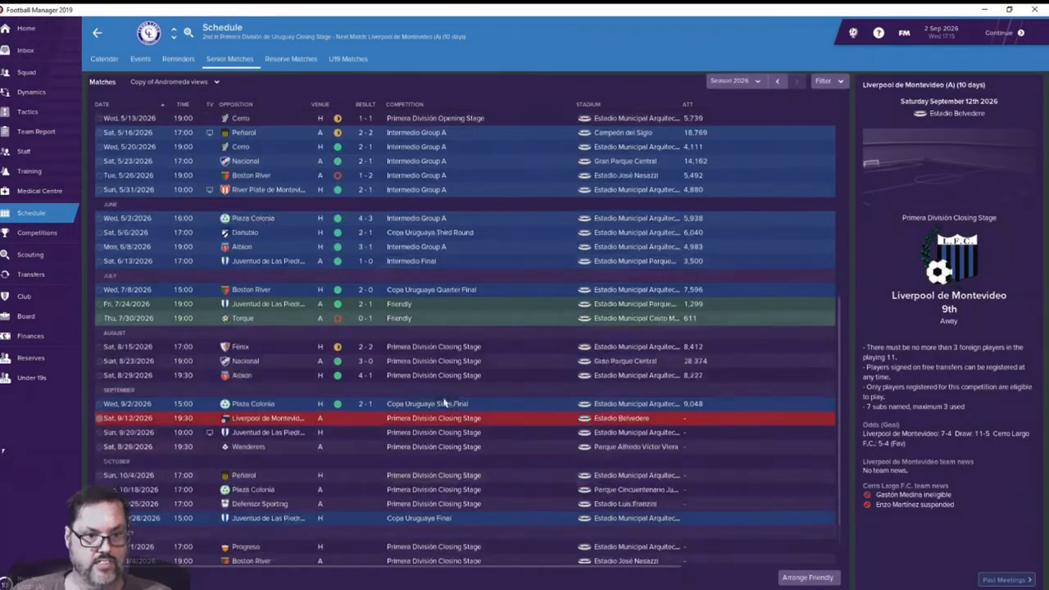
scroll("down", 3)
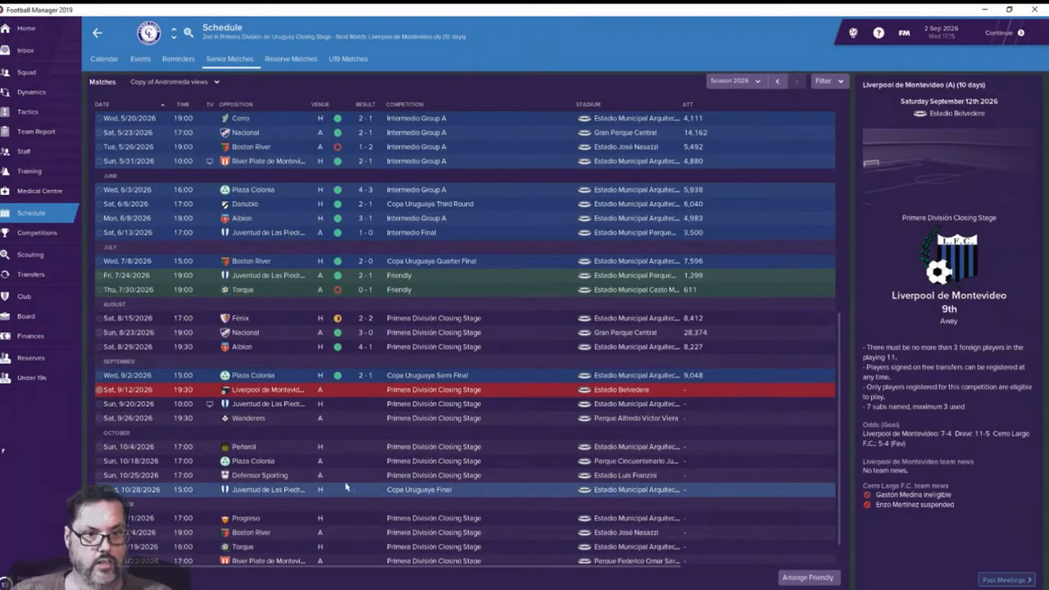
mouse_move(334, 397)
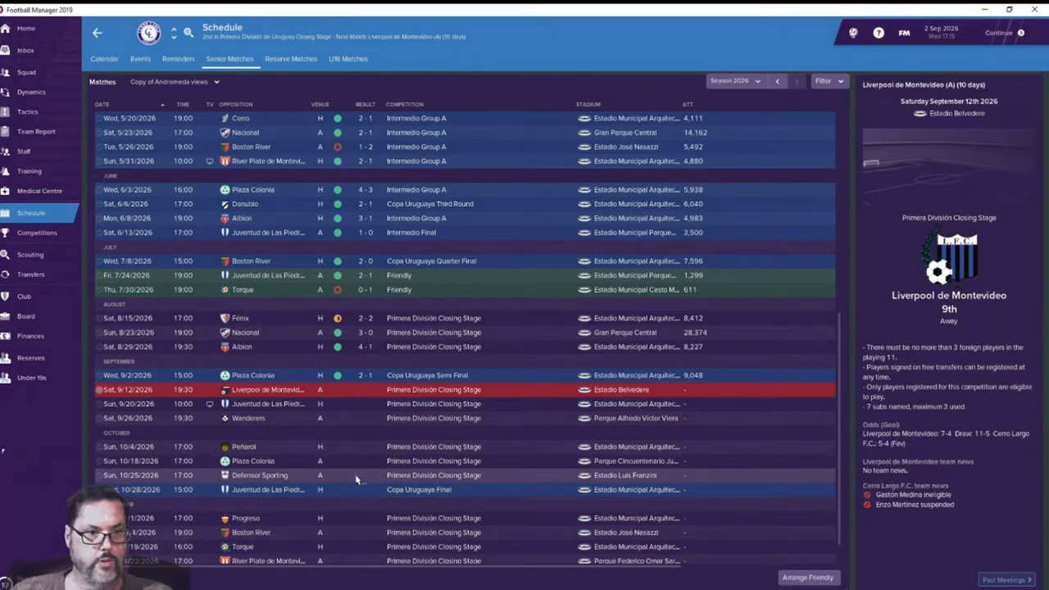
mouse_move(357, 492)
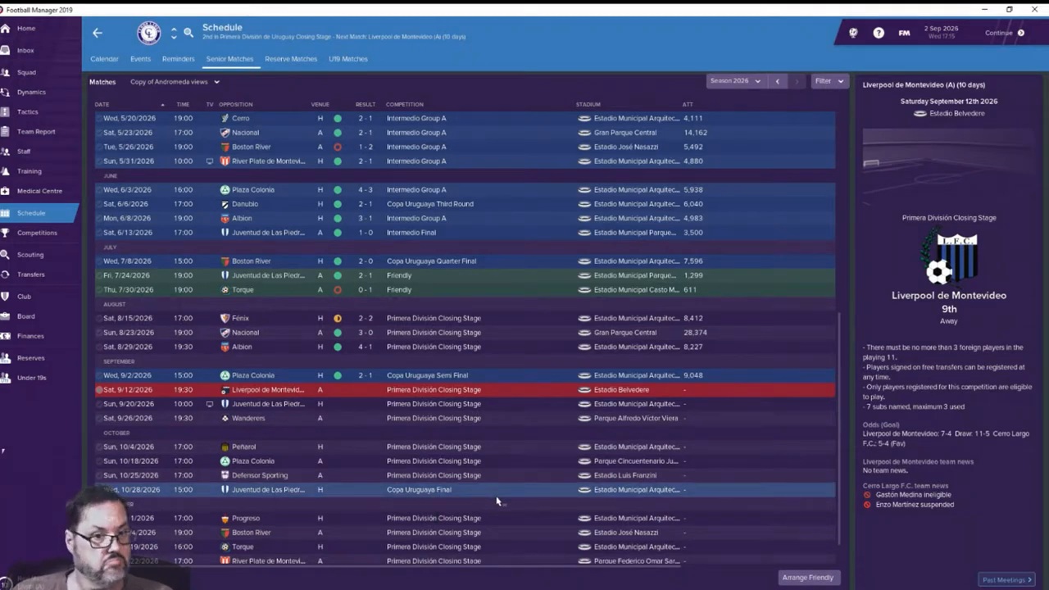
scroll("down", 3)
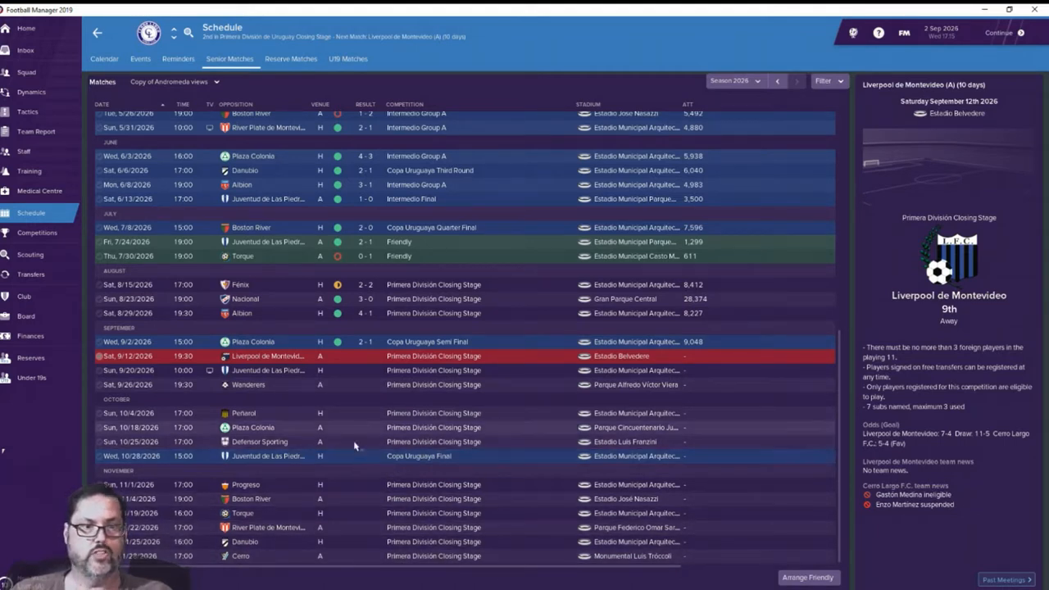
mouse_move(768, 68)
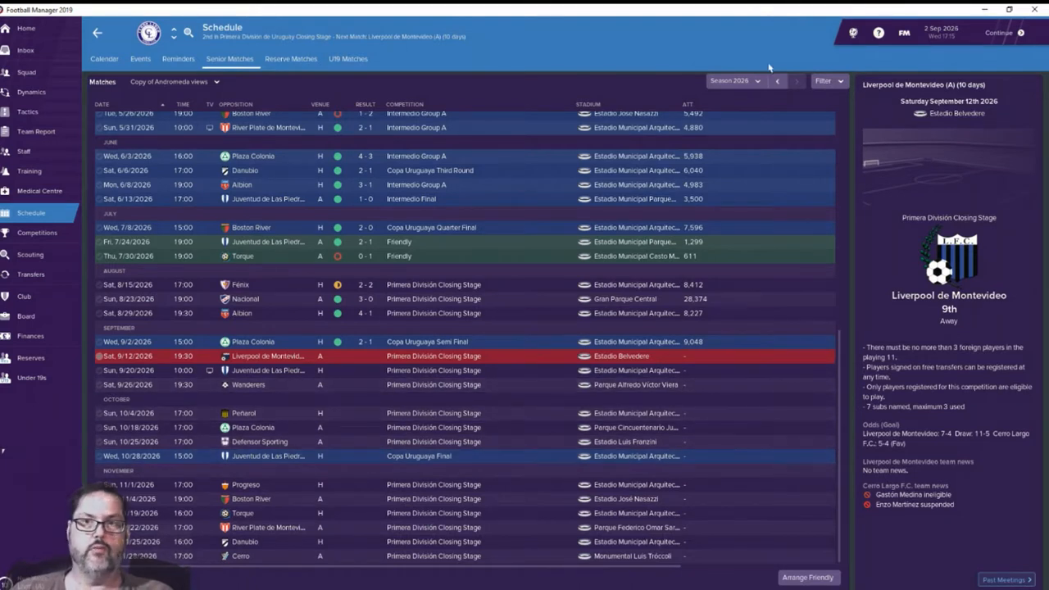
mouse_move(1007, 33)
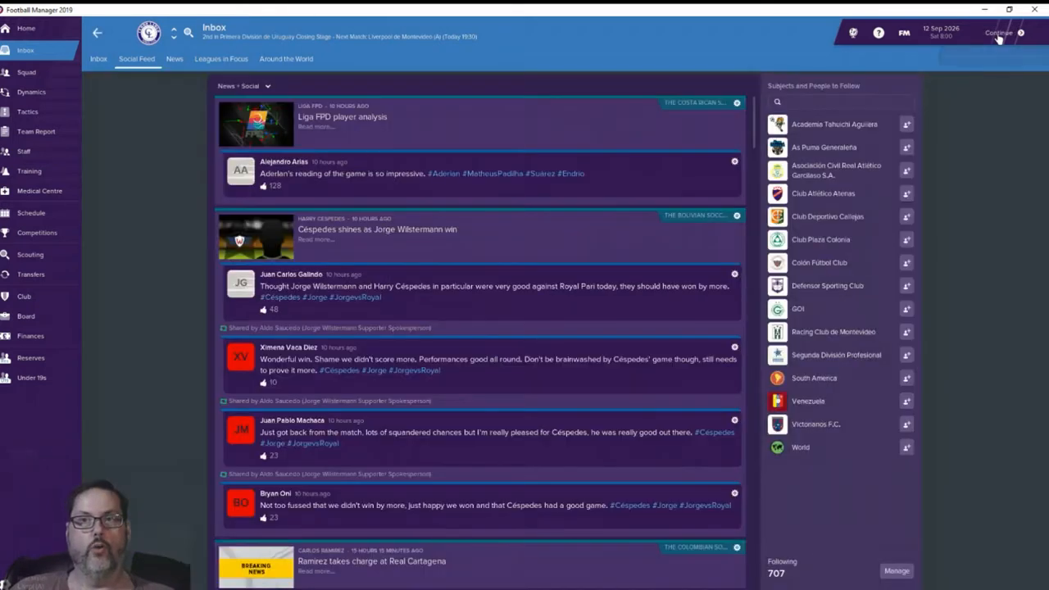
Step: Continue through inbox items and fixtures to 12 September, towards the evening kick-off at Liverpool
left_click(999, 33)
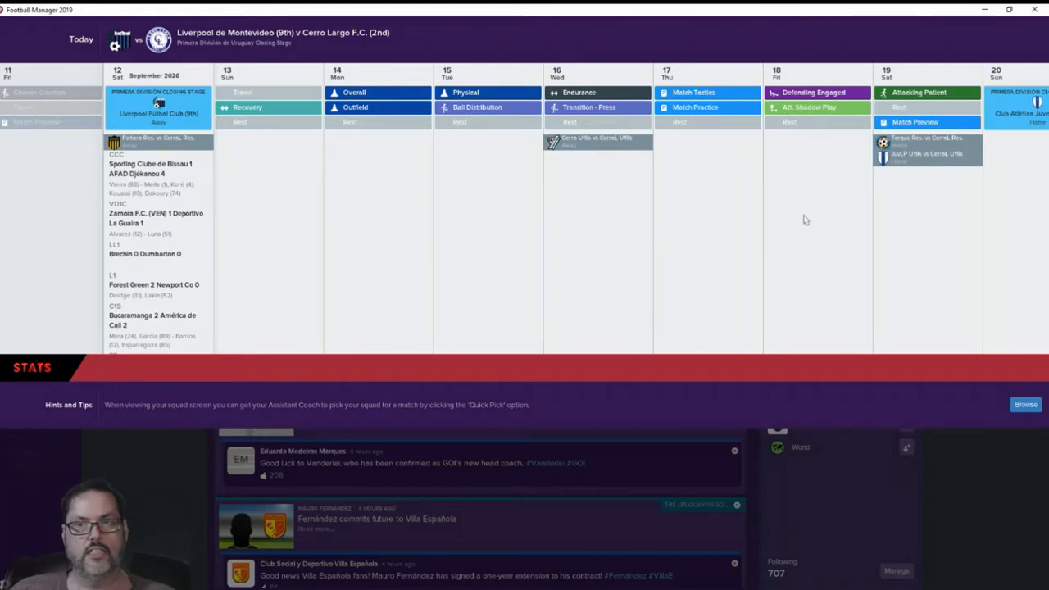
mouse_move(891, 231)
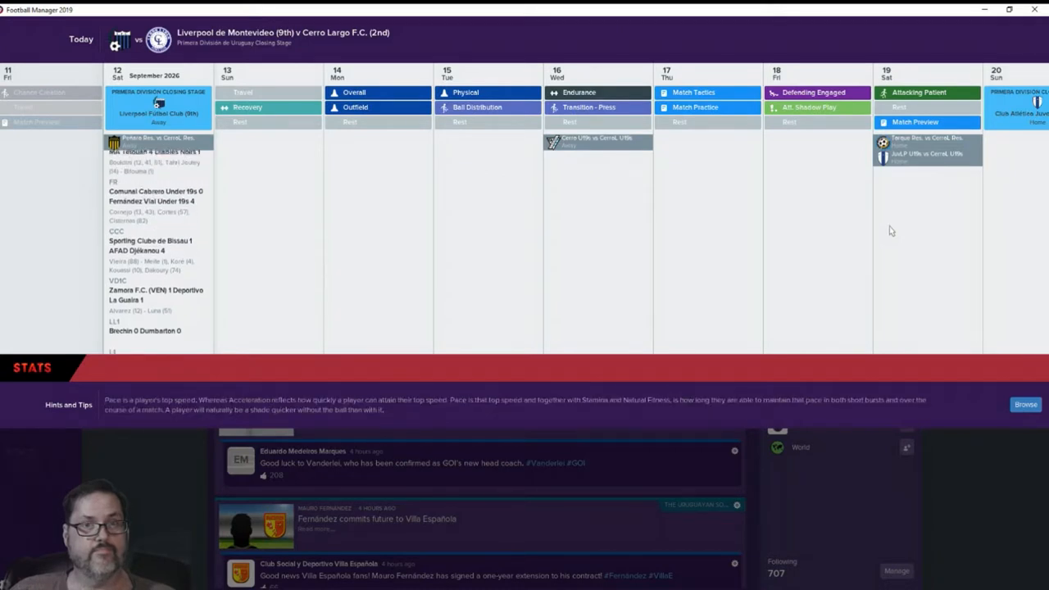
scroll("up", 3)
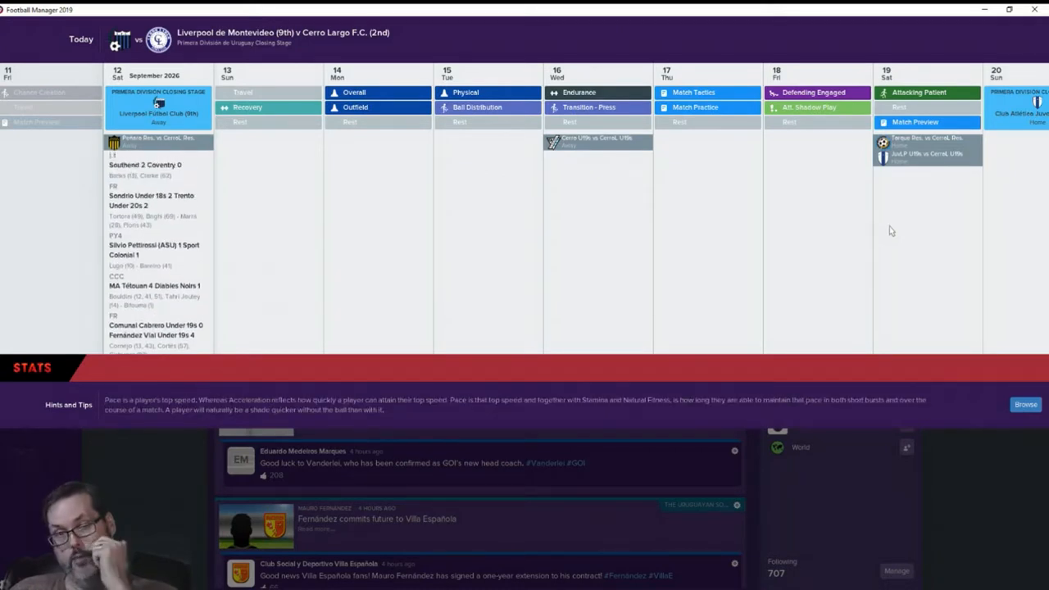
scroll("up", 3)
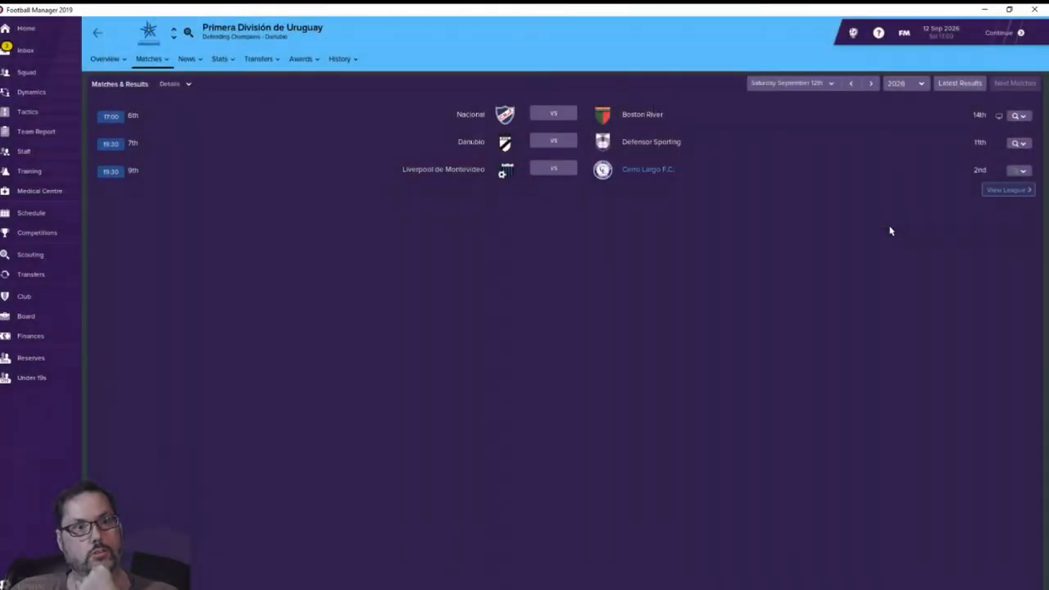
left_click(25, 50)
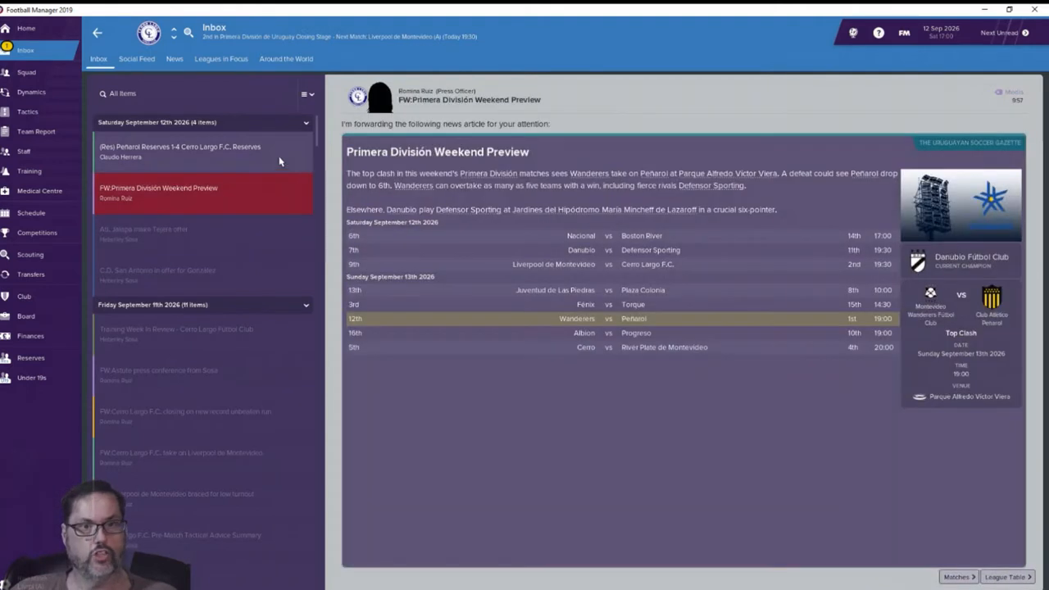
left_click(200, 152)
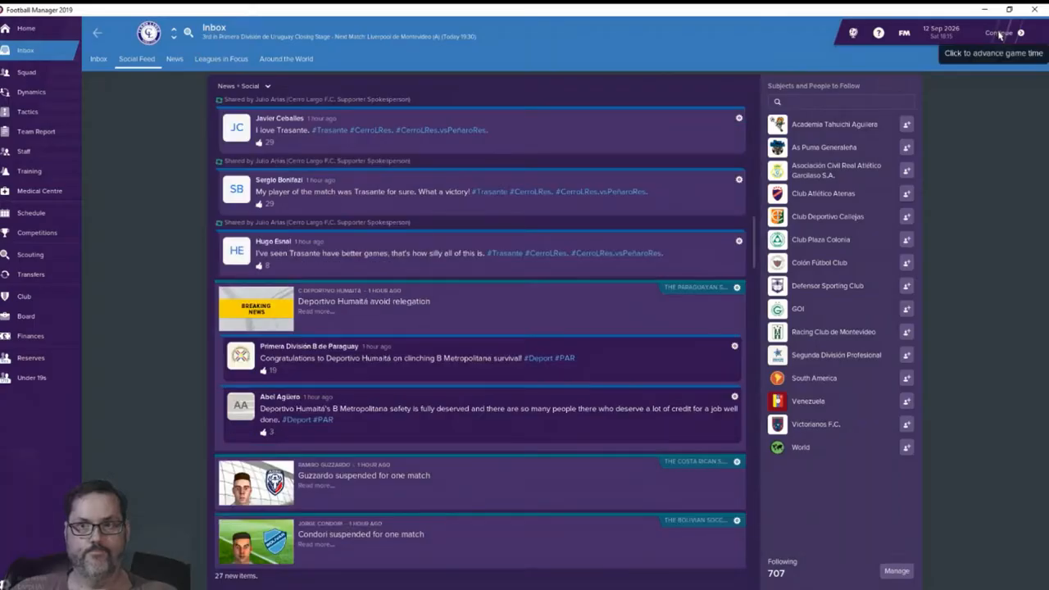
left_click(998, 33)
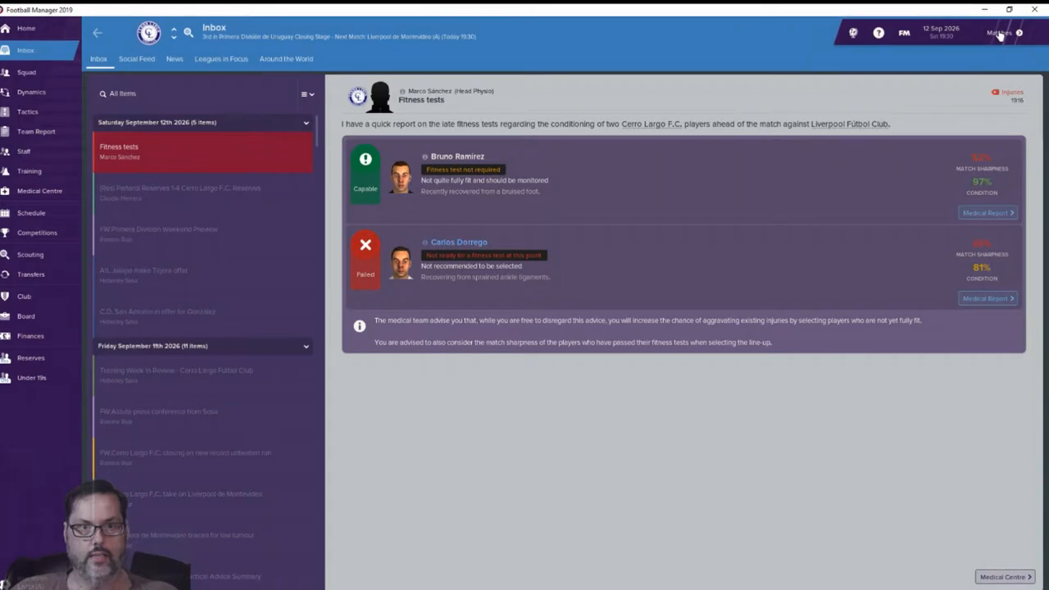
left_click(998, 32)
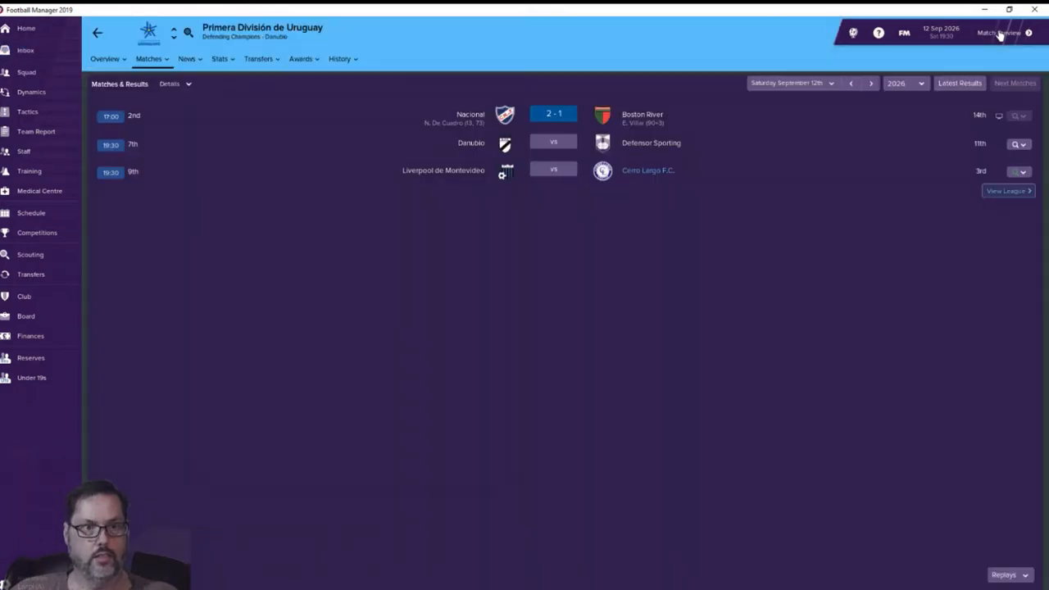
mouse_move(998, 33)
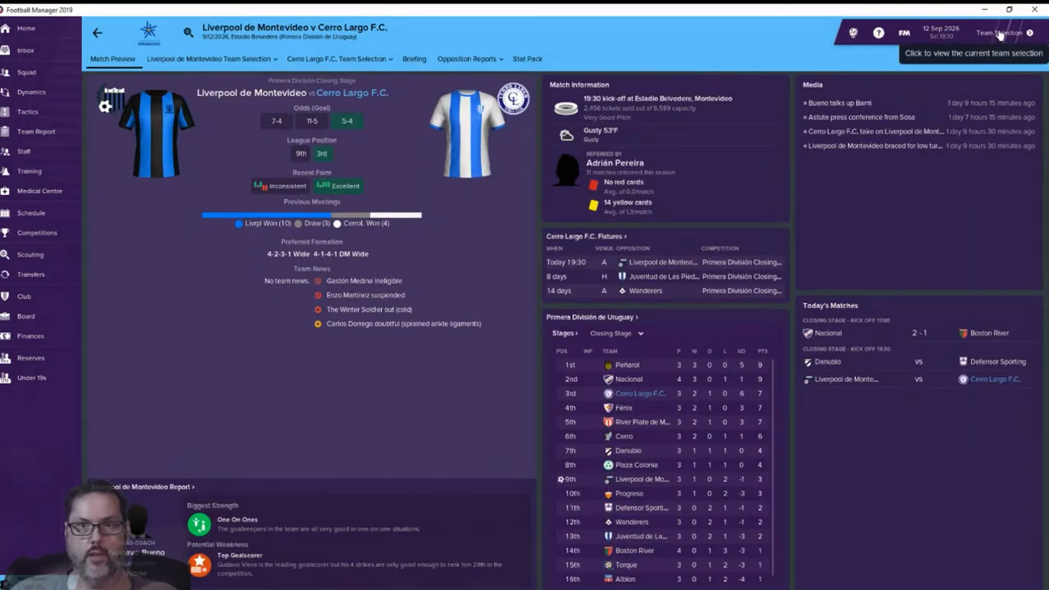
Step: Bring up the team selection for the Liverpool de Montevideo away match
left_click(998, 32)
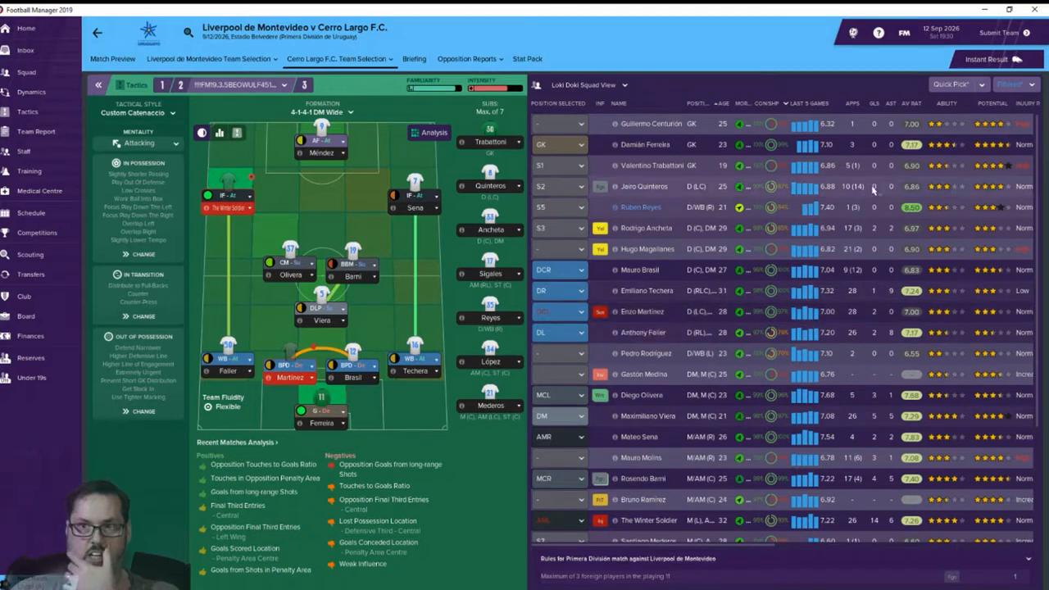
Step: Quick-pick the eleven using guidelines, then browse candidates for the left attacking midfield slot
left_click(1014, 84)
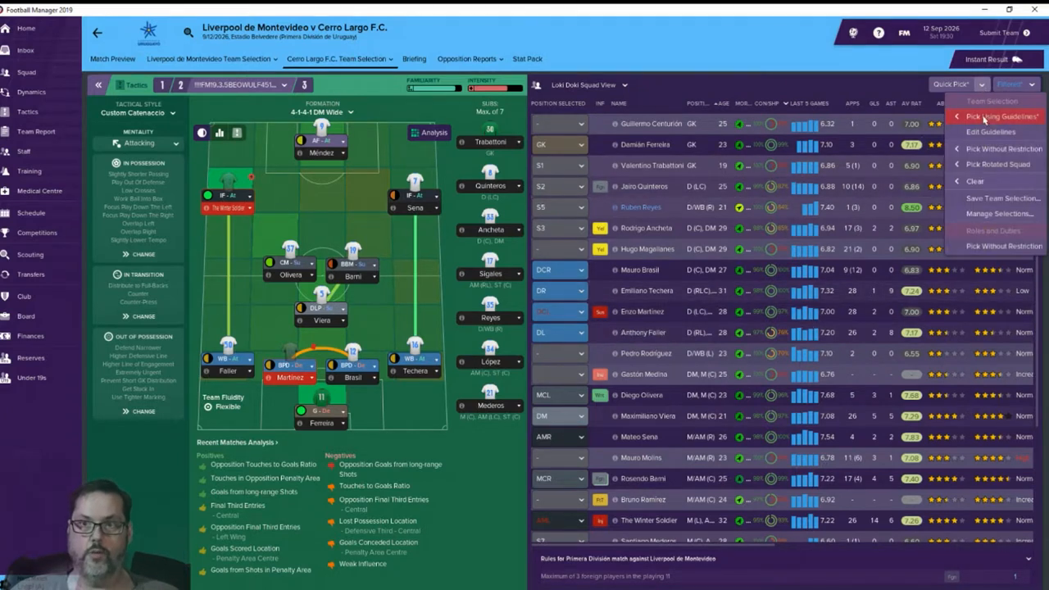
left_click(993, 116)
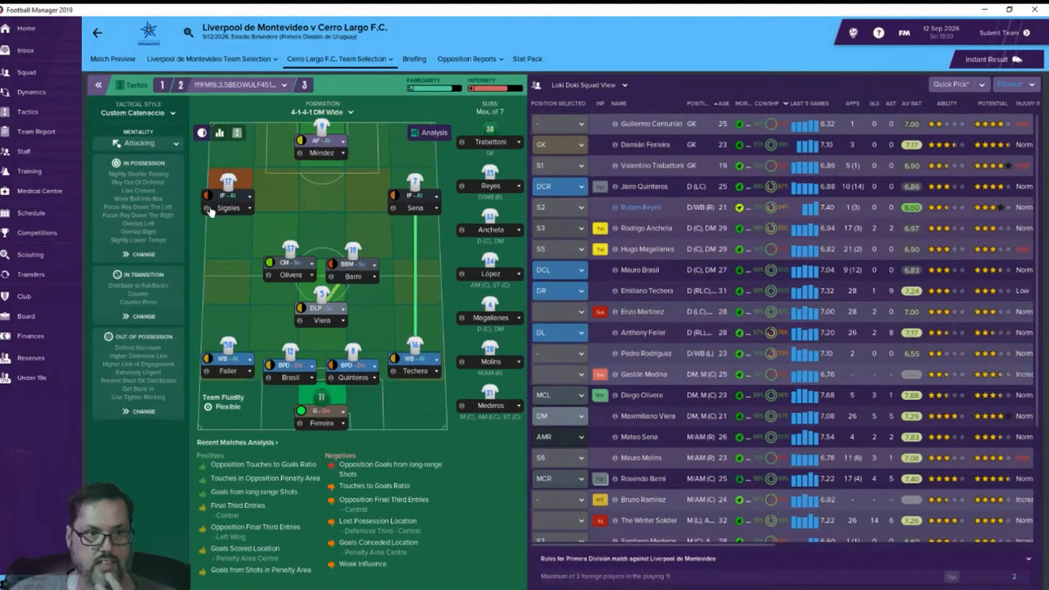
left_click(227, 195)
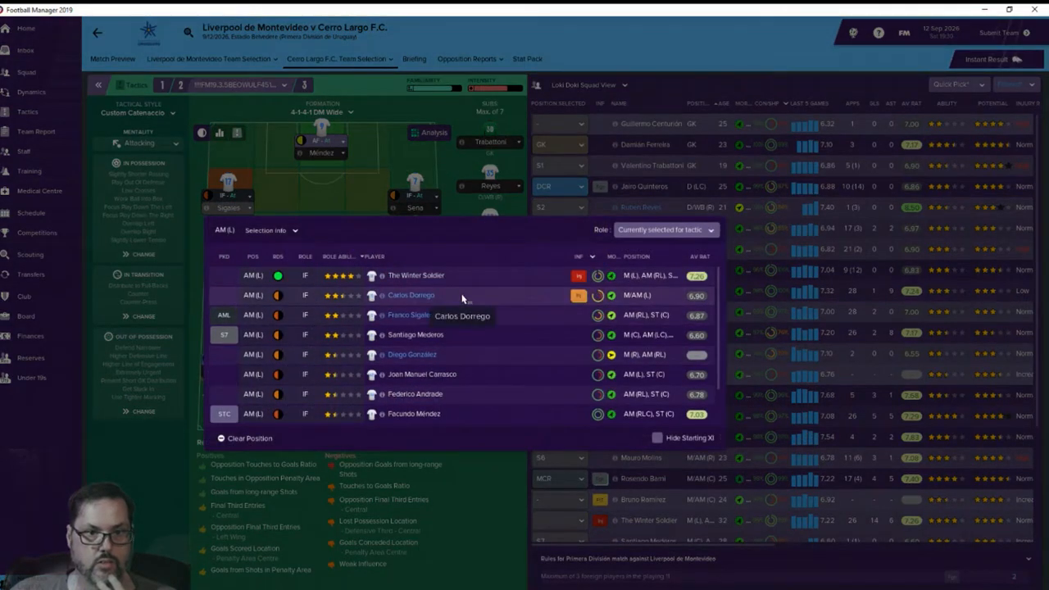
mouse_move(579, 295)
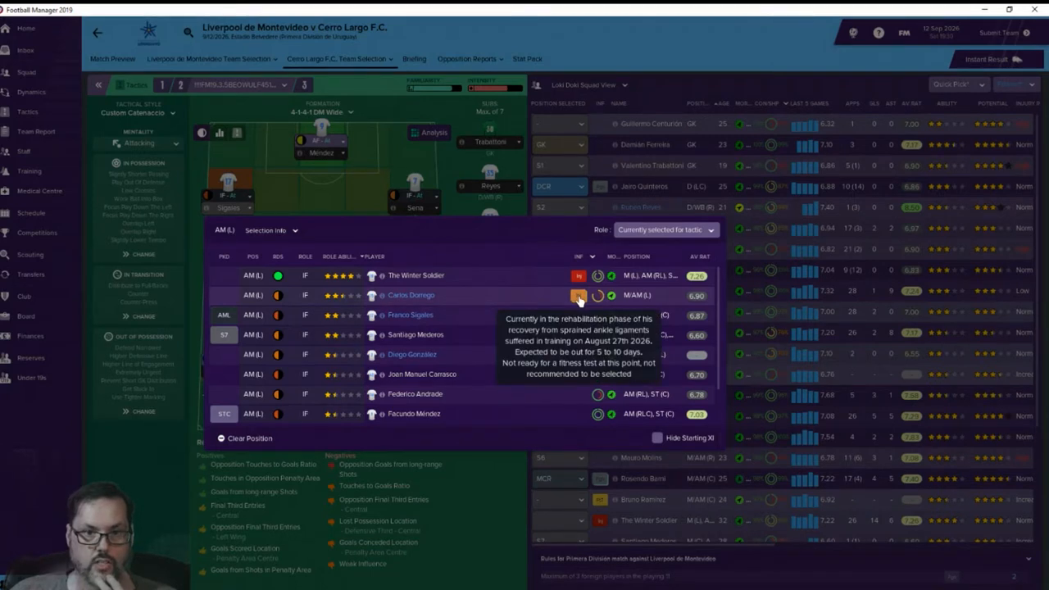
mouse_move(476, 317)
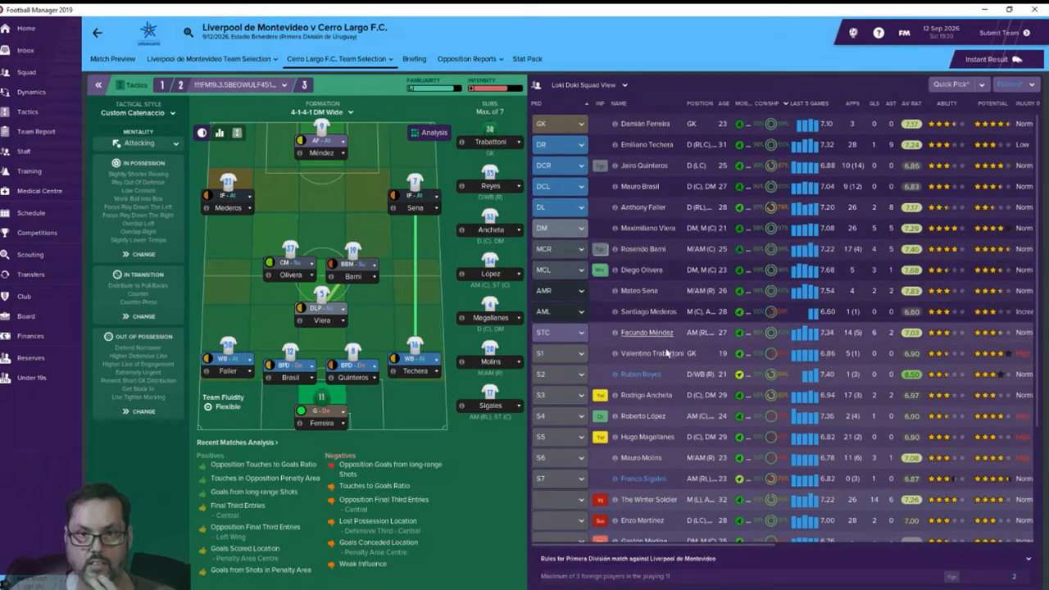
scroll("down", 3)
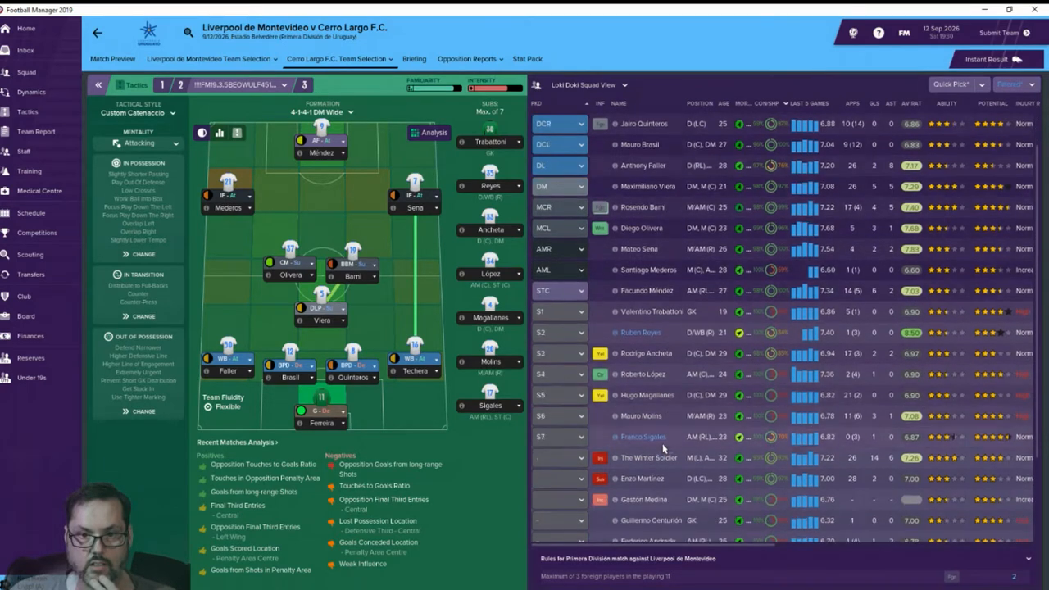
scroll("down", 3)
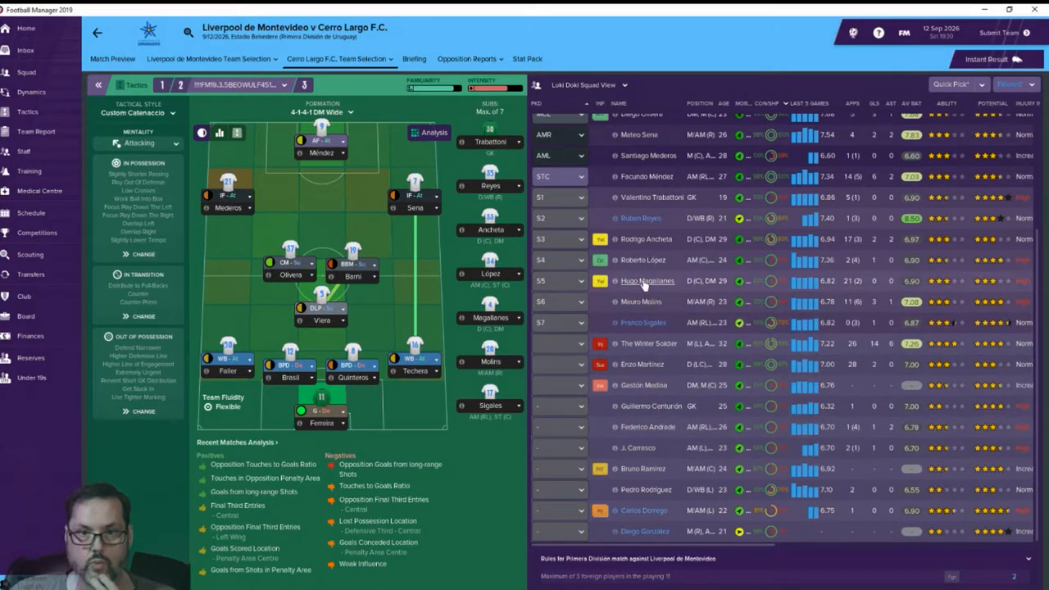
scroll("up", 3)
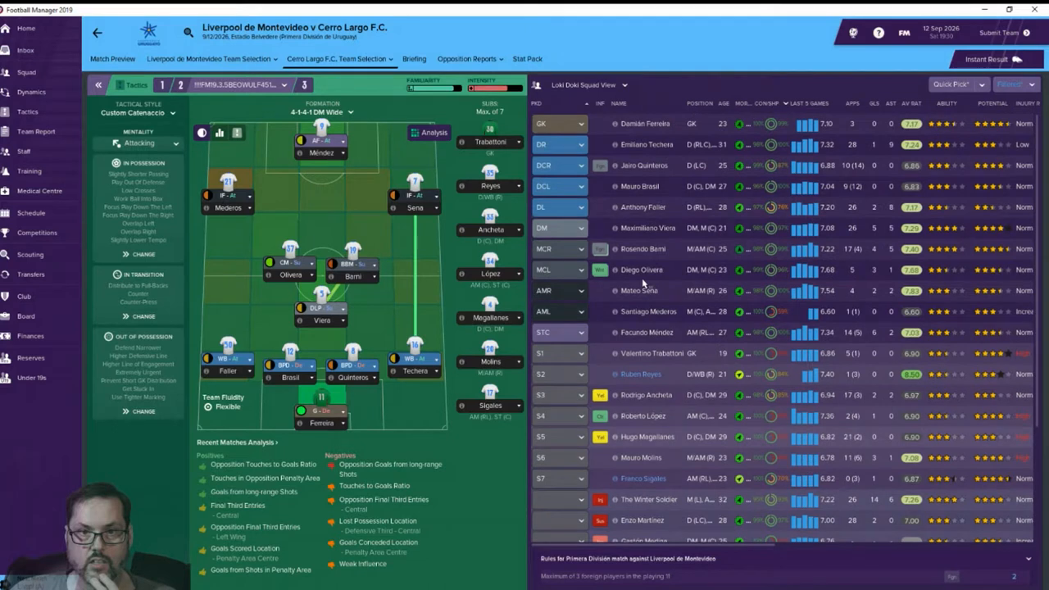
scroll("down", 3)
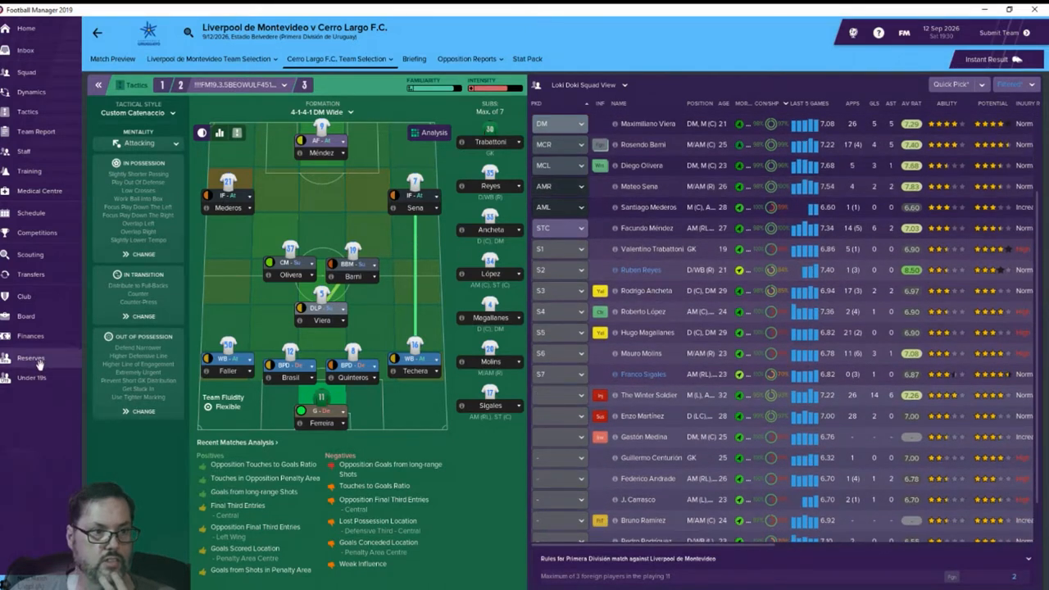
left_click(31, 357)
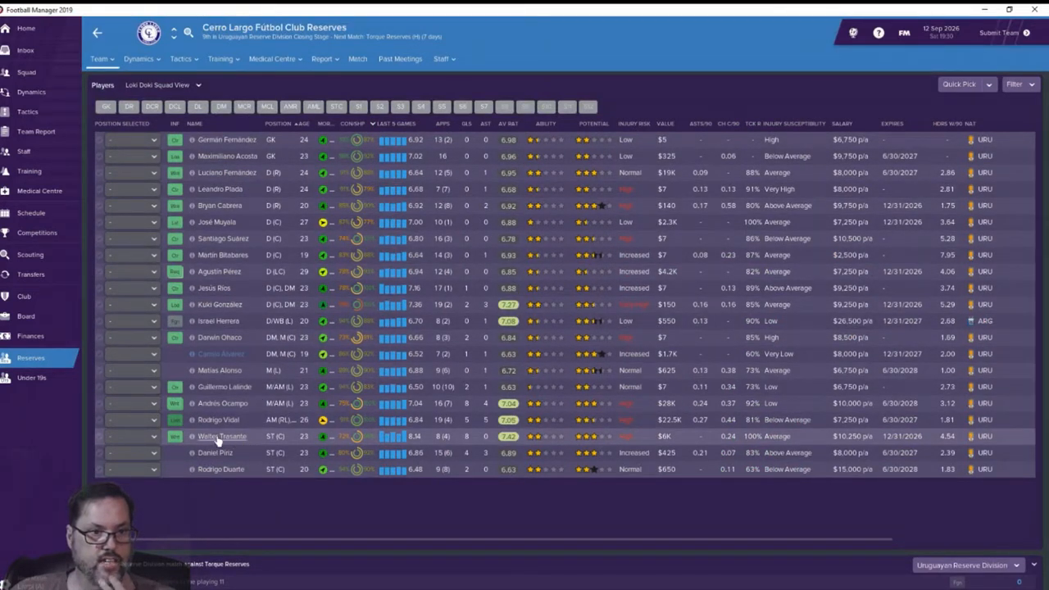
mouse_move(221, 436)
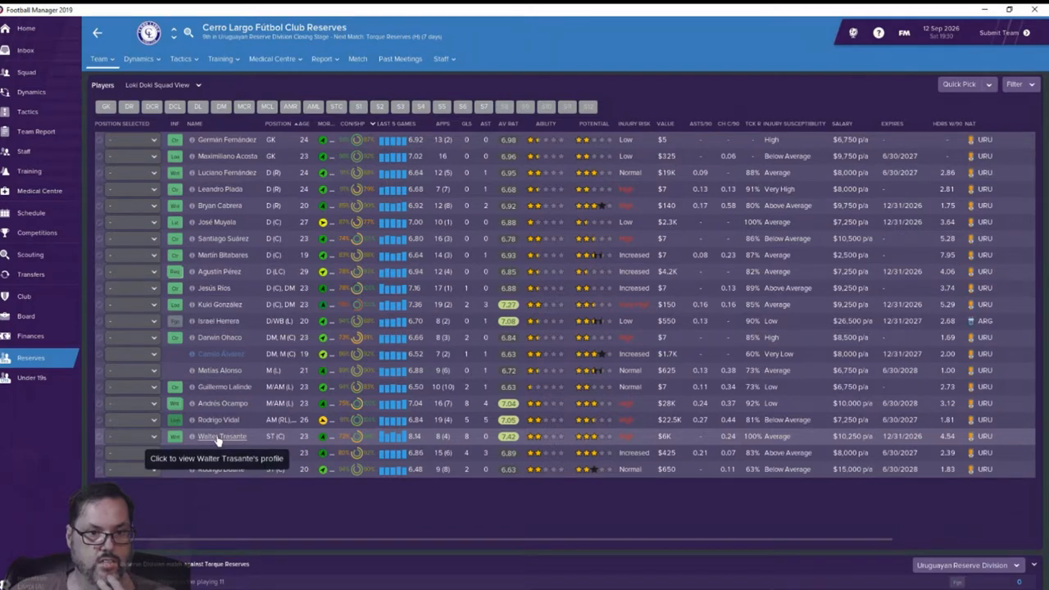
left_click(222, 436)
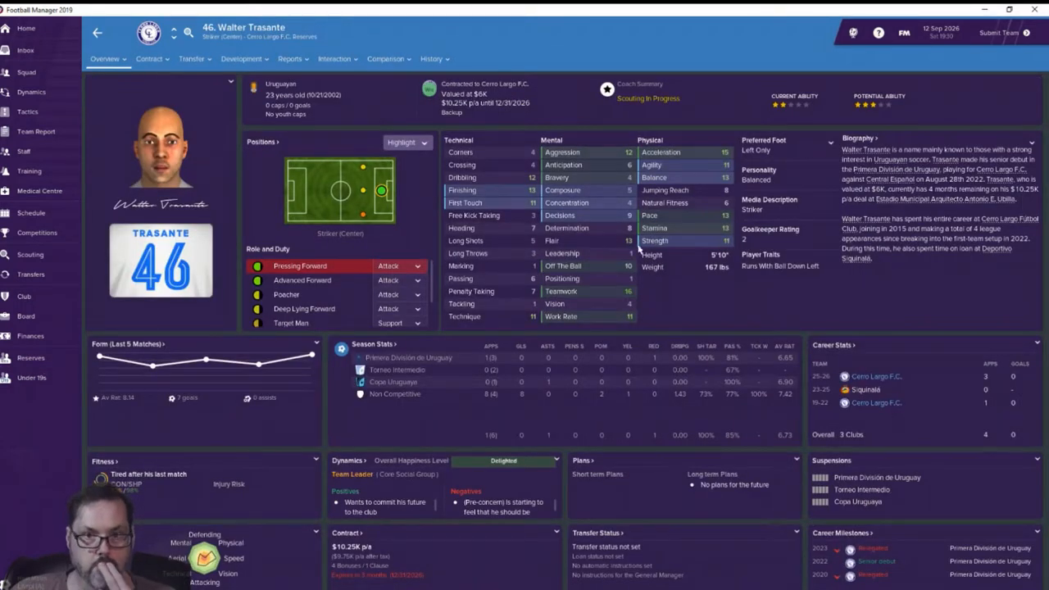
mouse_move(491, 199)
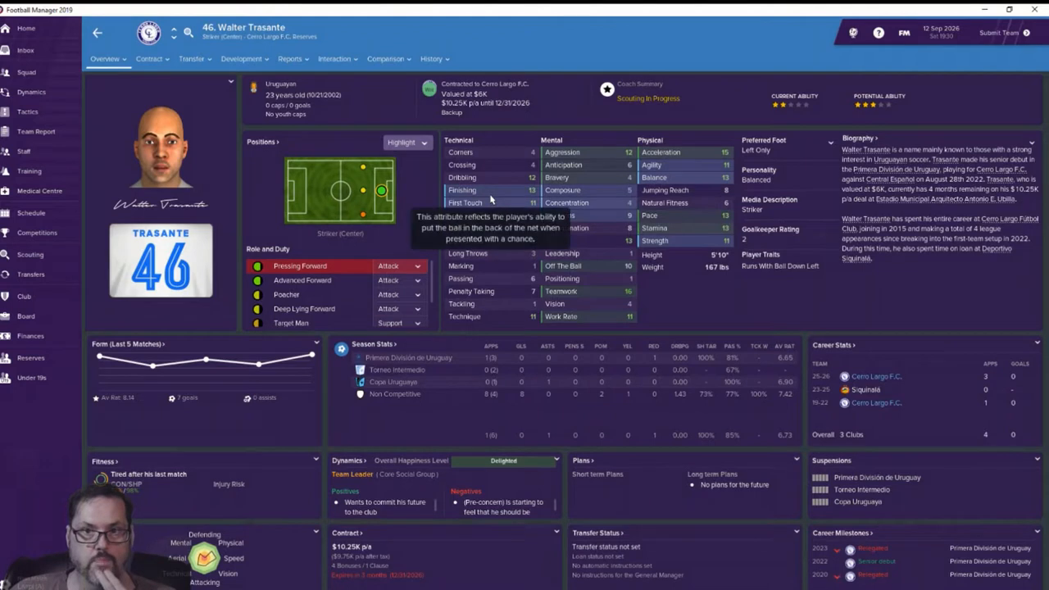
mouse_move(670, 215)
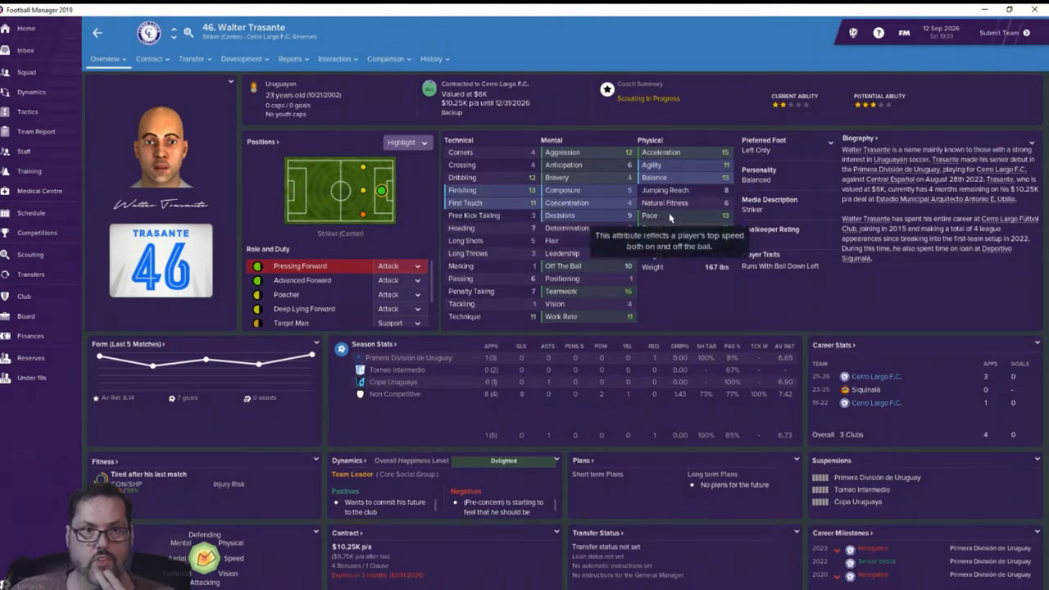
mouse_move(517, 227)
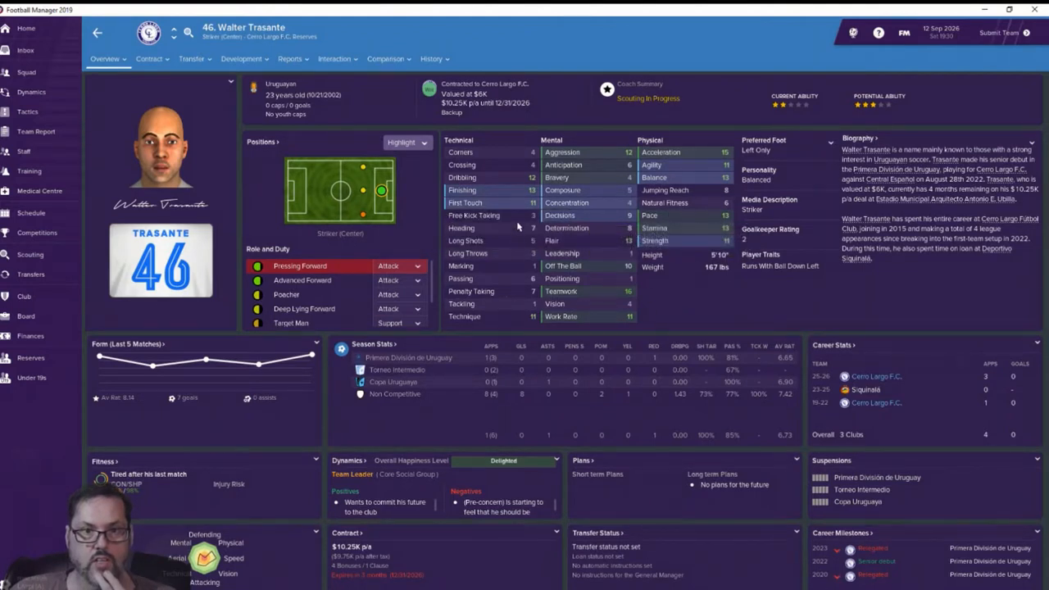
mouse_move(696, 216)
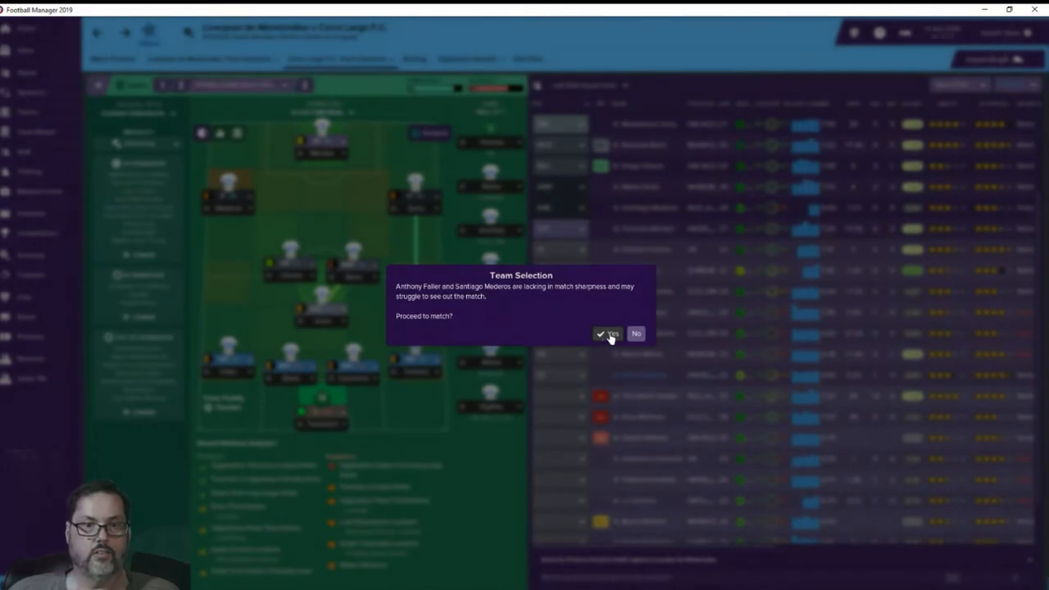
Step: Proceed to the match despite the match-sharpness warning
left_click(607, 334)
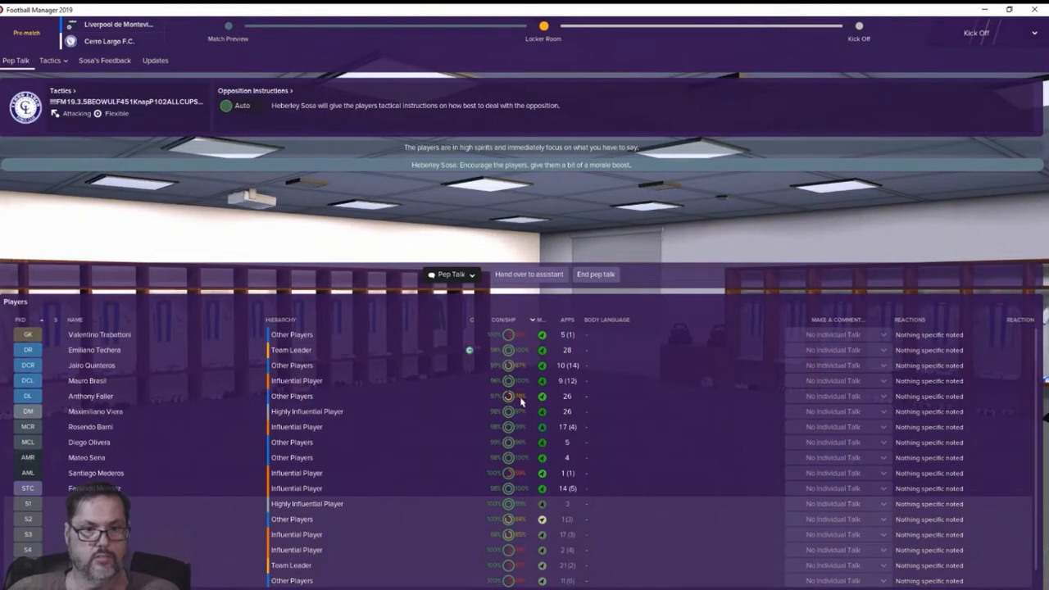
mouse_move(192, 380)
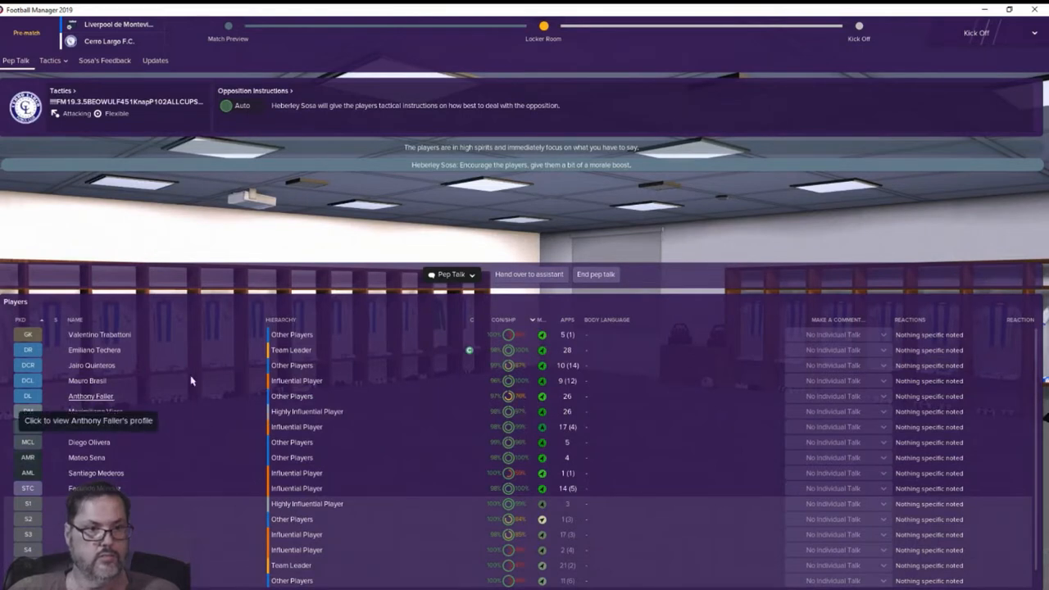
mouse_move(592, 240)
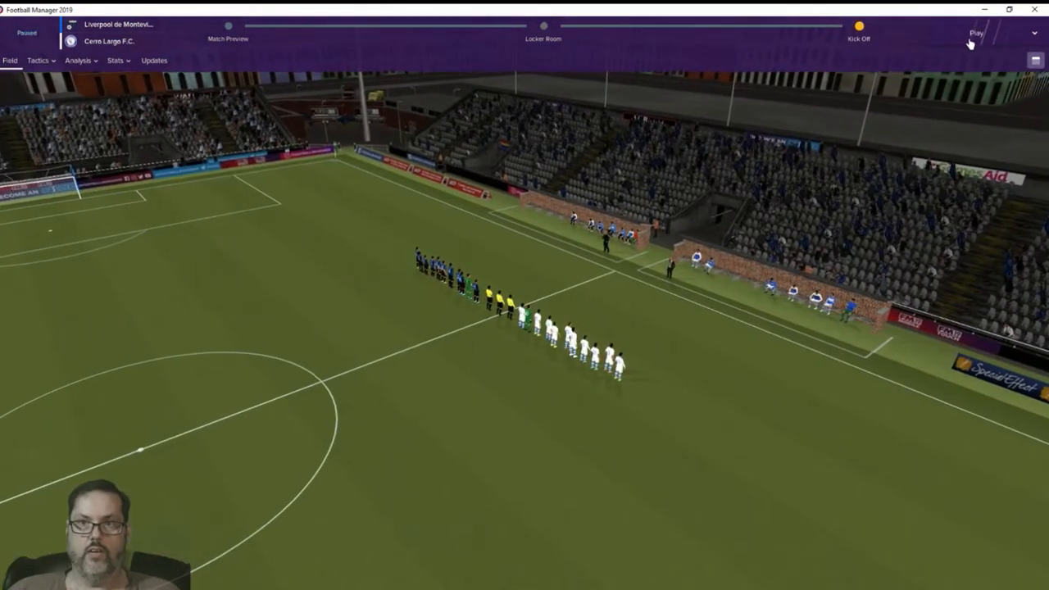
Step: Kick off the match against Liverpool de Montevideo
left_click(975, 33)
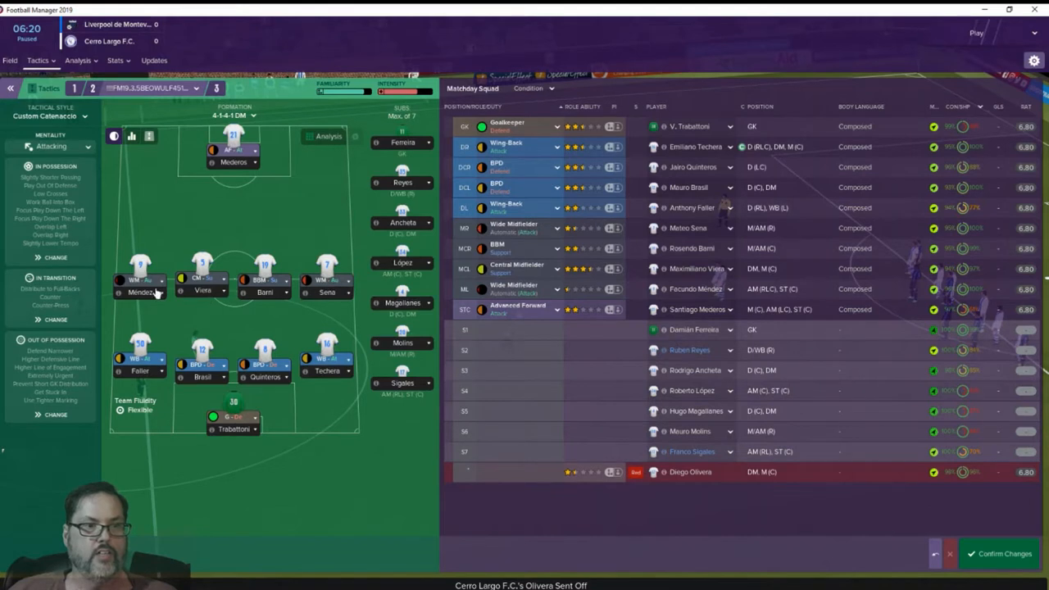
mouse_move(402, 307)
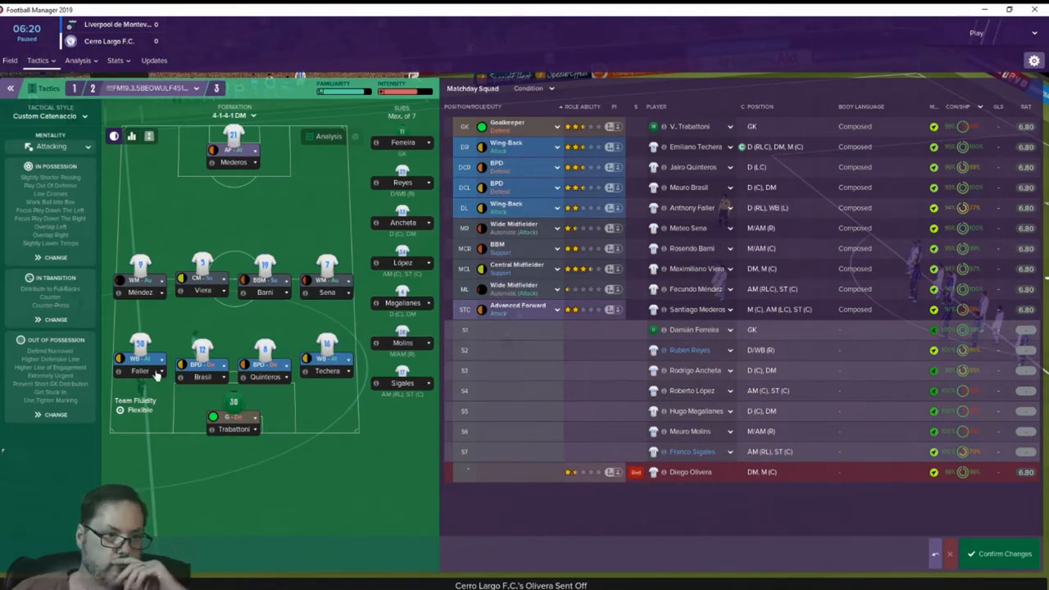
Step: Set Faller's wing-back duty to Support and confirm the tactic changes
left_click(157, 361)
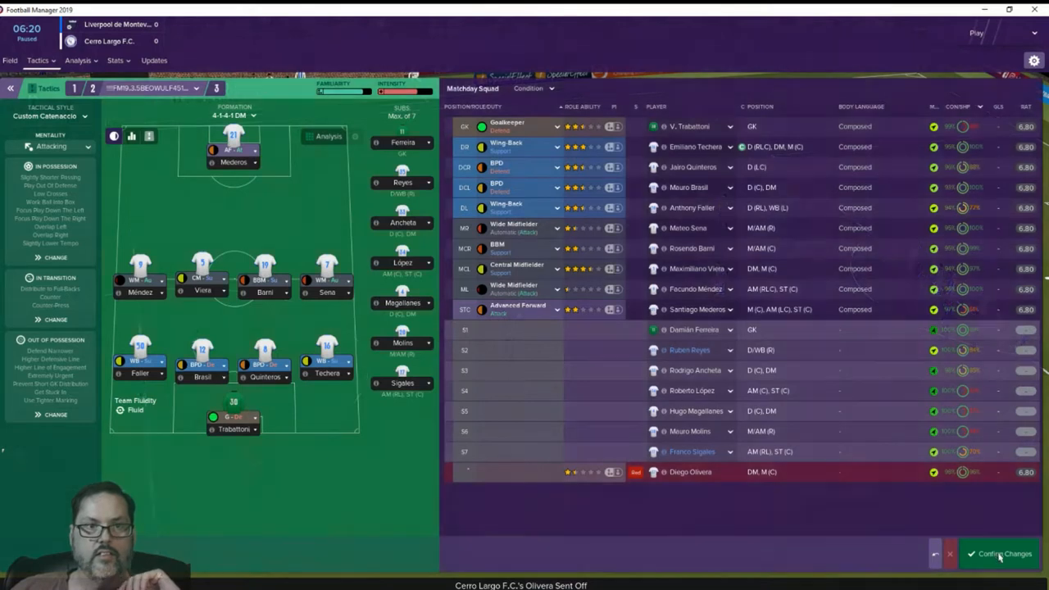
left_click(1000, 553)
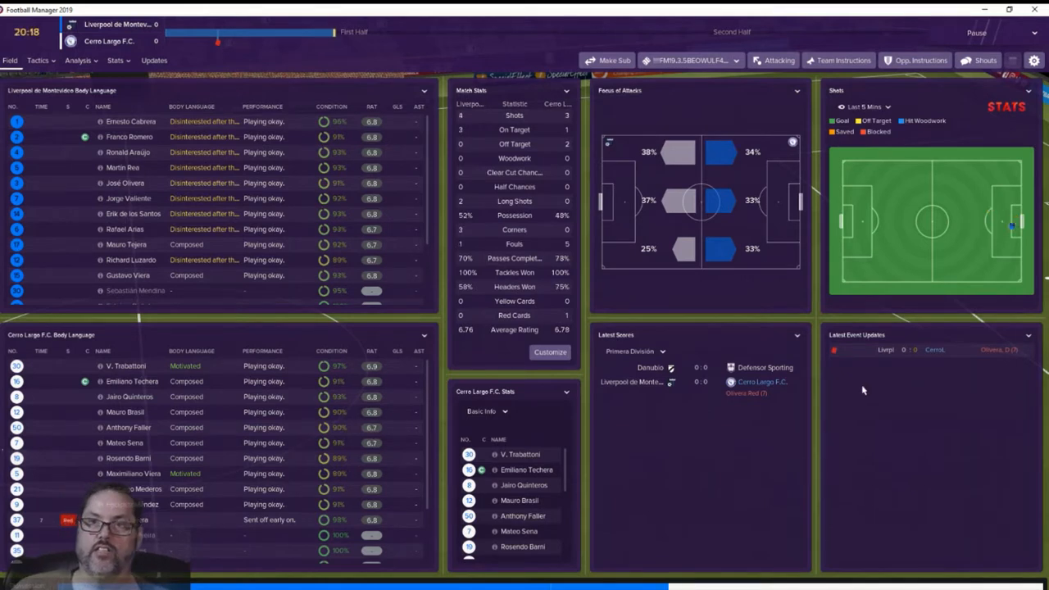
Step: Shout 'Get Creative' to the players from the touchline
left_click(984, 60)
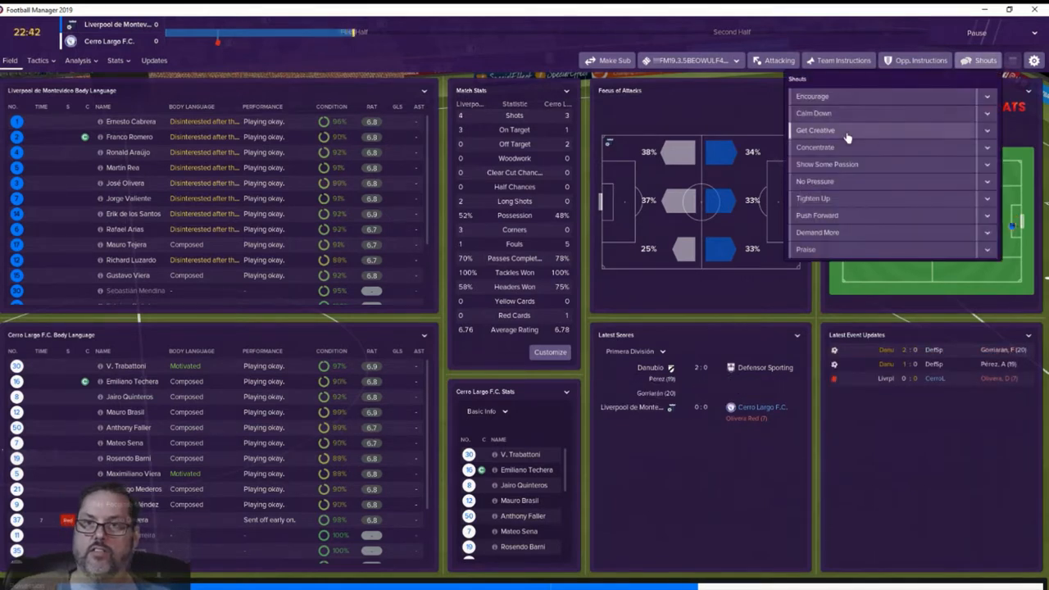
left_click(815, 130)
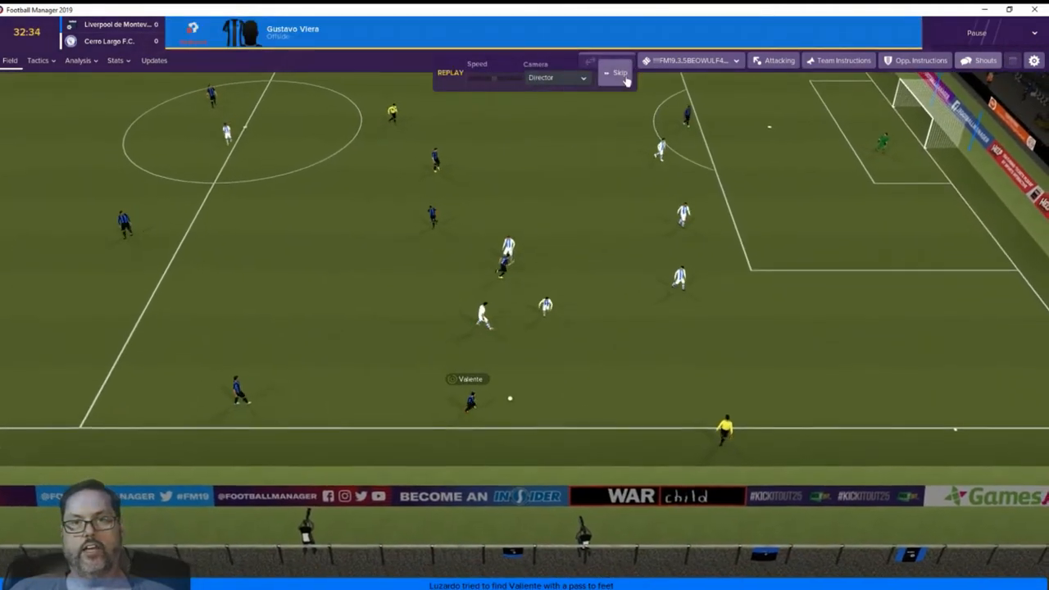
Step: Skip the offside replay and let the match run on to half time, still goalless
left_click(616, 73)
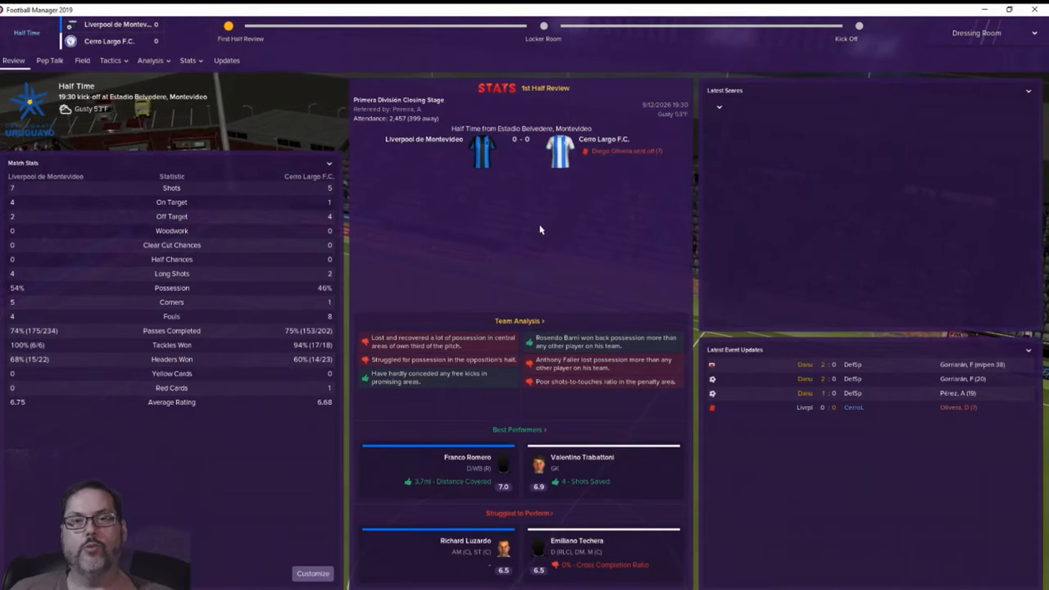
Step: Deliver the 'unlucky so far' half-time talk and start the second half
left_click(50, 60)
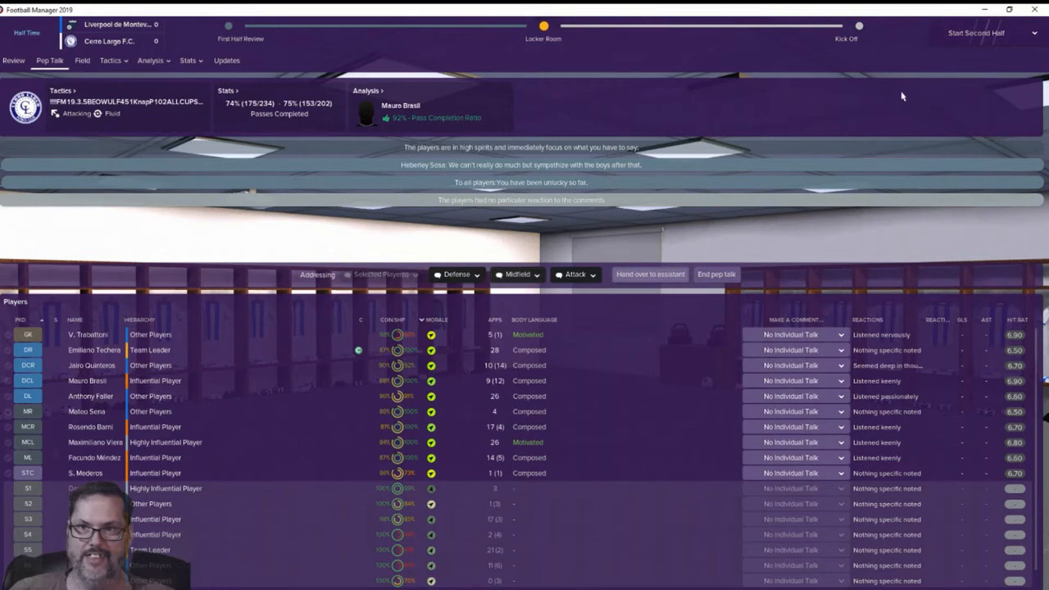
left_click(983, 33)
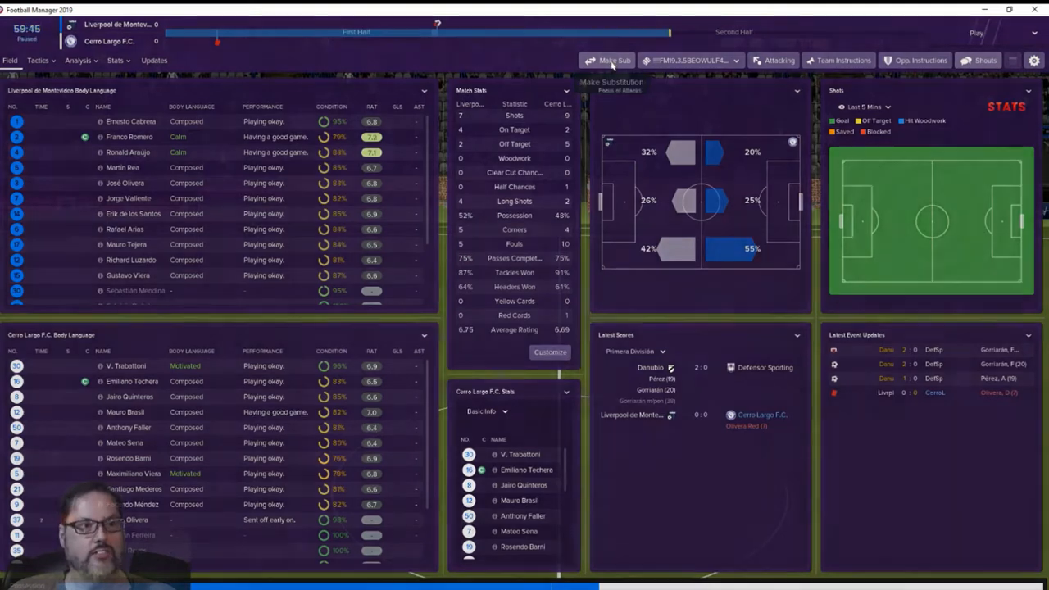
Step: Resume play to about 61 minutes, then bring up Cerro Largo's tactics and matchday squad
left_click(614, 60)
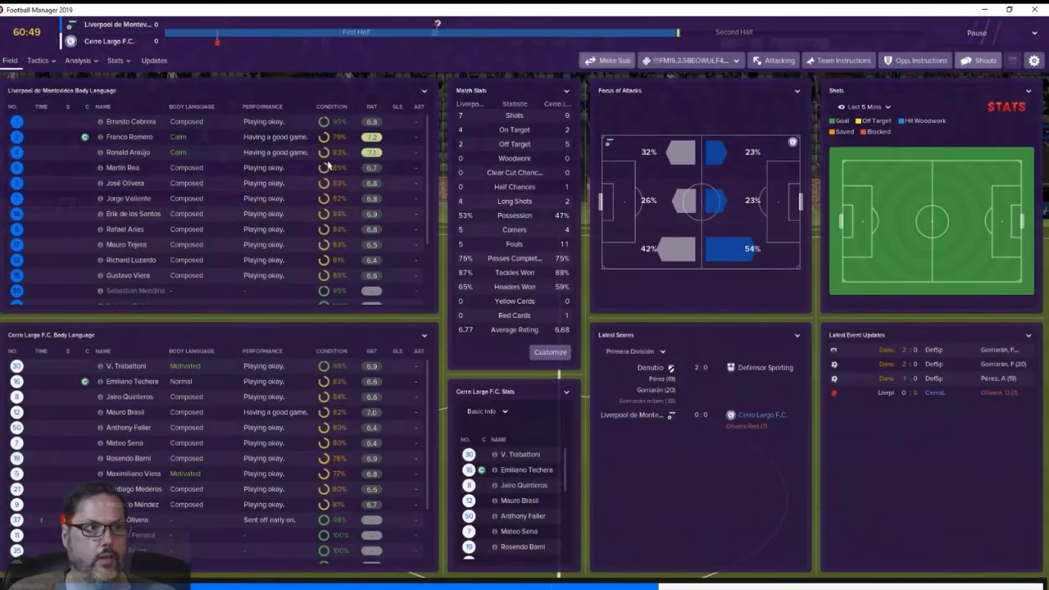
left_click(37, 59)
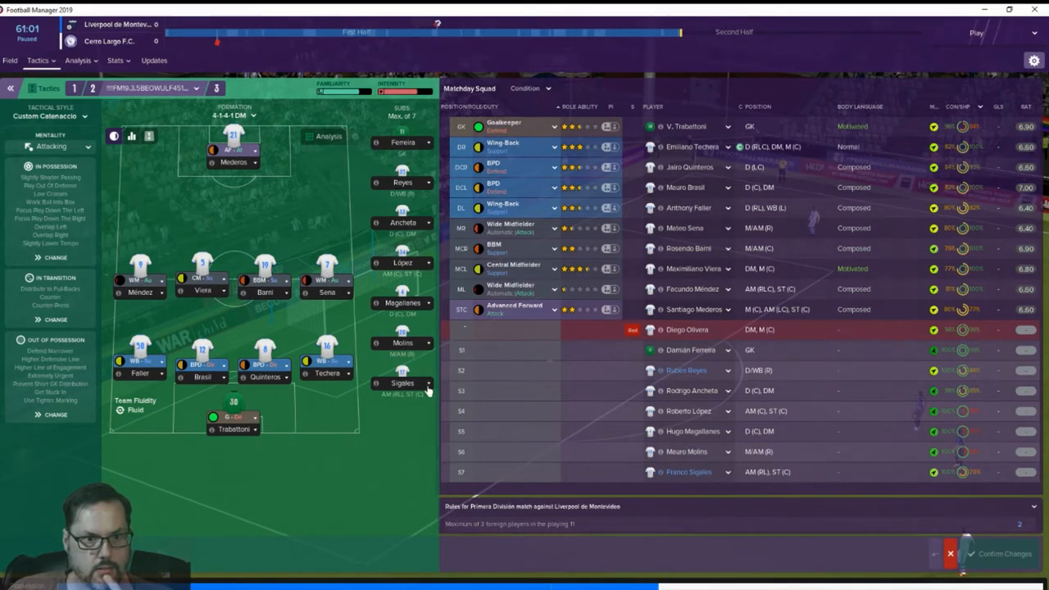
mouse_move(332, 299)
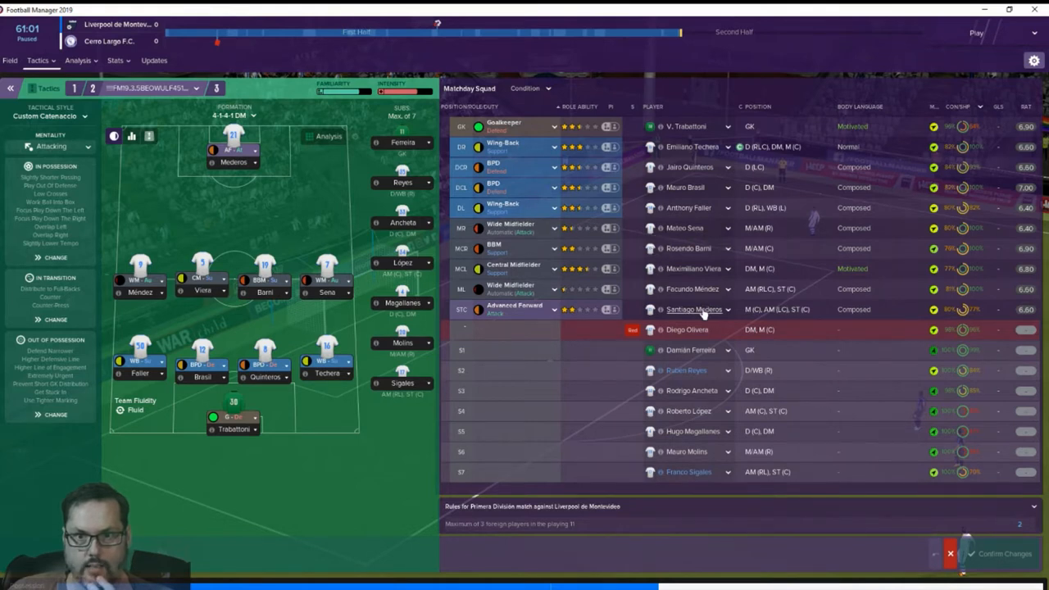
mouse_move(688, 443)
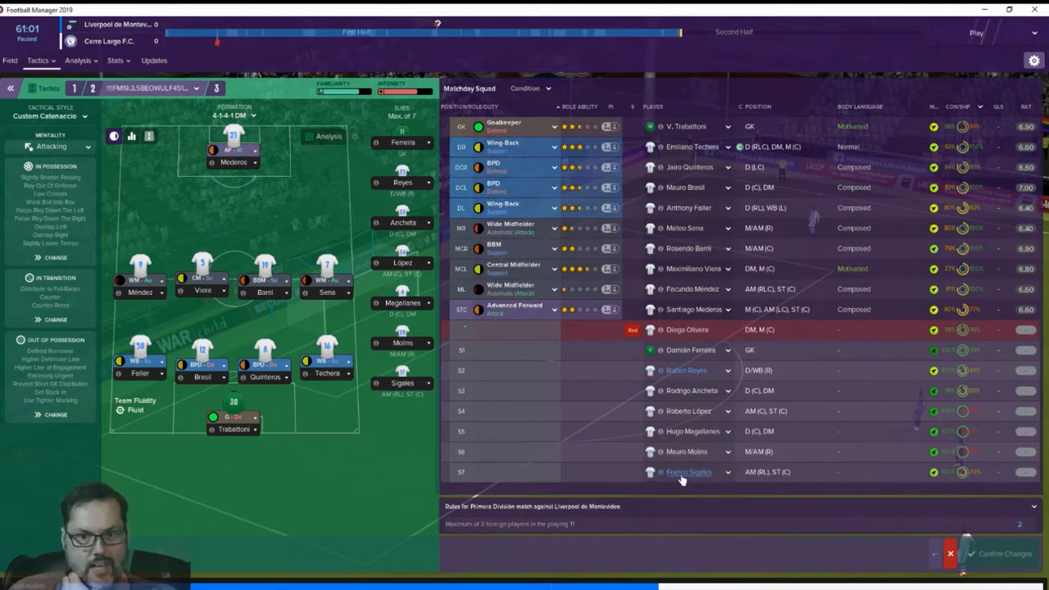
mouse_move(688, 472)
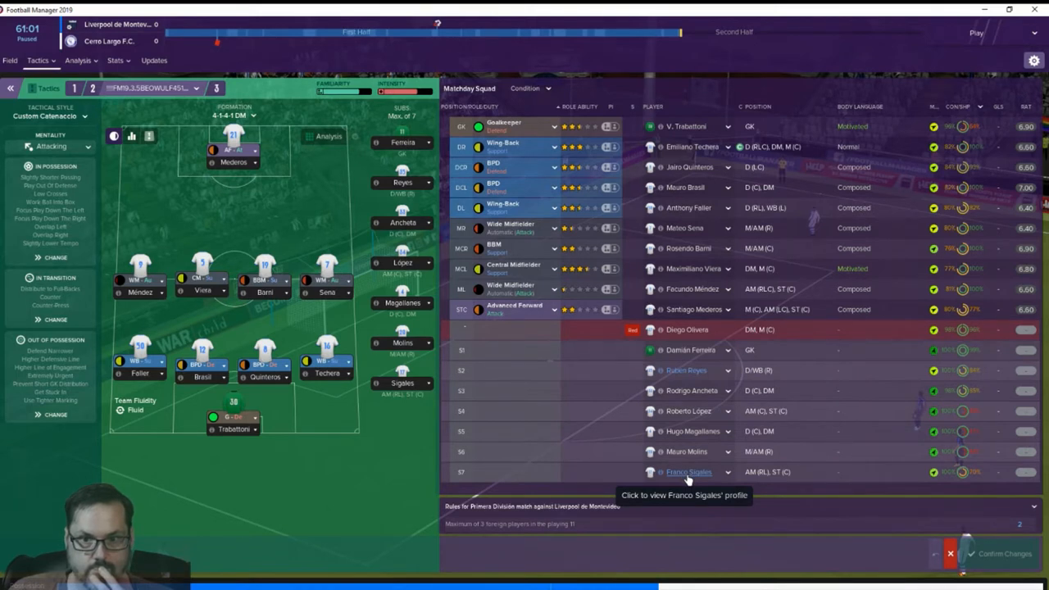
mouse_move(686, 461)
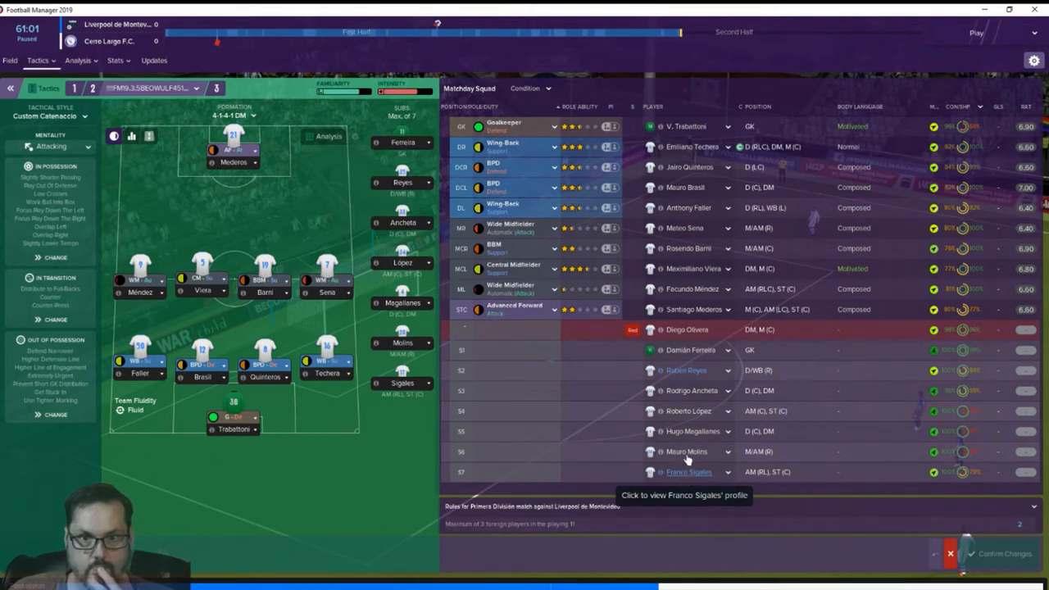
mouse_move(691, 240)
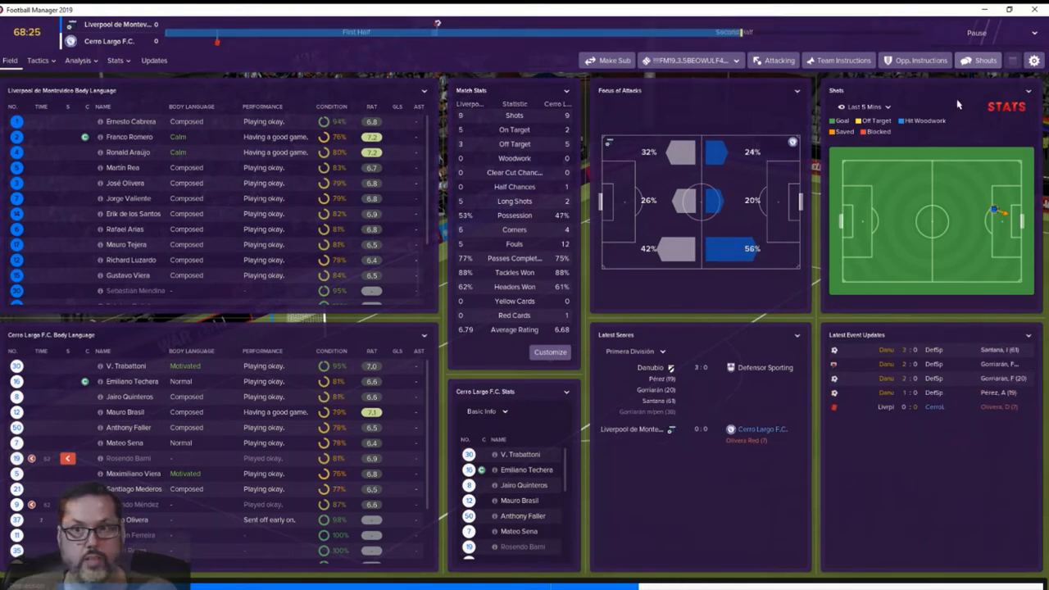
Step: Play on to about the 85th minute at 0–0, then bring up Cerro Largo's substitutions
left_click(981, 60)
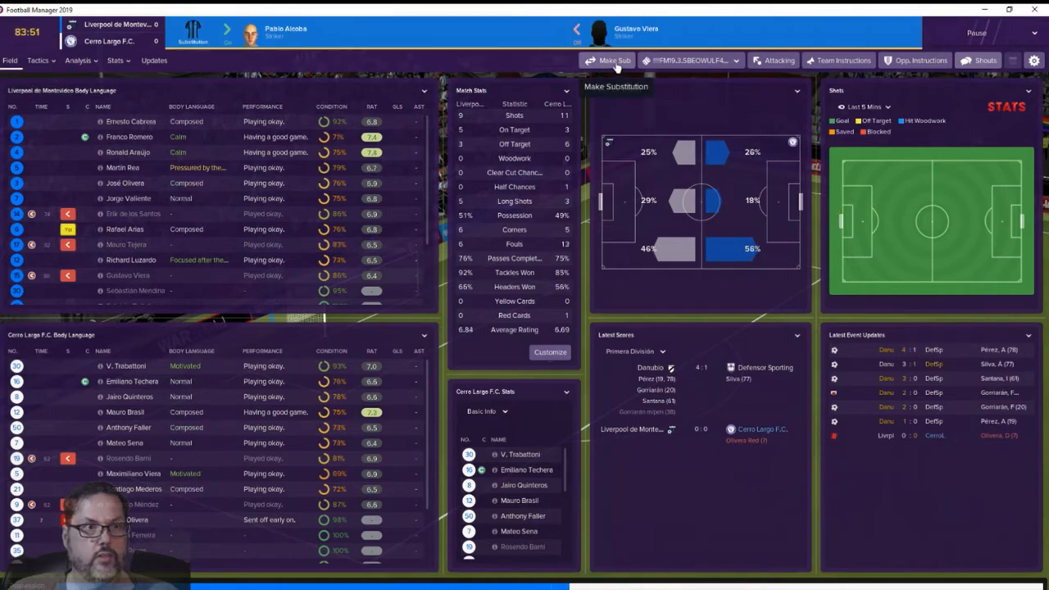
left_click(616, 59)
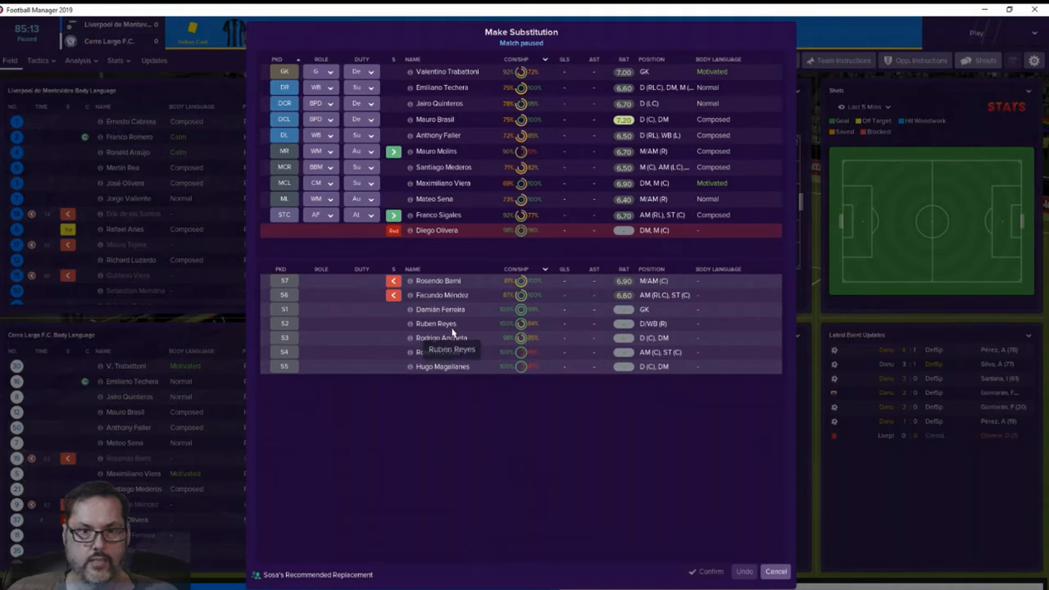
mouse_move(434, 376)
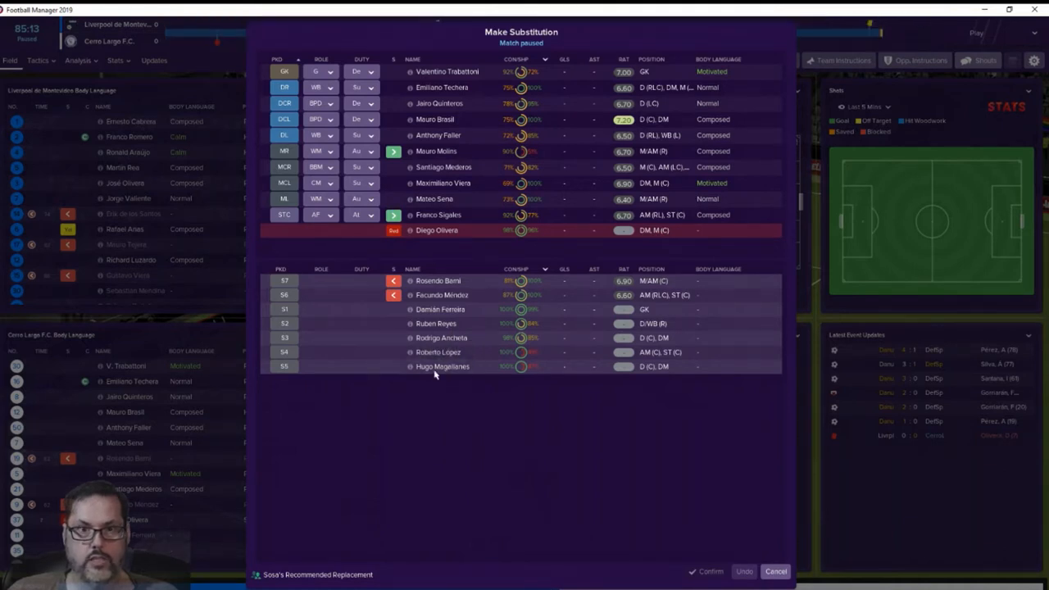
mouse_move(442, 366)
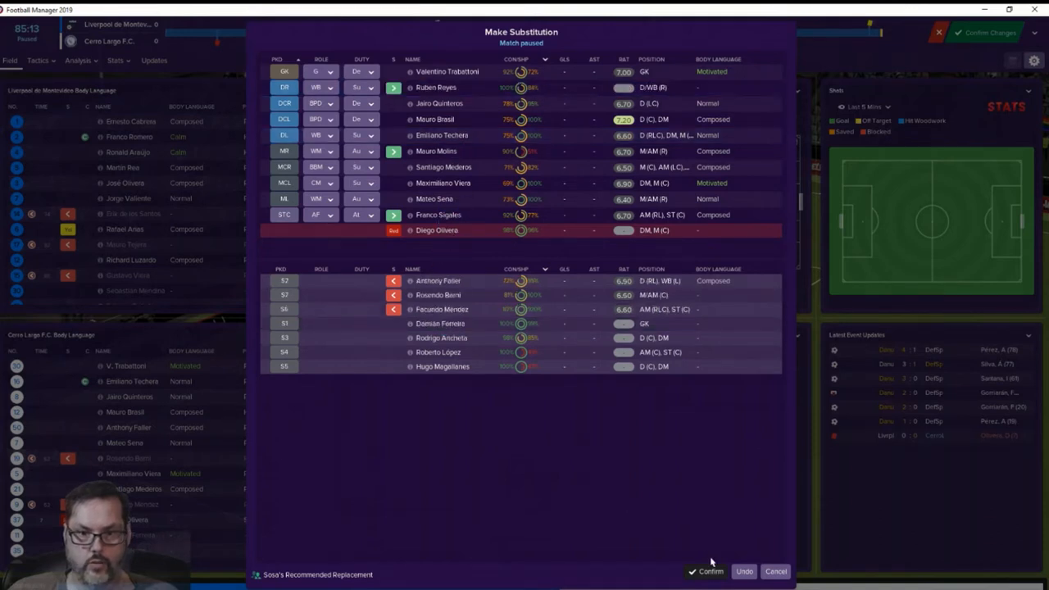
Step: Confirm the Reyes substitution and let the match run into stoppage time at 1–0 down
left_click(707, 571)
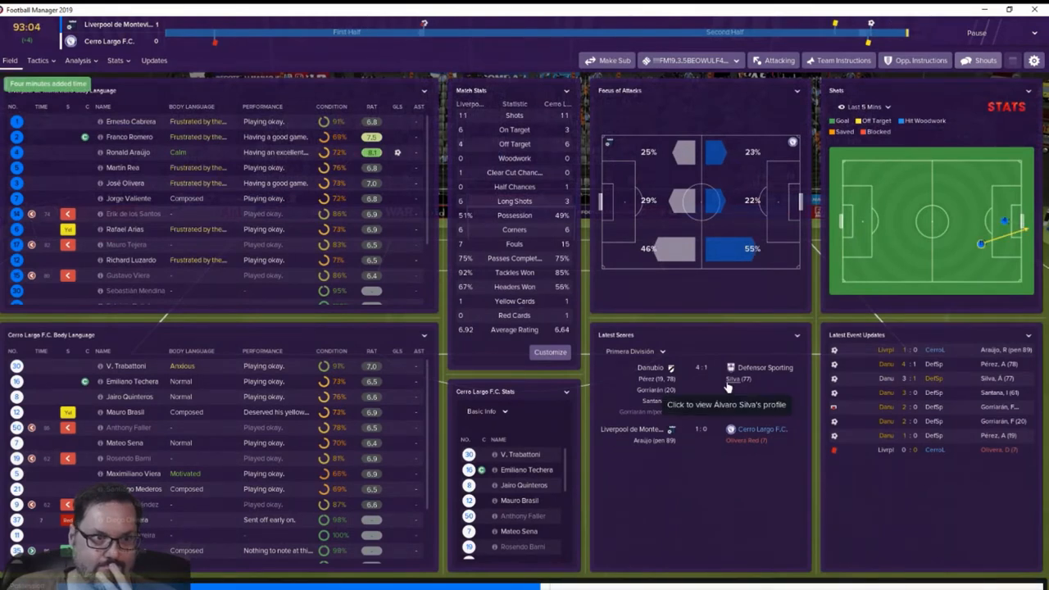
left_click(10, 60)
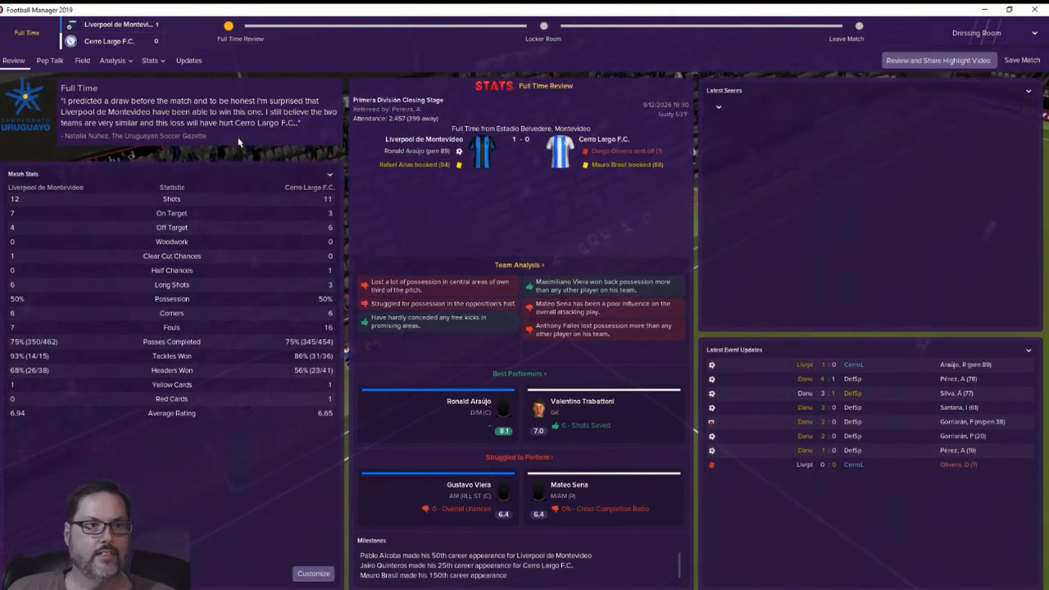
mouse_move(375, 182)
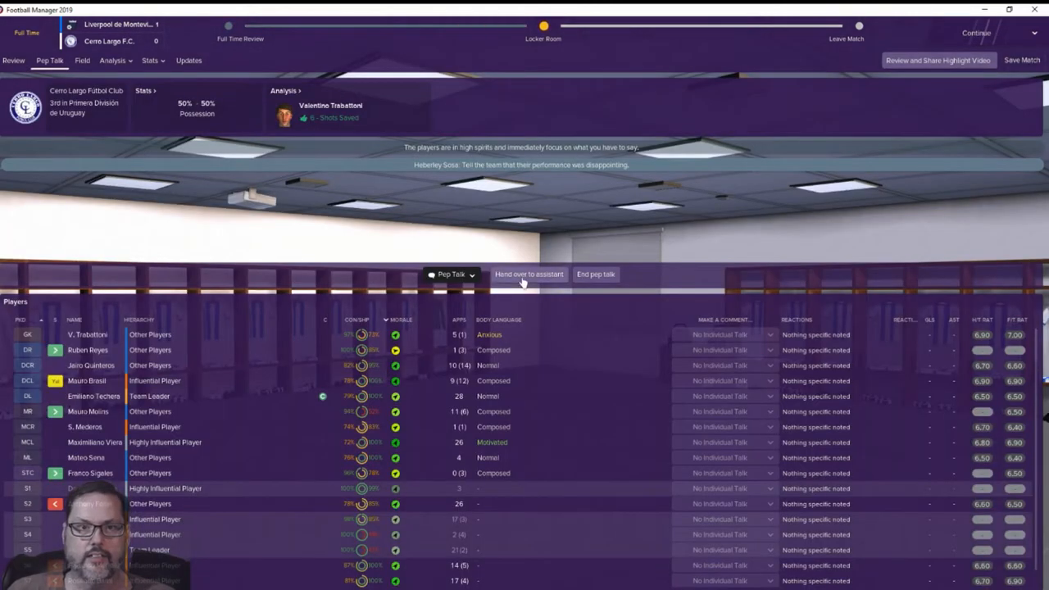
Step: Give the post-match team talk with an Assertive tone and a chosen statement line
left_click(471, 274)
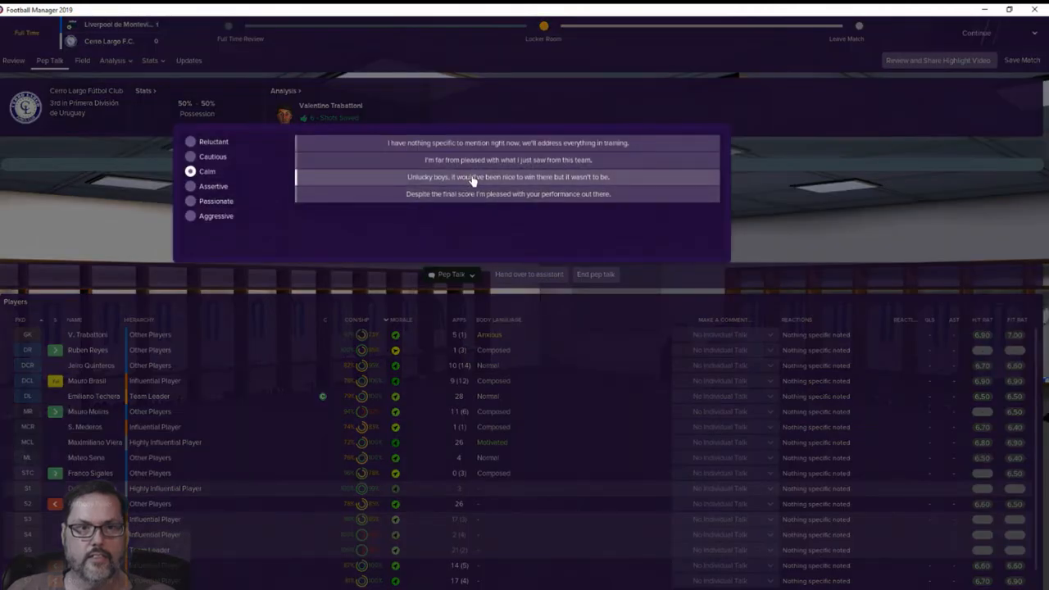
mouse_move(262, 201)
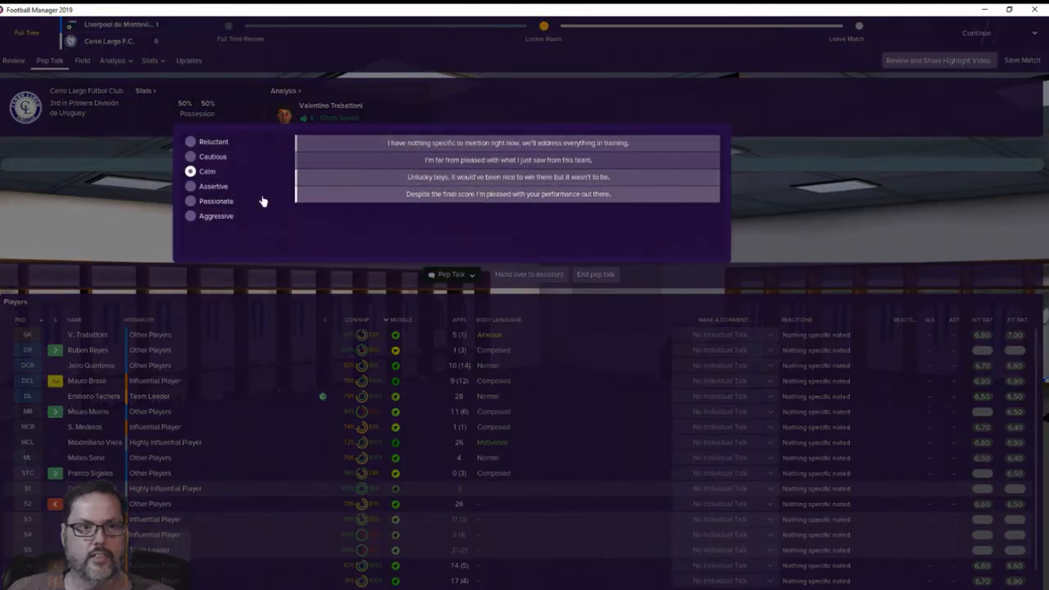
left_click(190, 186)
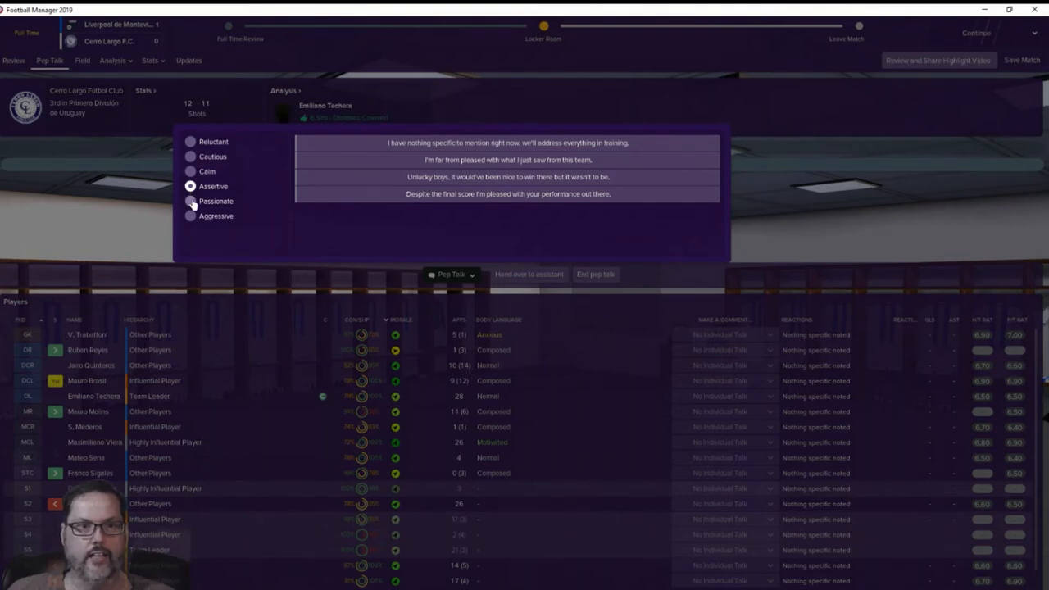
left_click(191, 201)
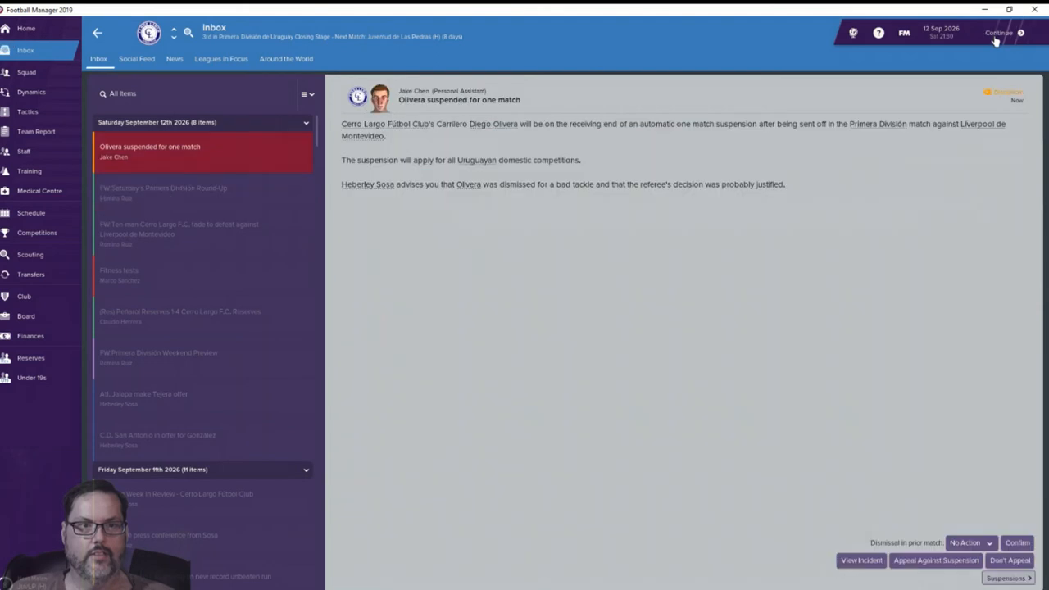
mouse_move(815, 155)
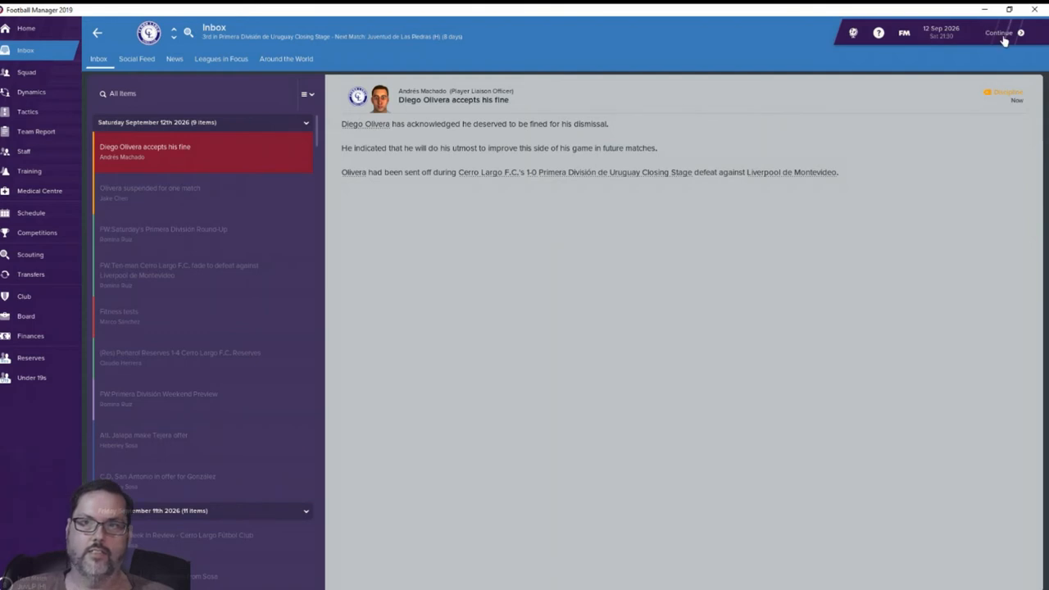
Step: Continue the game to 13 September 2026, landing on the fan-reaction social feed
left_click(998, 33)
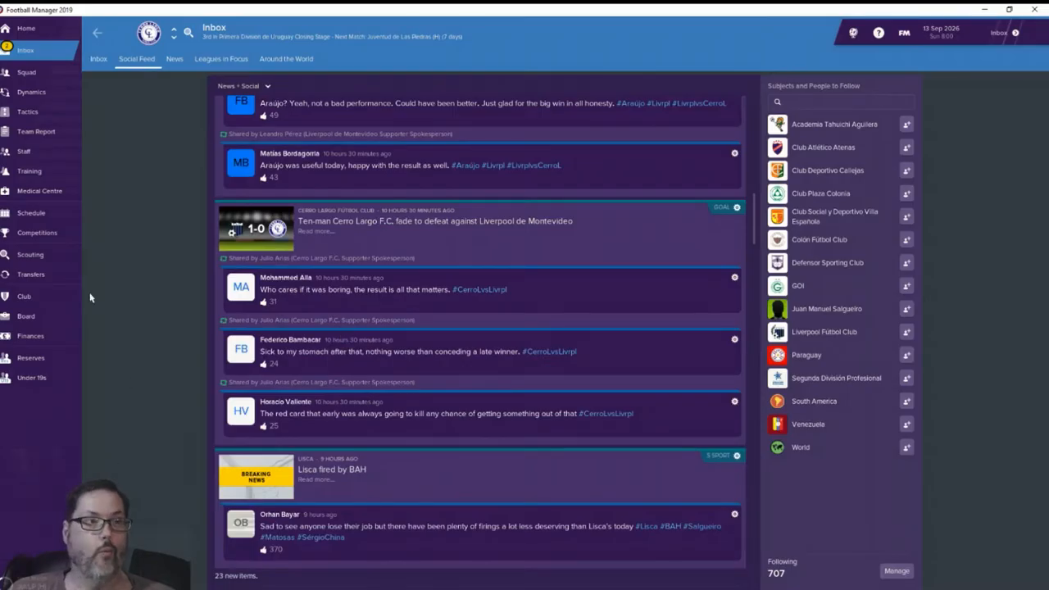
Step: Go via Schedule to the Competitions overview showing Cerro Largo third in the Closing Stage
left_click(31, 212)
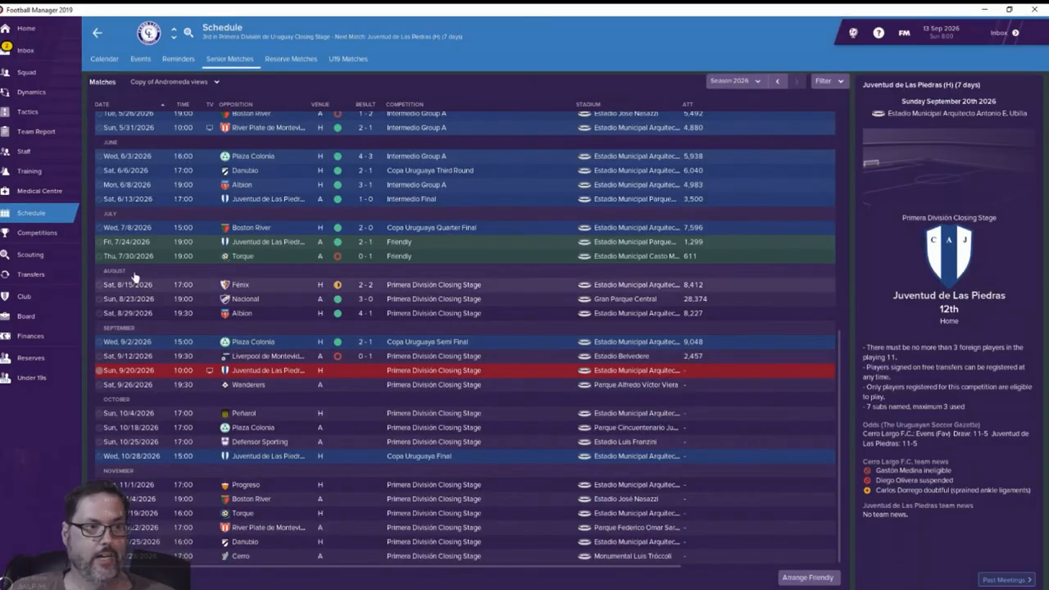
left_click(37, 232)
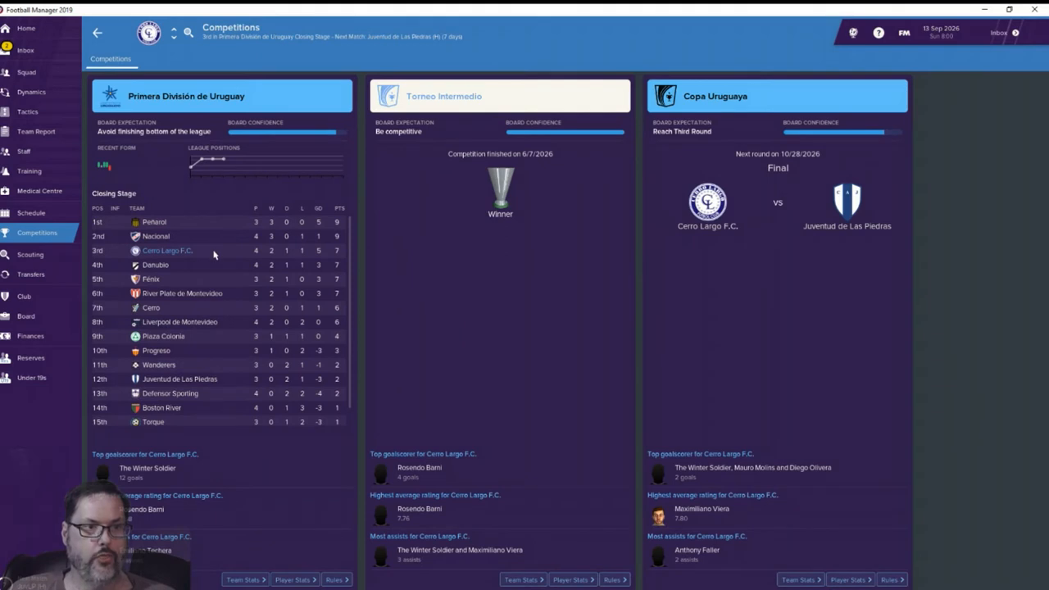
mouse_move(264, 230)
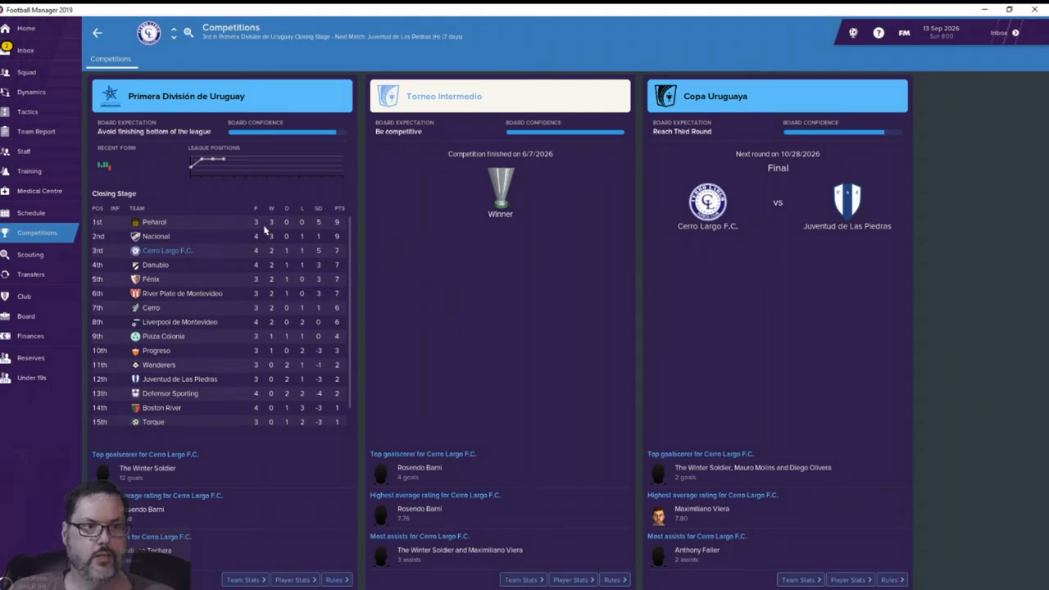
mouse_move(342, 268)
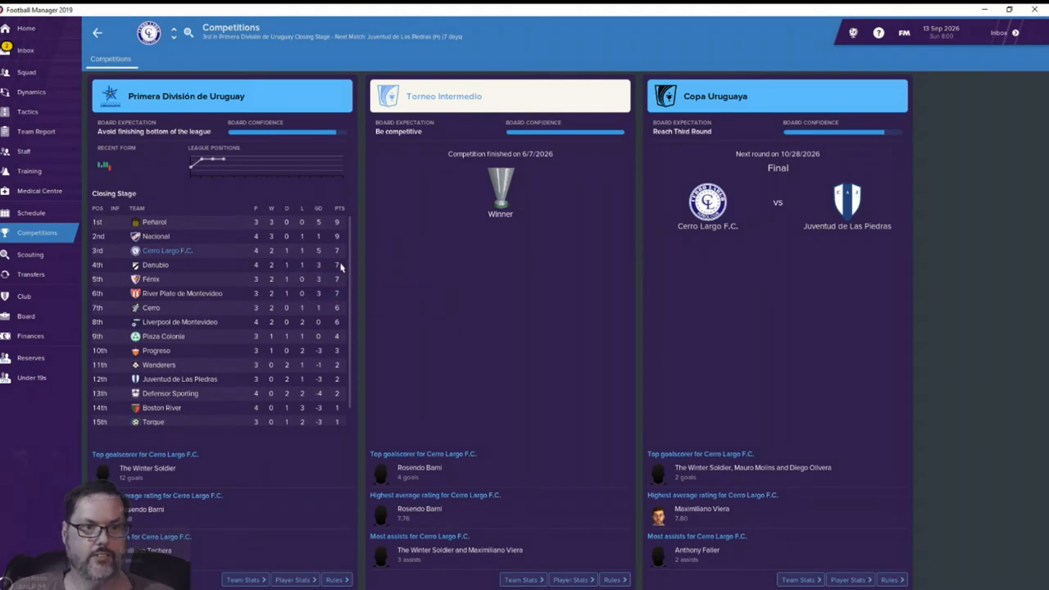
mouse_move(509, 248)
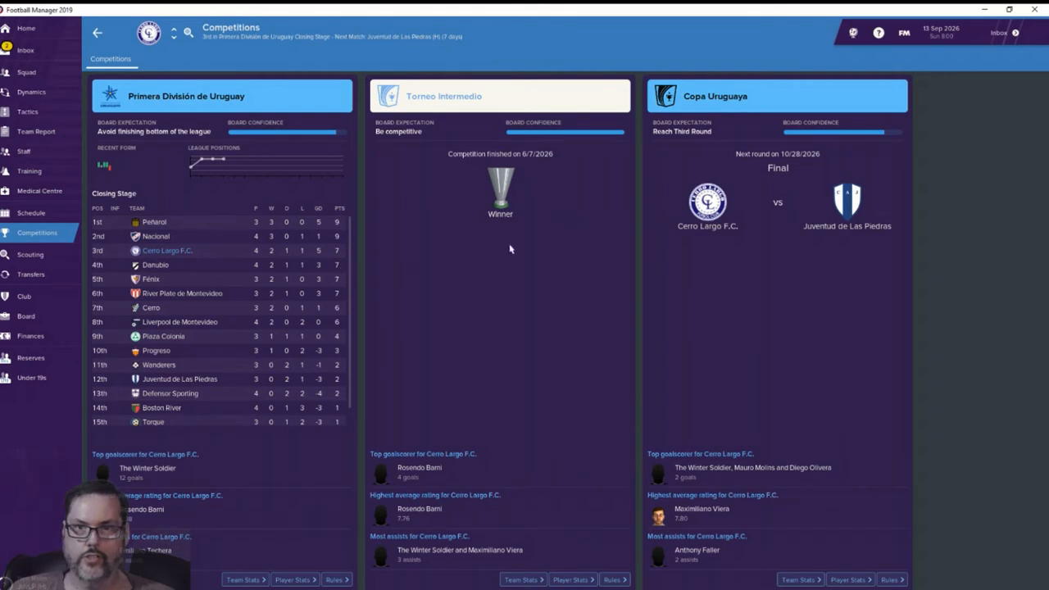
mouse_move(826, 201)
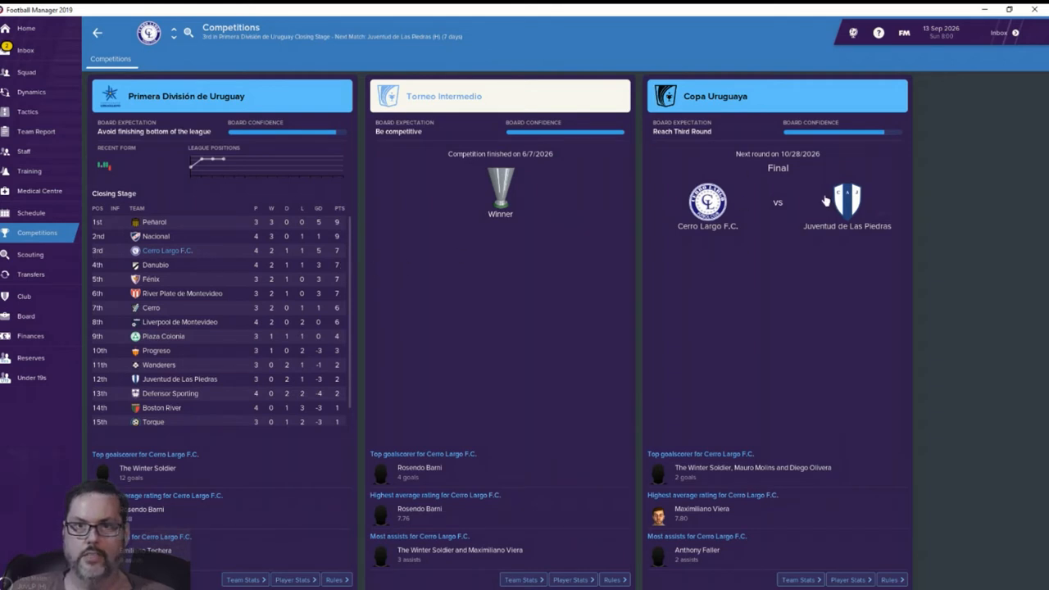
mouse_move(546, 214)
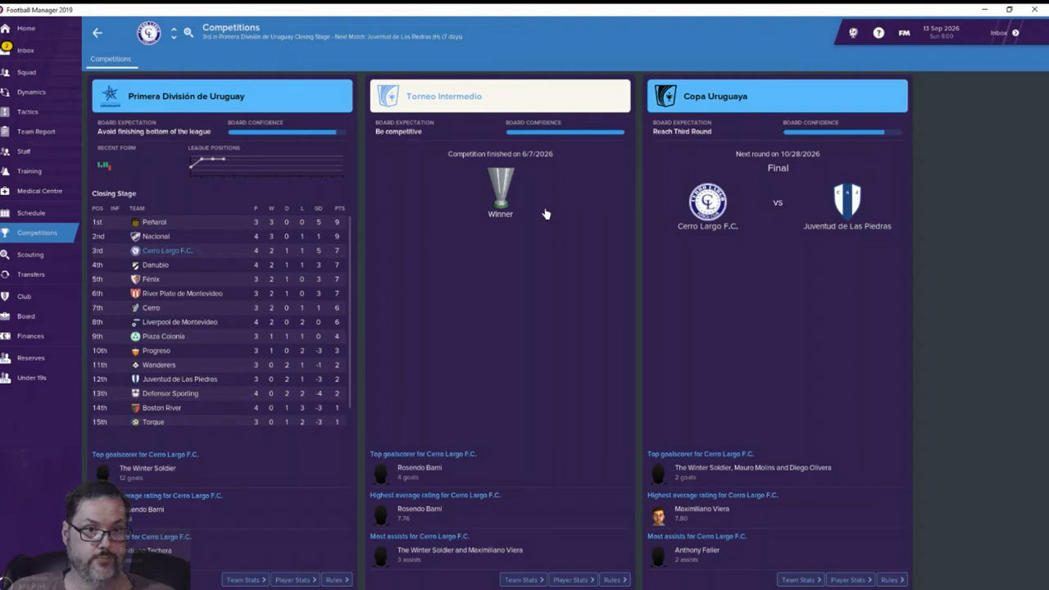
mouse_move(497, 233)
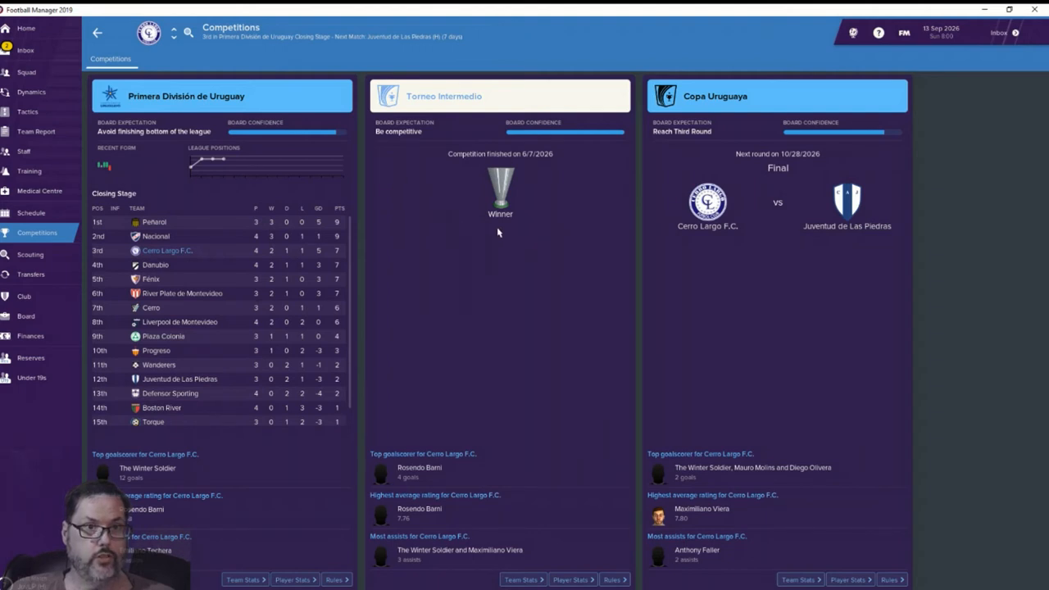
mouse_move(324, 258)
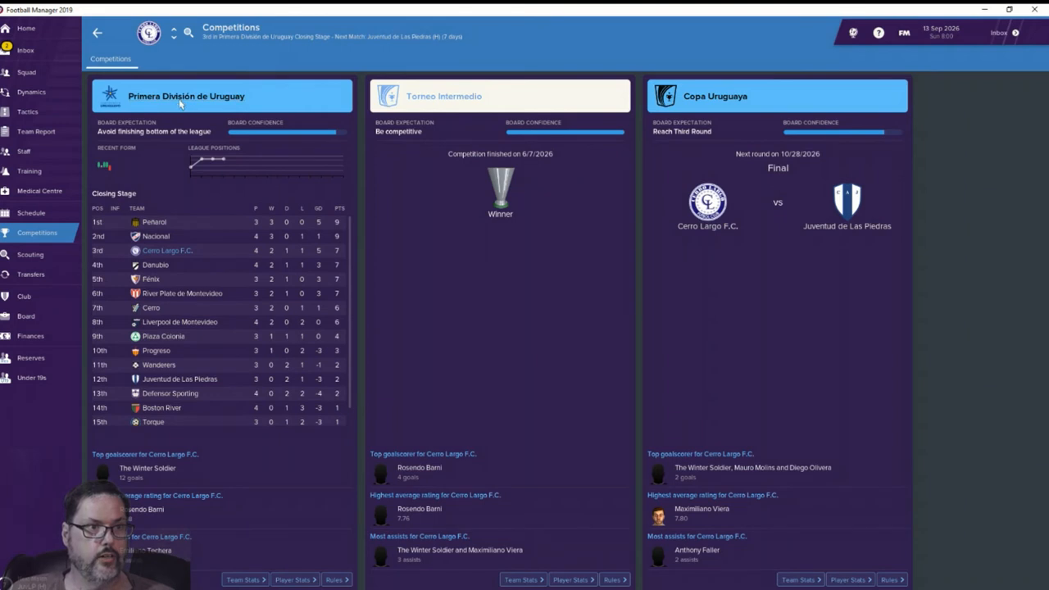
left_click(186, 95)
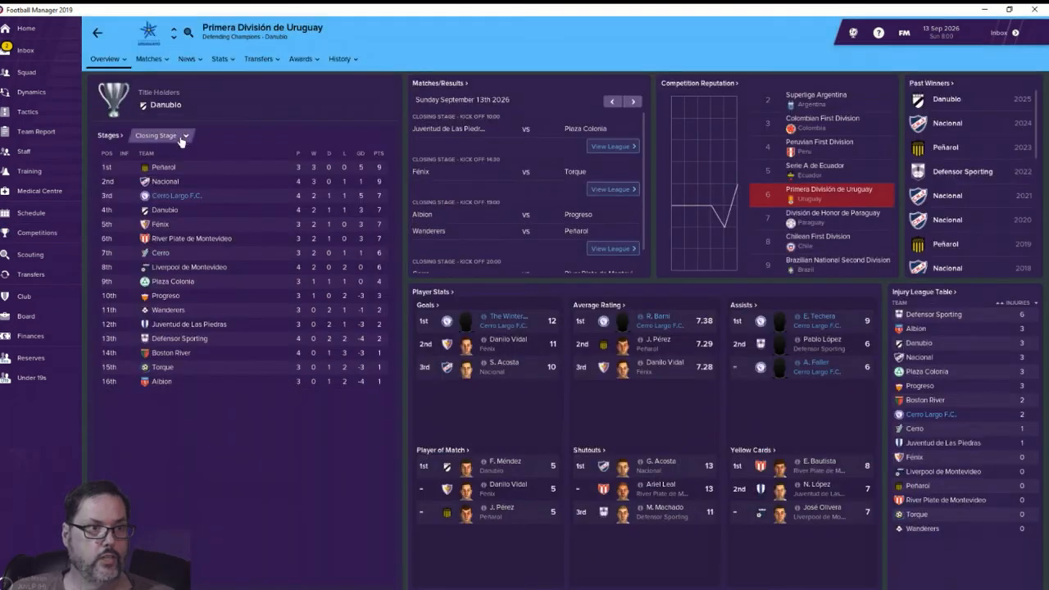
left_click(161, 135)
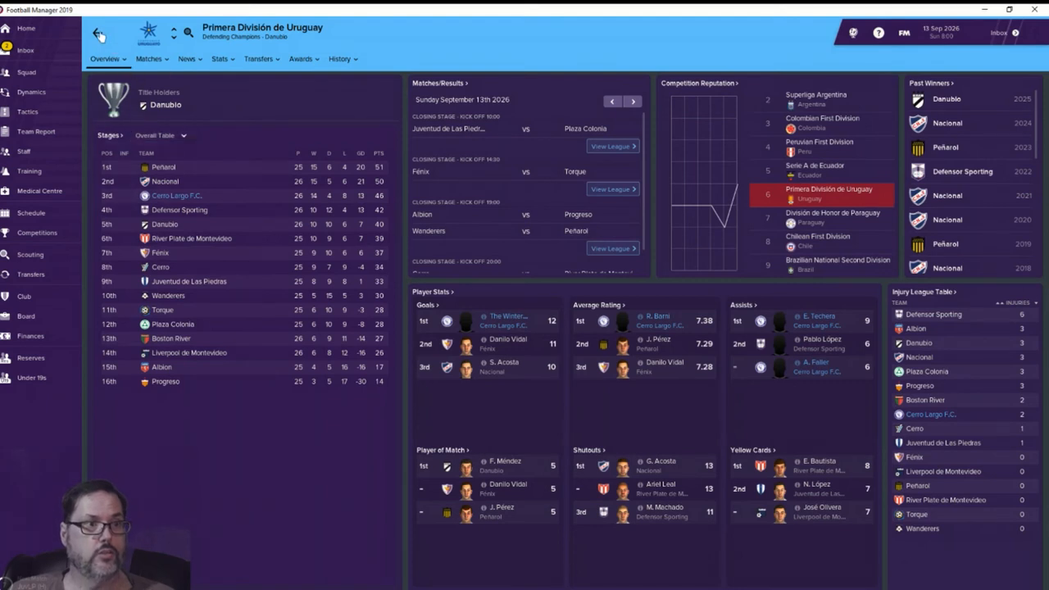
left_click(37, 233)
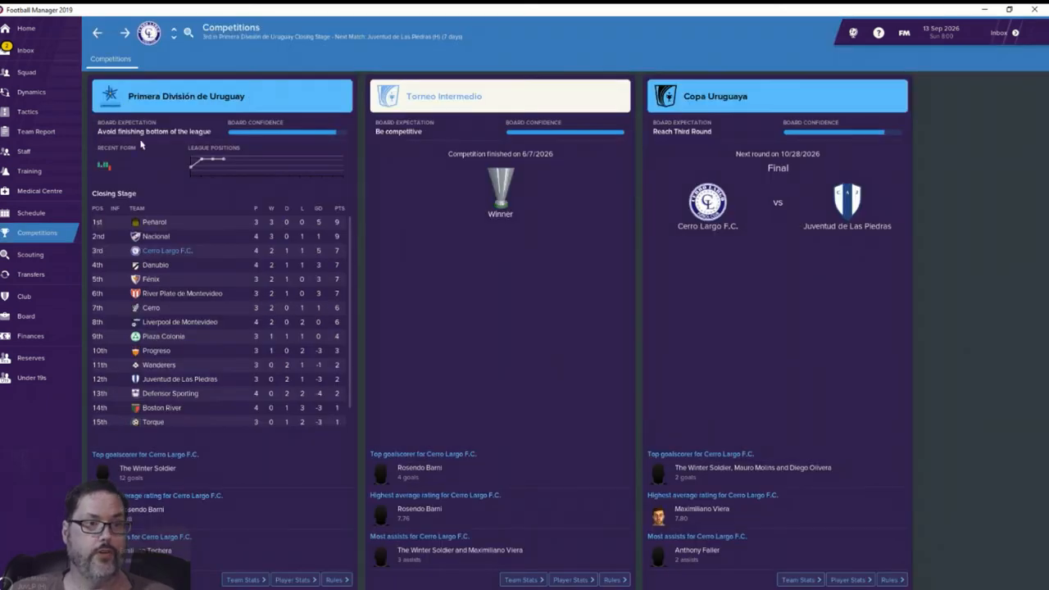
mouse_move(263, 431)
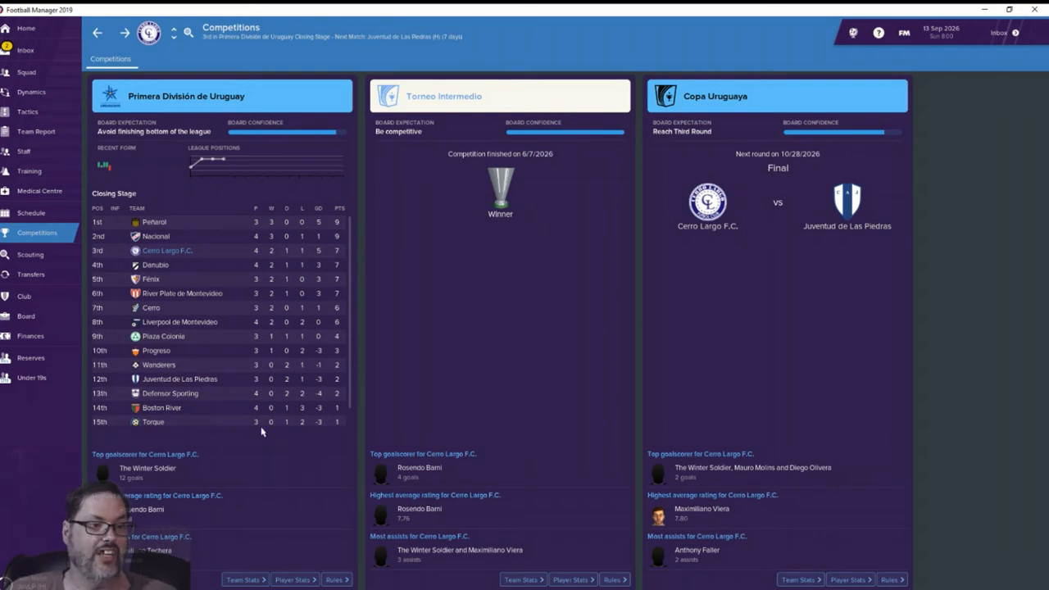
mouse_move(188, 225)
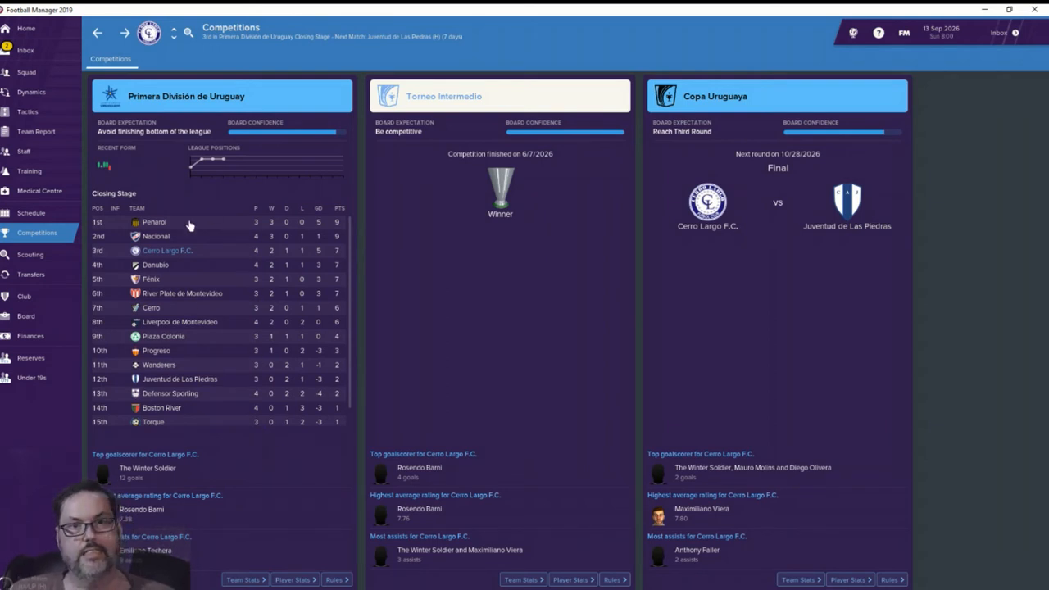
mouse_move(300, 136)
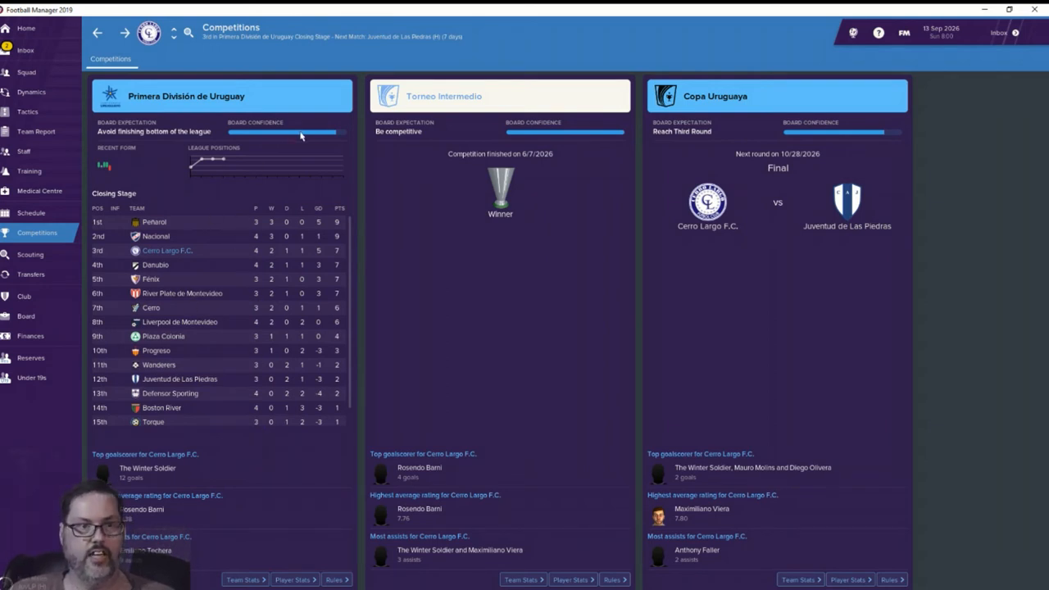
mouse_move(174, 225)
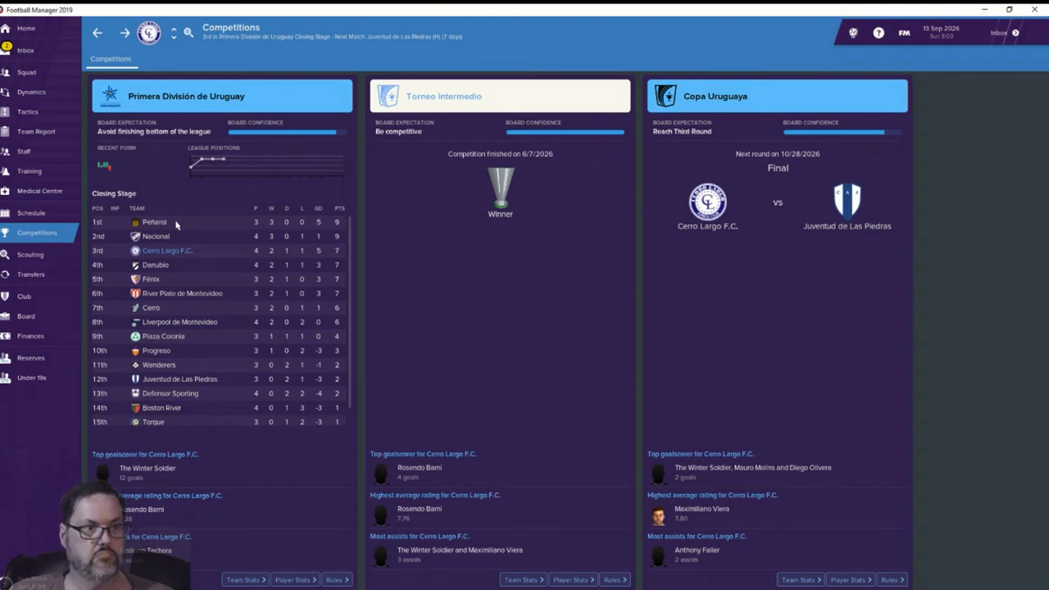
Step: Show the senior match schedule with Juventud de Las Piedras at home on 20 September next
left_click(31, 212)
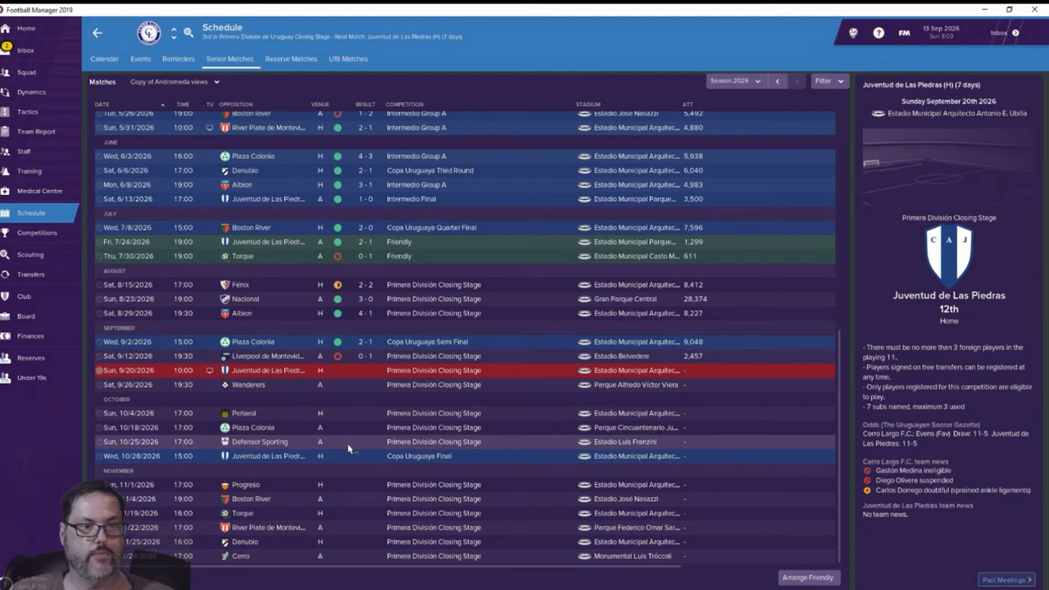
mouse_move(353, 461)
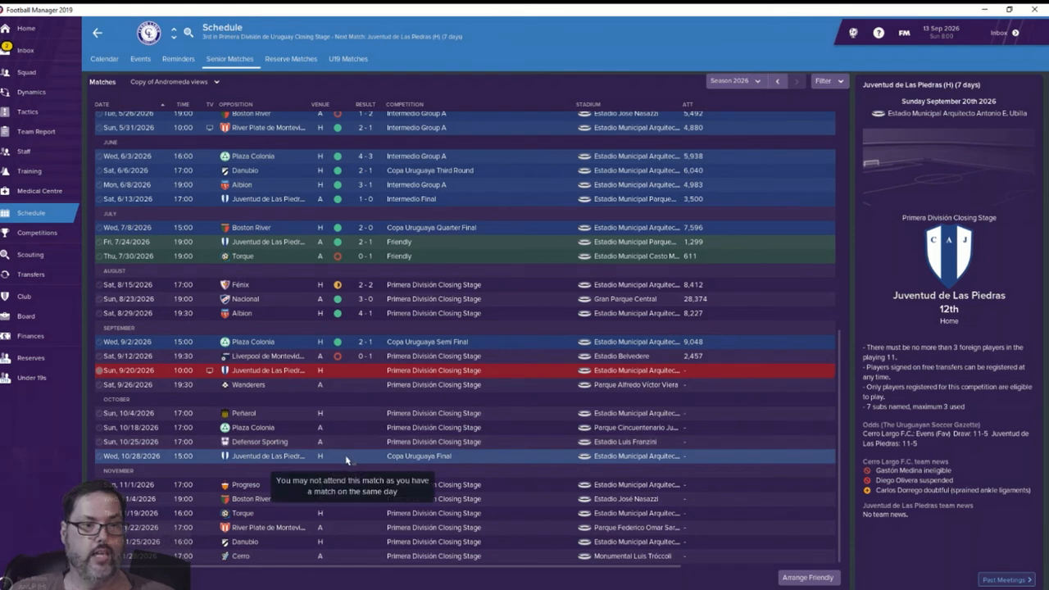
mouse_move(338, 488)
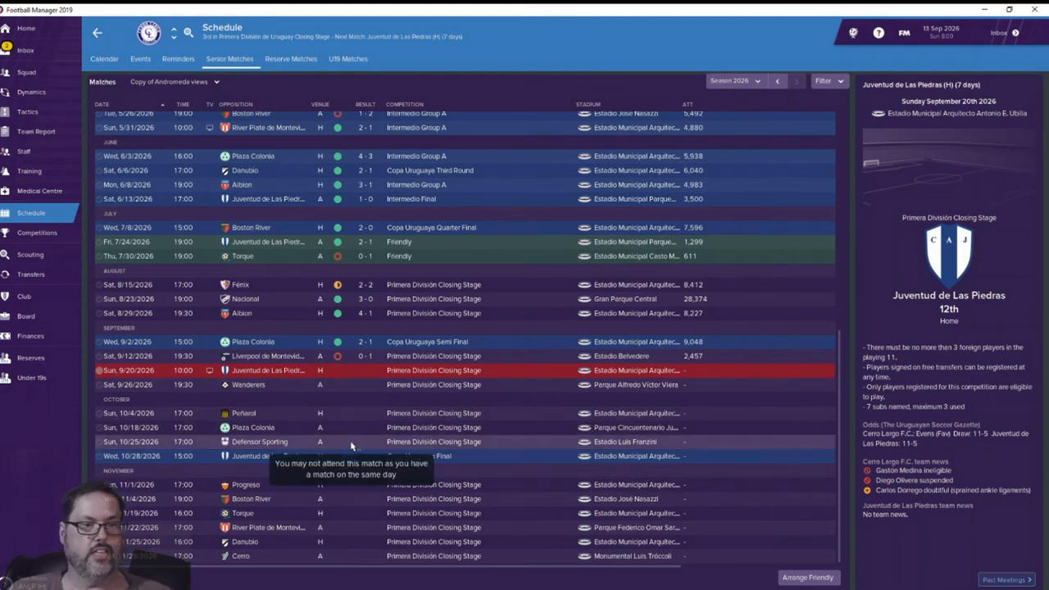
mouse_move(359, 393)
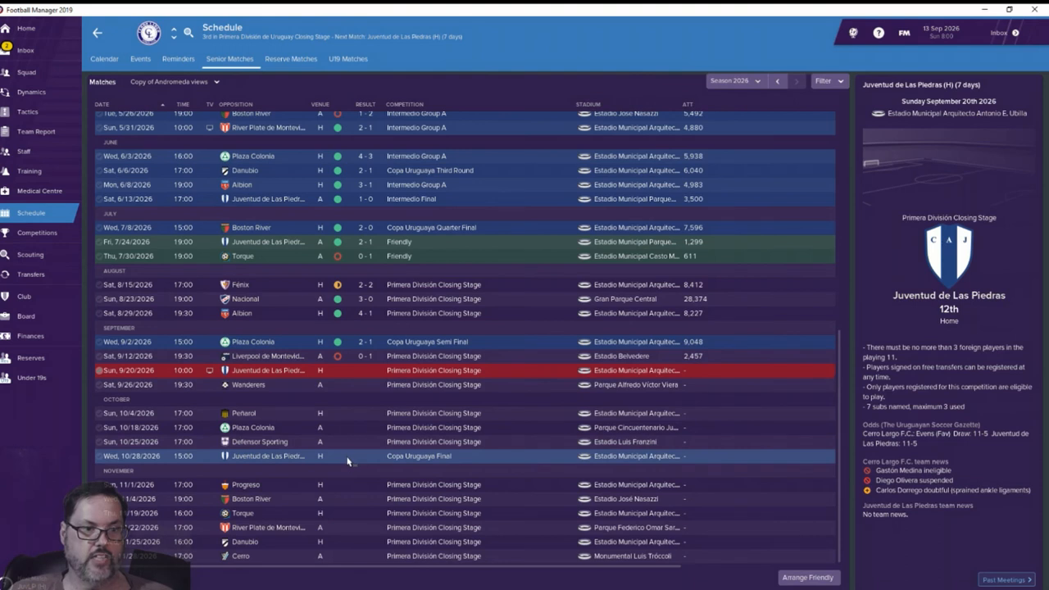
mouse_move(352, 491)
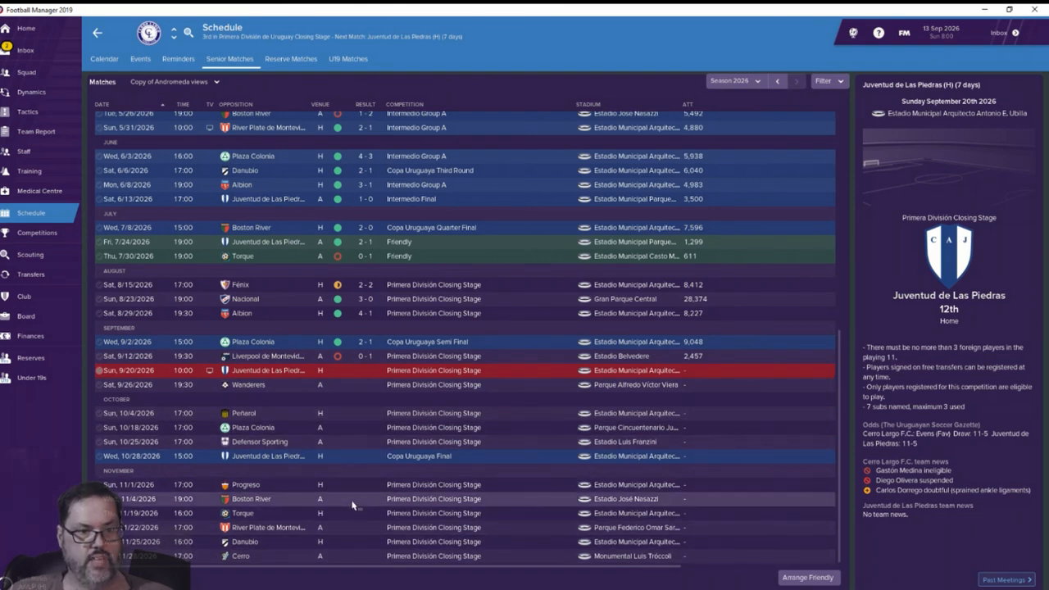
mouse_move(350, 564)
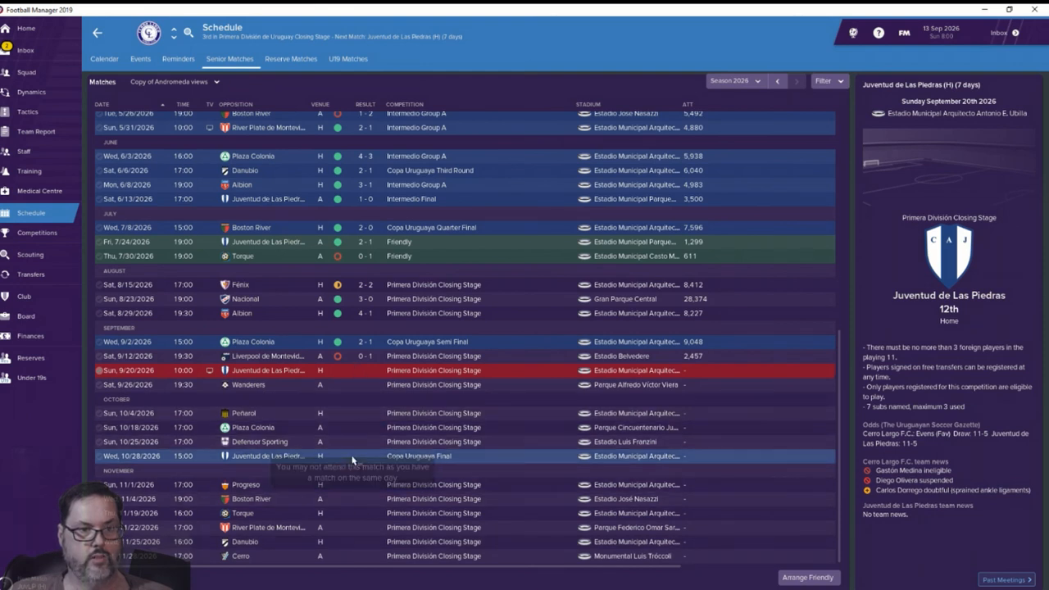
mouse_move(344, 533)
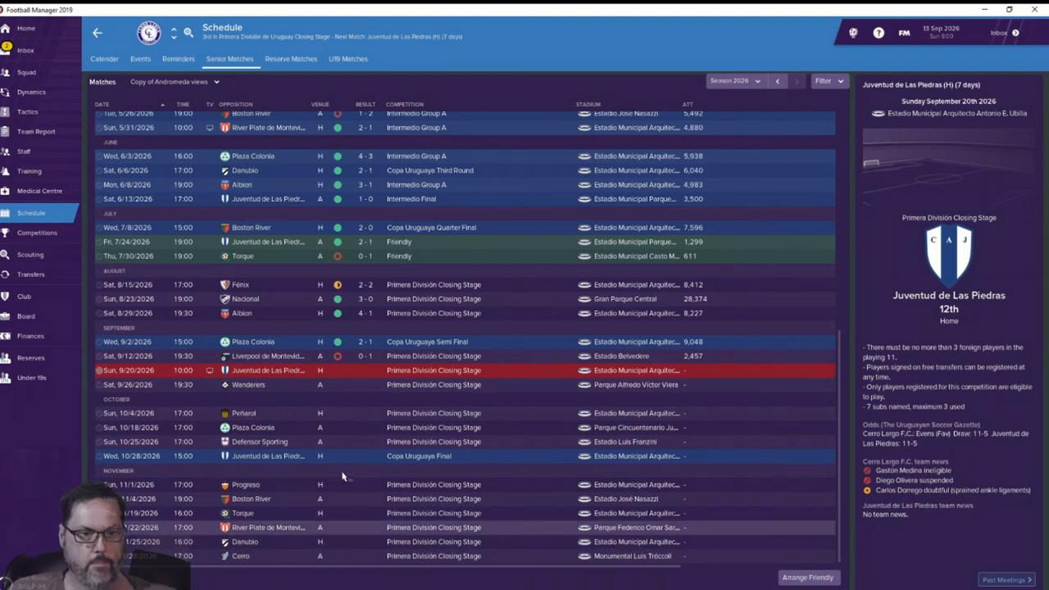
mouse_move(346, 560)
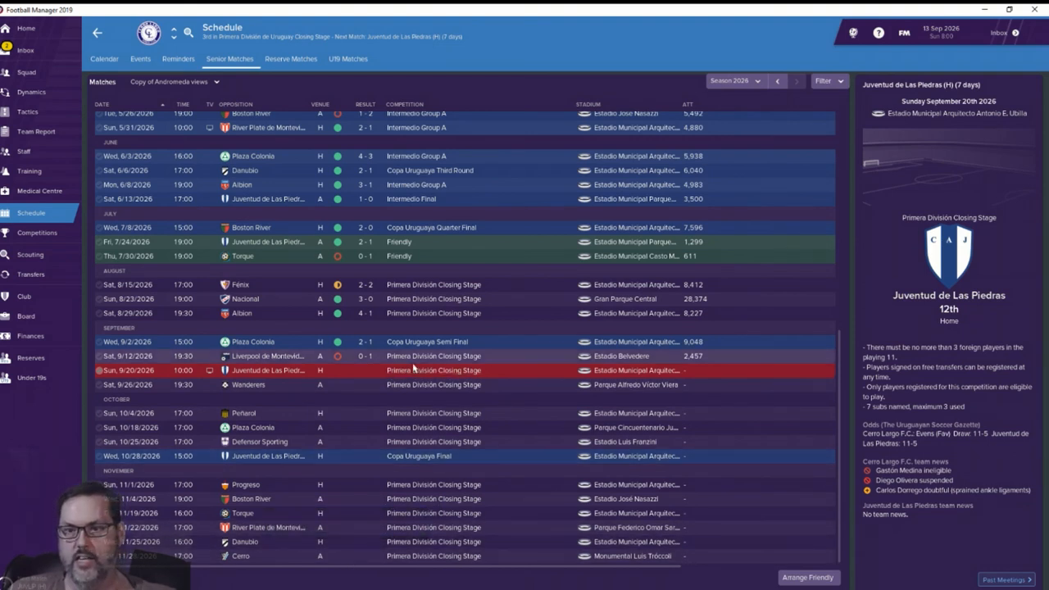
mouse_move(363, 462)
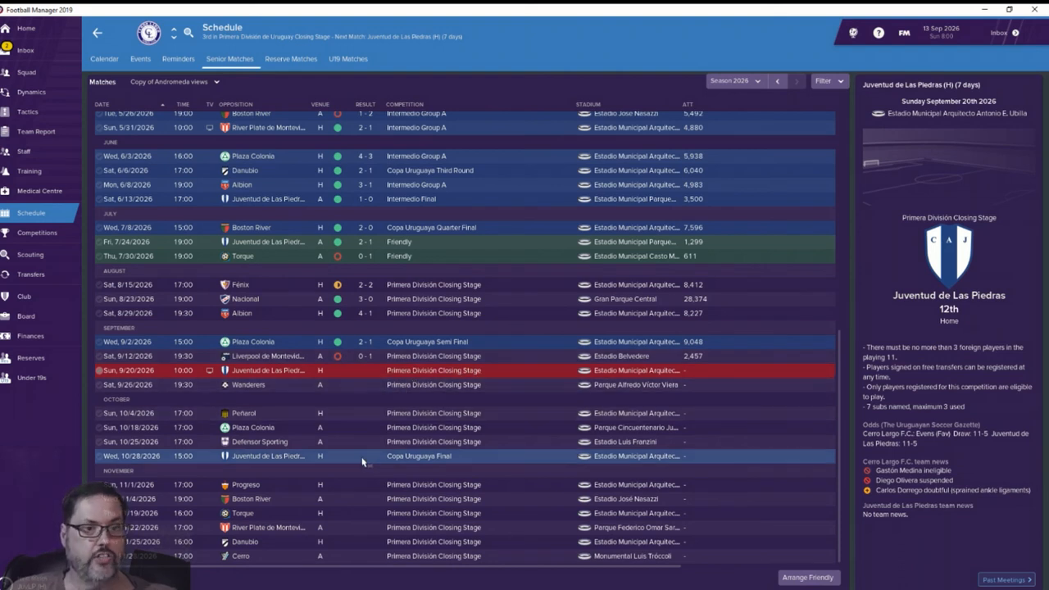